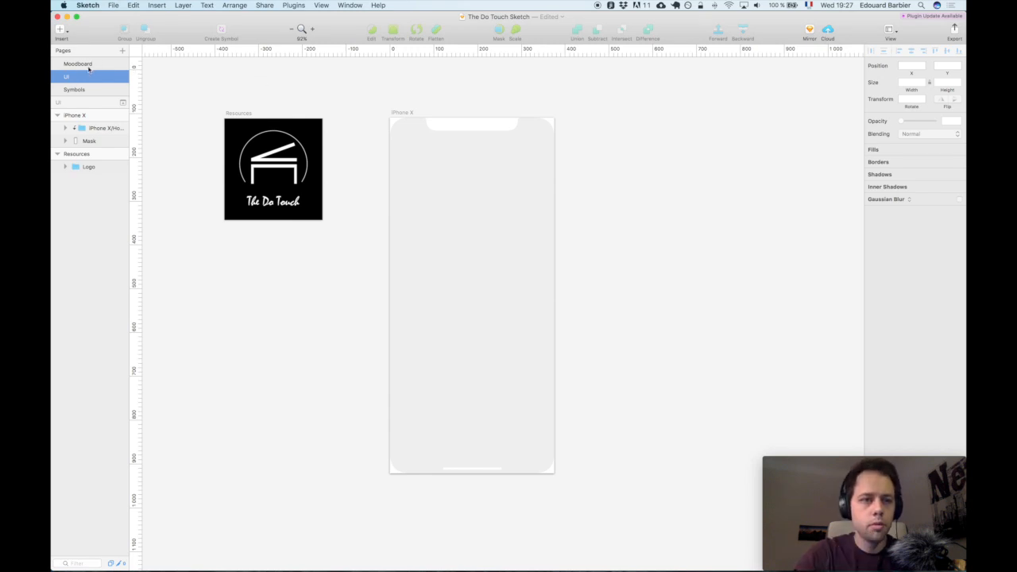
# Step: Review the Moodboard reference page, then return to the UI page with the logo
pyautogui.click(78, 64)
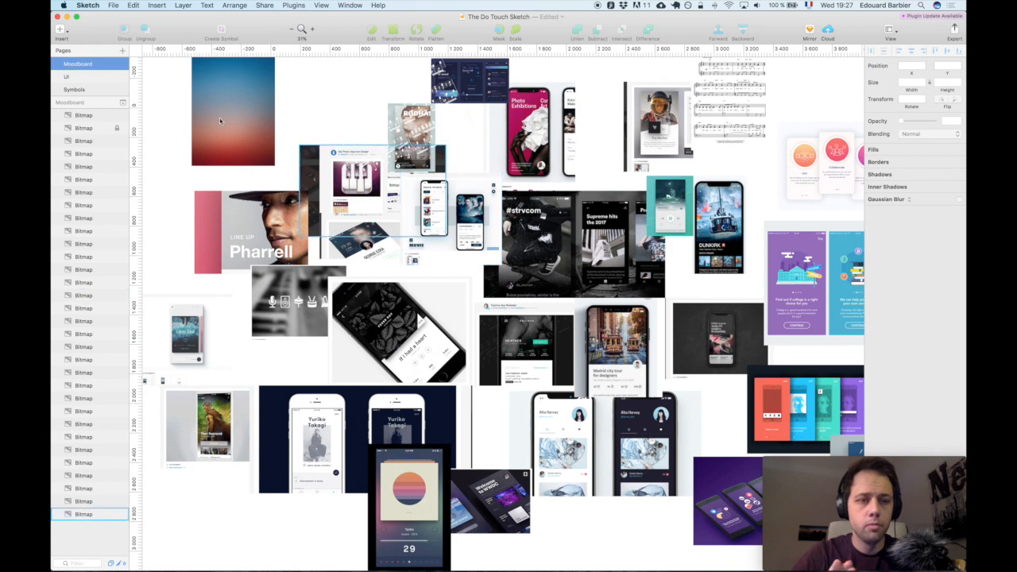
pyautogui.click(67, 76)
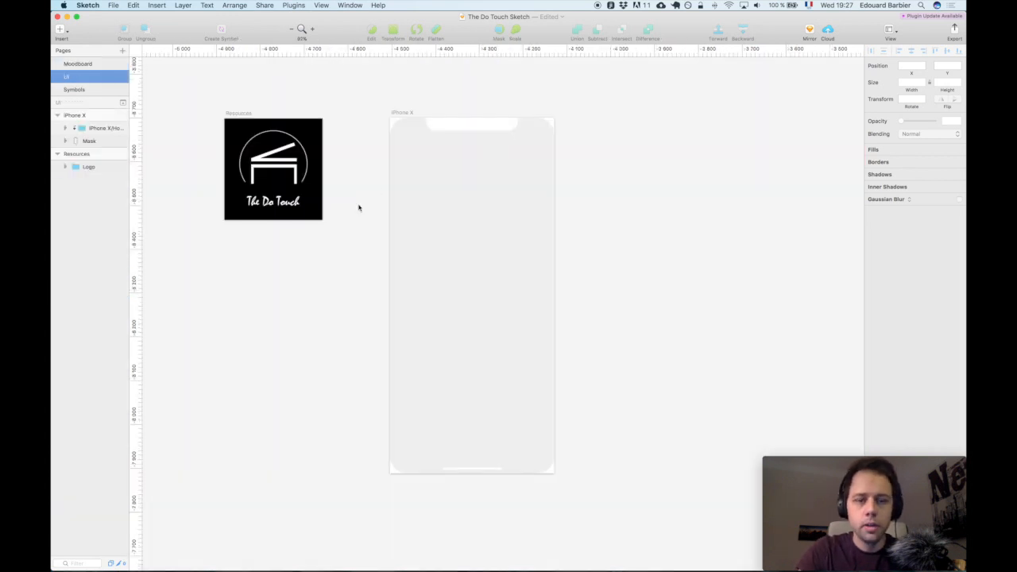
pyautogui.click(273, 169)
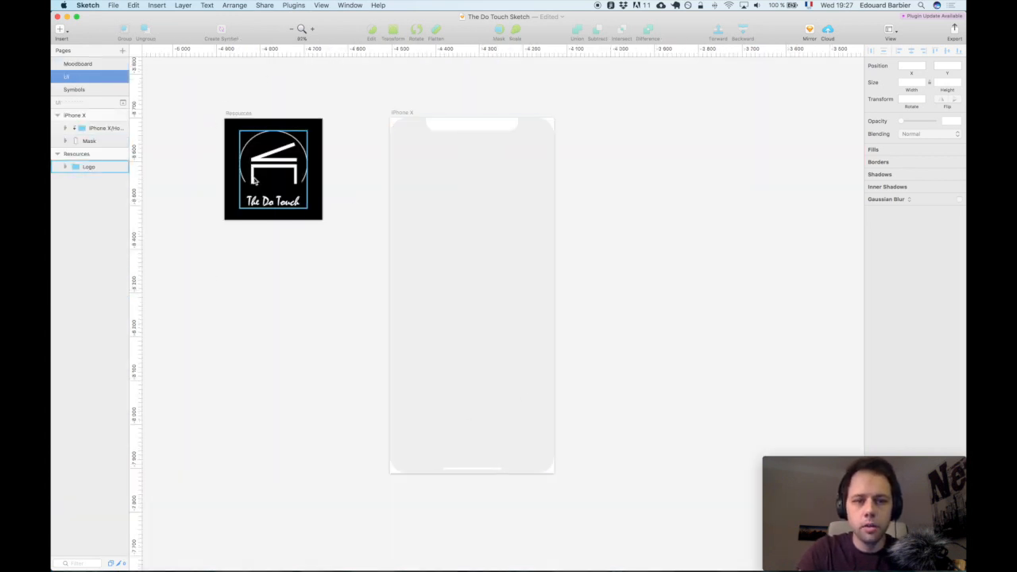
pyautogui.click(274, 169)
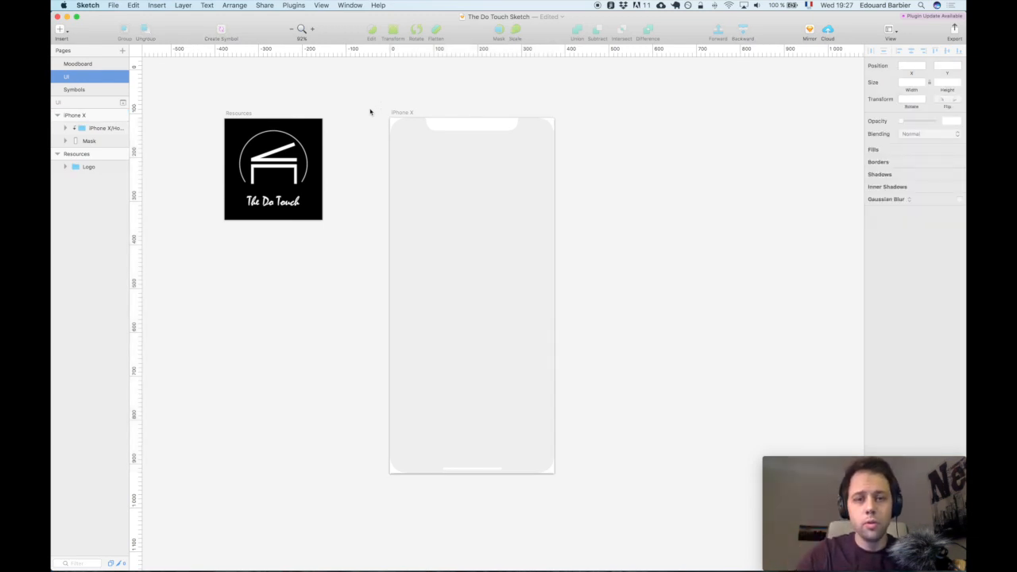
pyautogui.moveTo(374, 111)
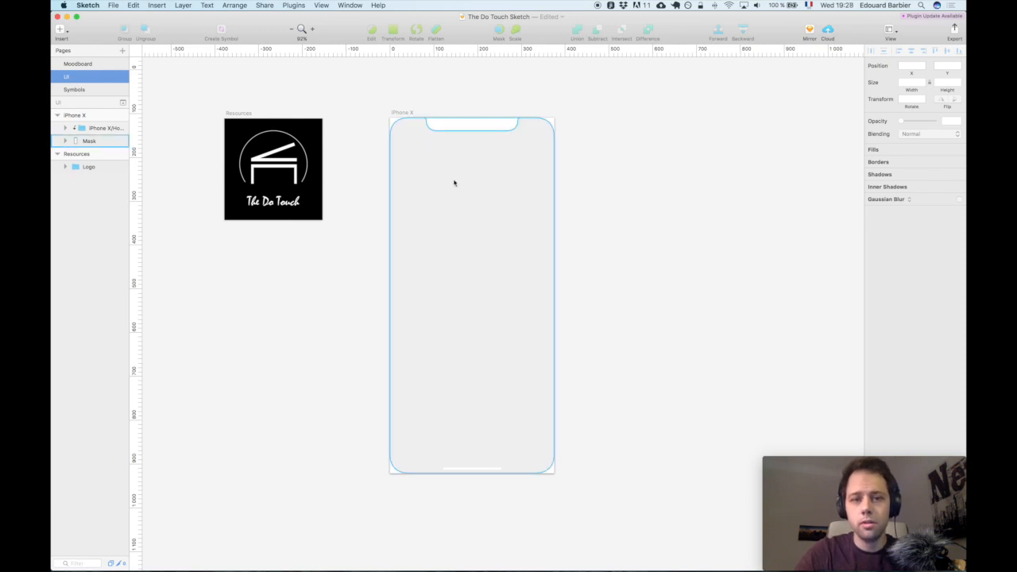
# Step: Click through the canvas and layer list around the iPhone X artboard
pyautogui.click(369, 184)
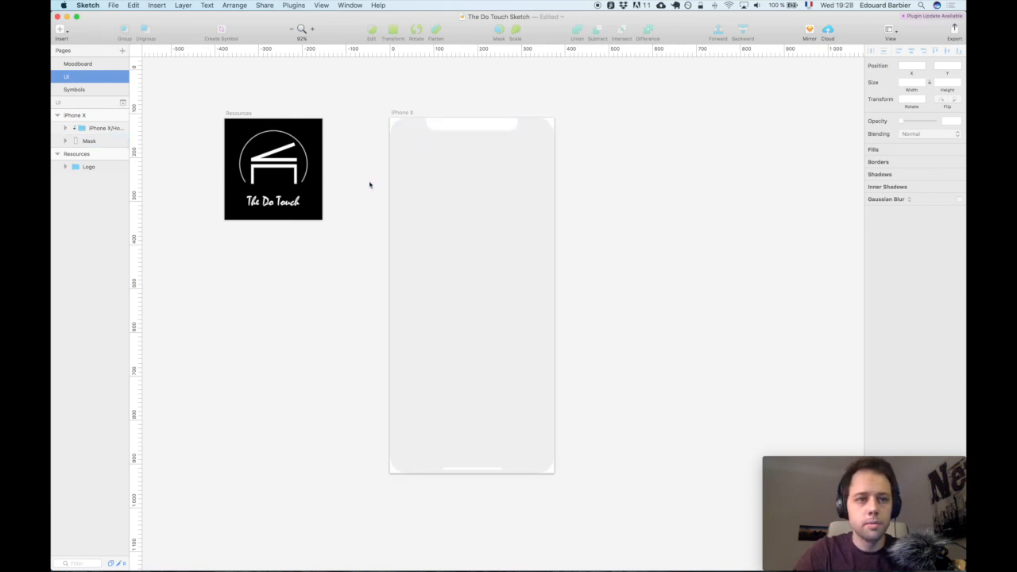
pyautogui.click(472, 294)
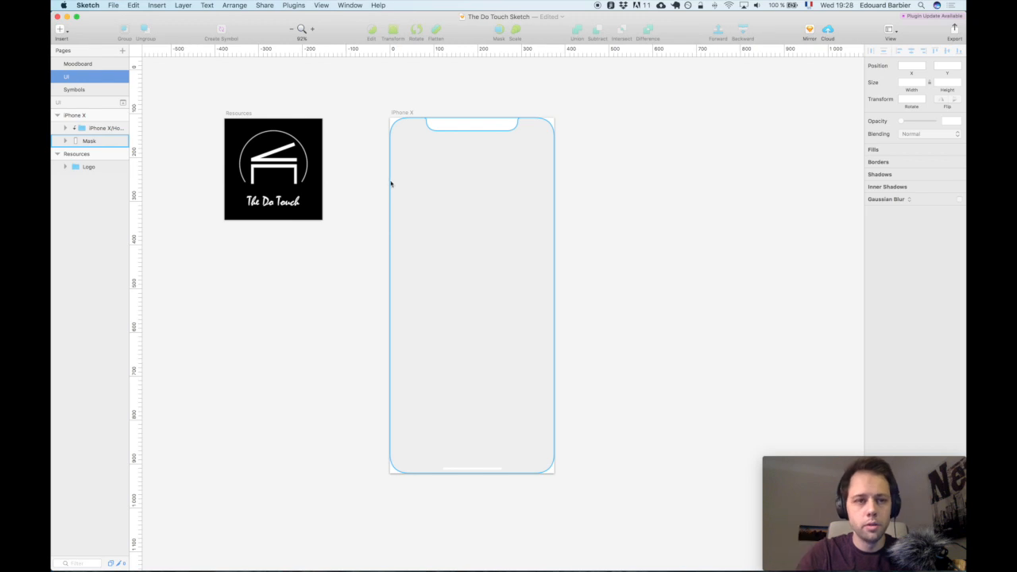
pyautogui.click(210, 96)
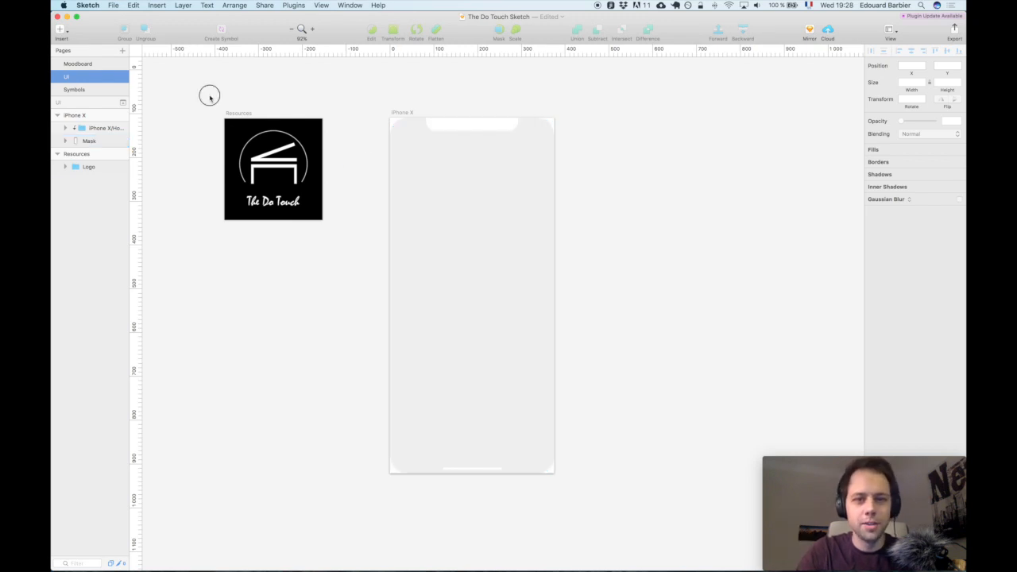
pyautogui.moveTo(198, 90)
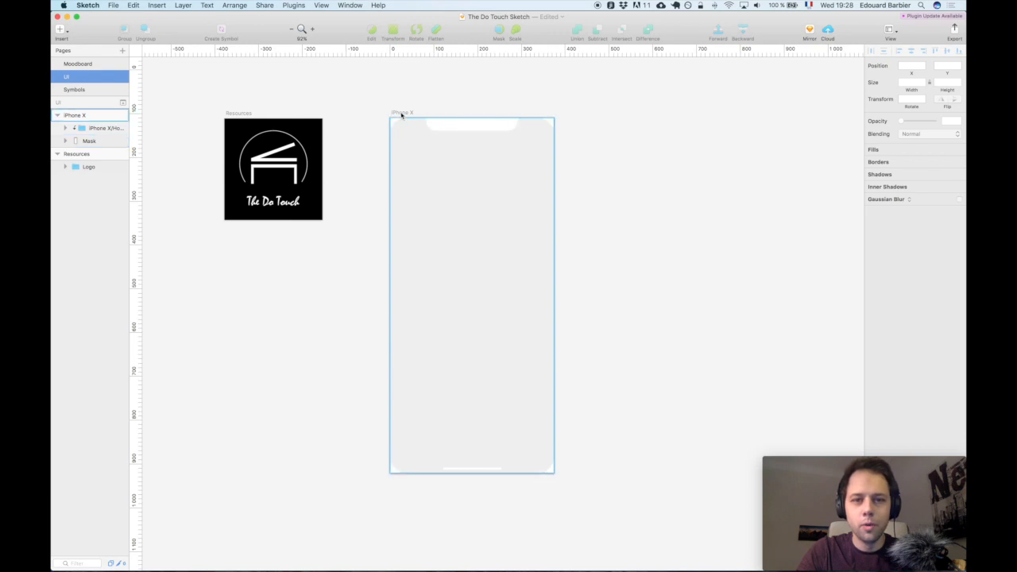
pyautogui.click(350, 105)
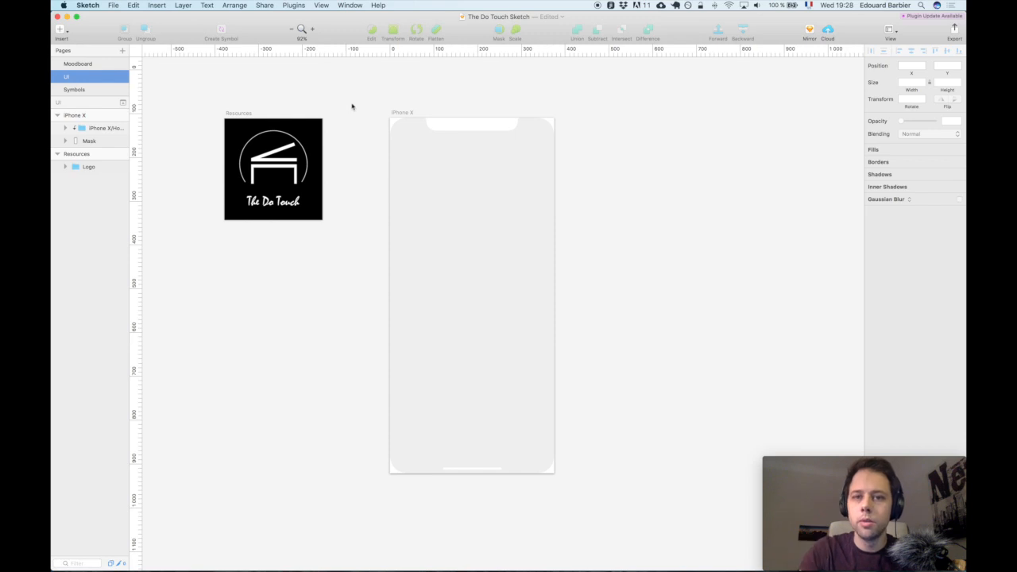
pyautogui.click(472, 294)
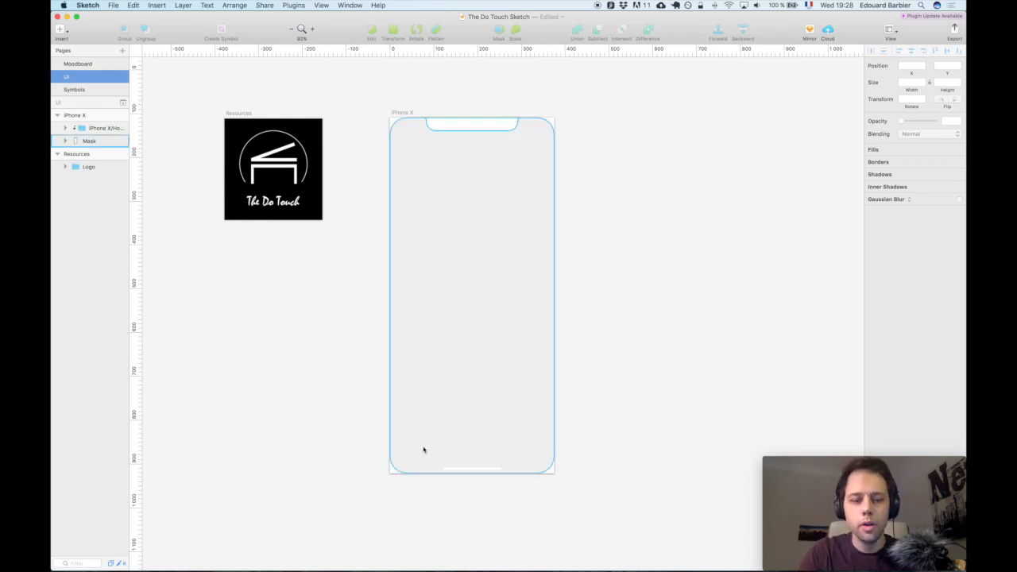
pyautogui.click(254, 378)
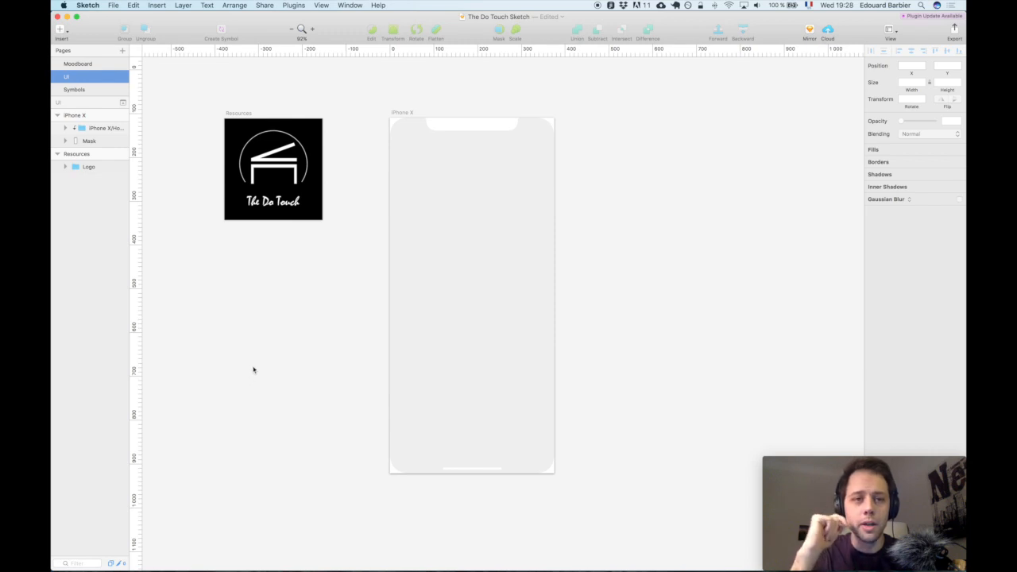
# Step: Fill the iPhone X screen shape with a dark navy-to-blue linear gradient
pyautogui.click(89, 139)
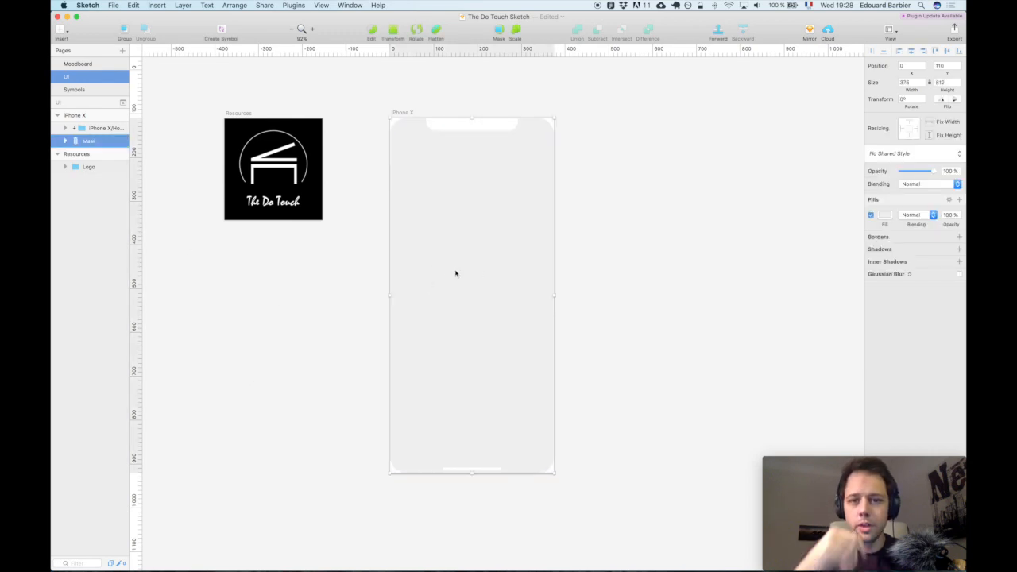
pyautogui.click(472, 297)
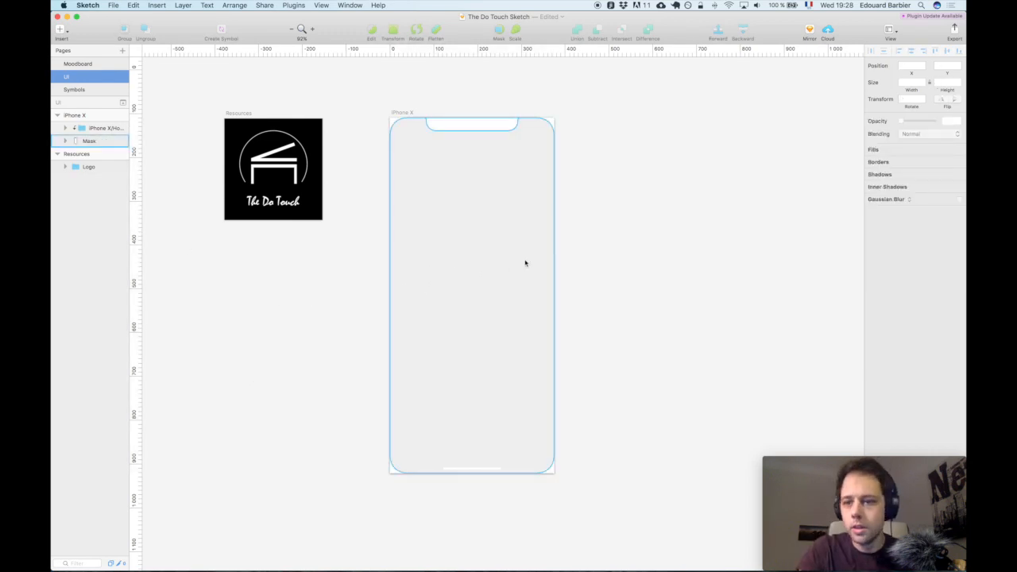
pyautogui.click(89, 140)
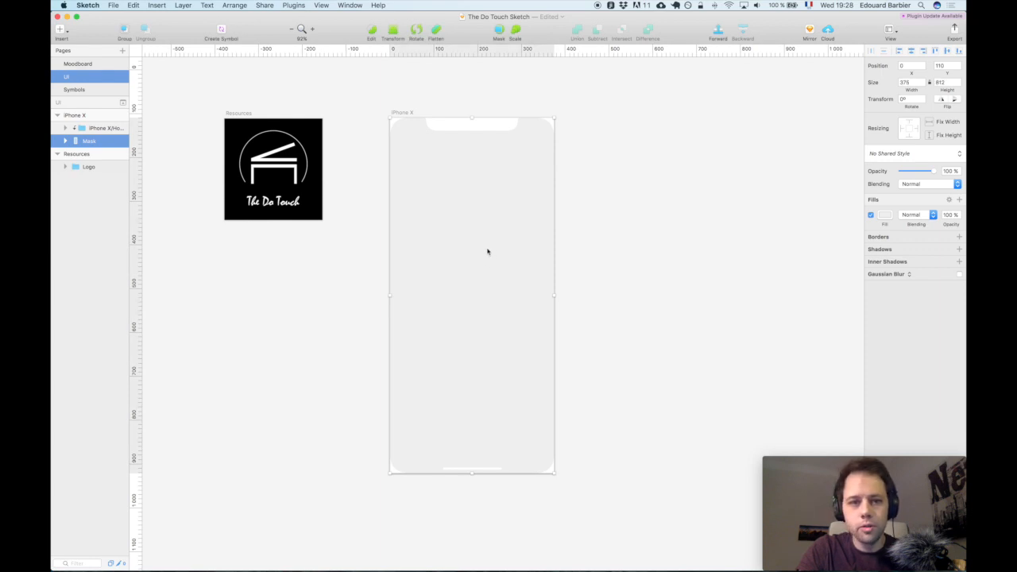
pyautogui.moveTo(839, 235)
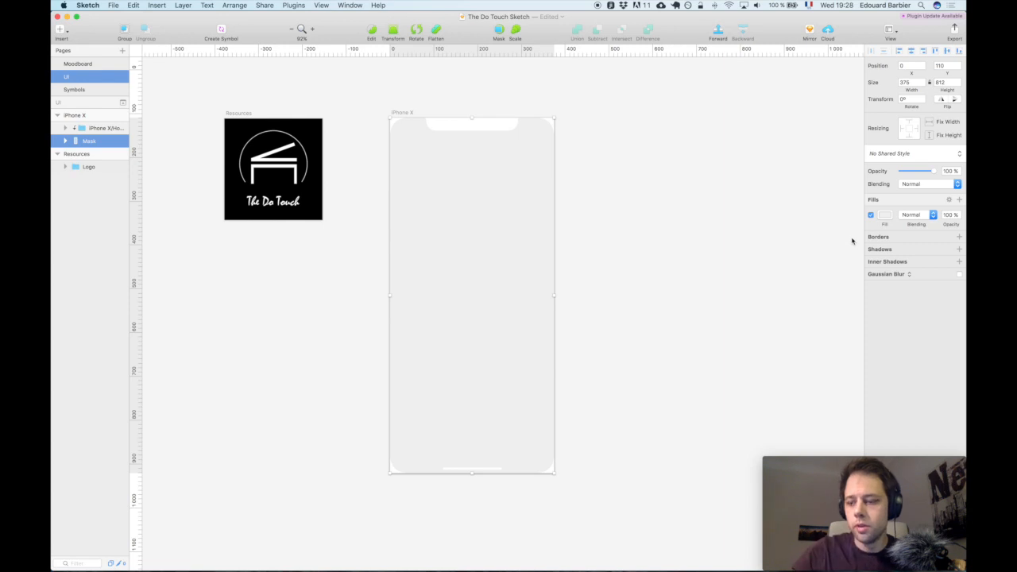
pyautogui.moveTo(612, 171)
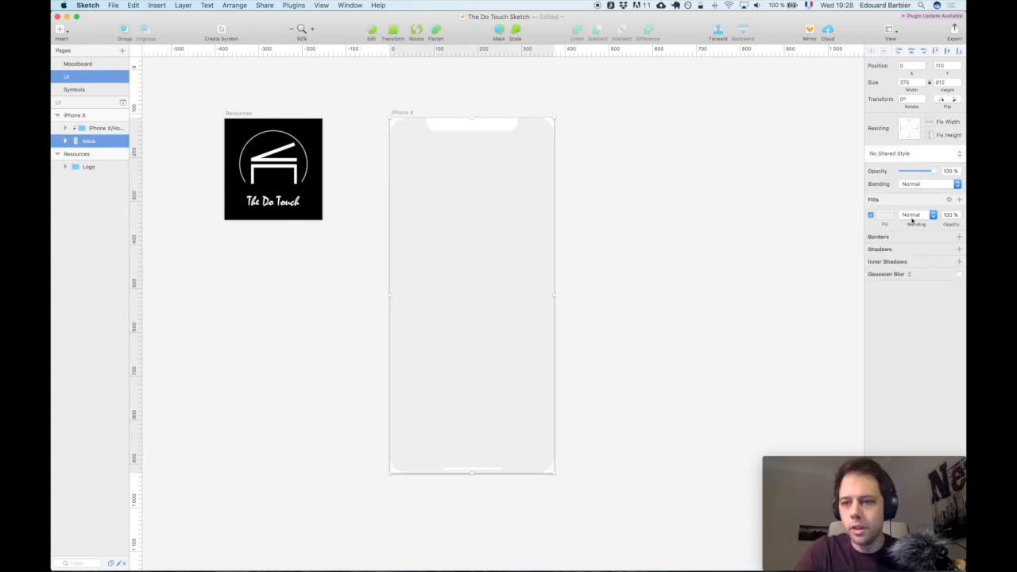
pyautogui.click(877, 214)
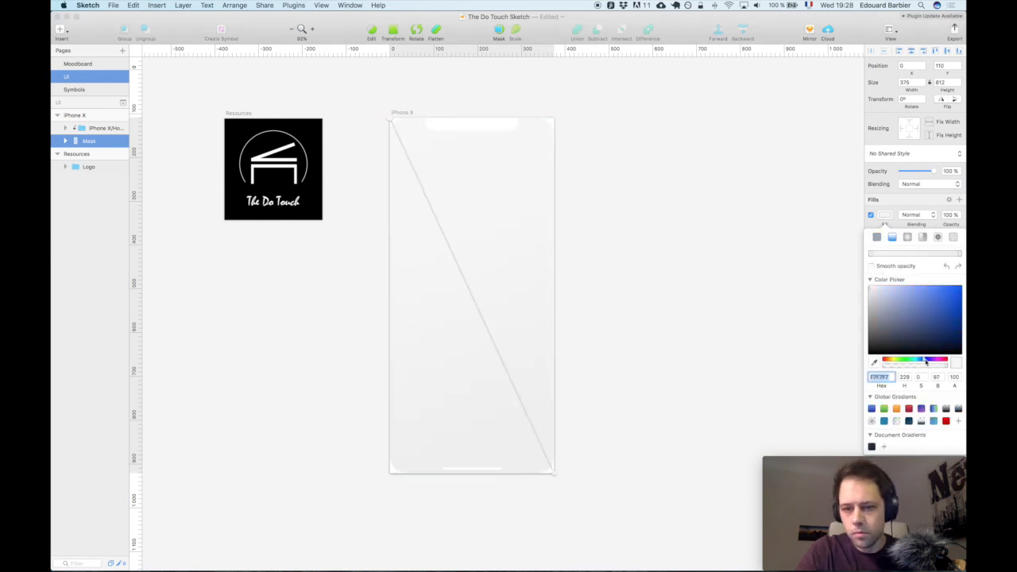
pyautogui.click(961, 326)
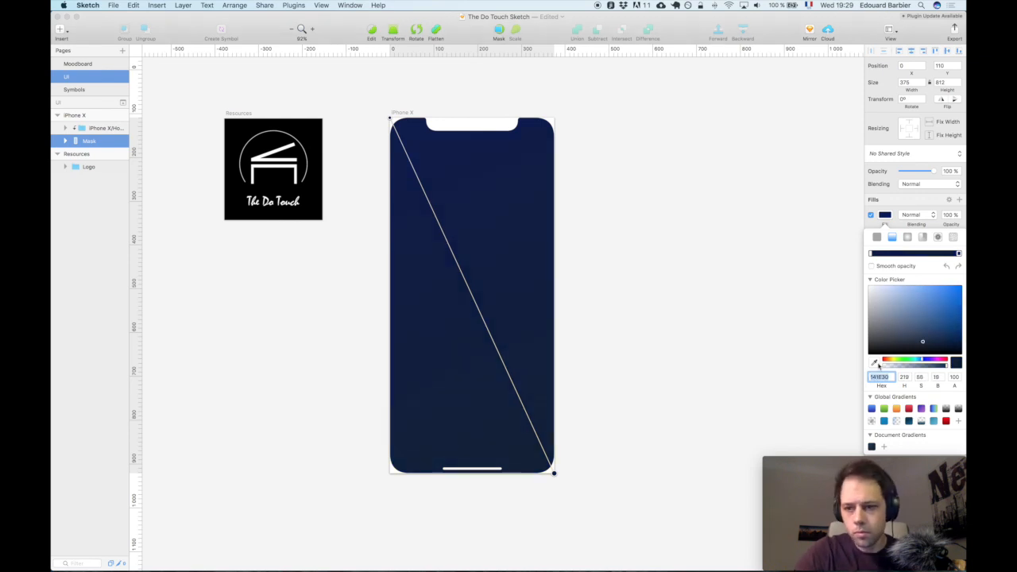
pyautogui.moveTo(922, 340); pyautogui.dragTo(946, 315)
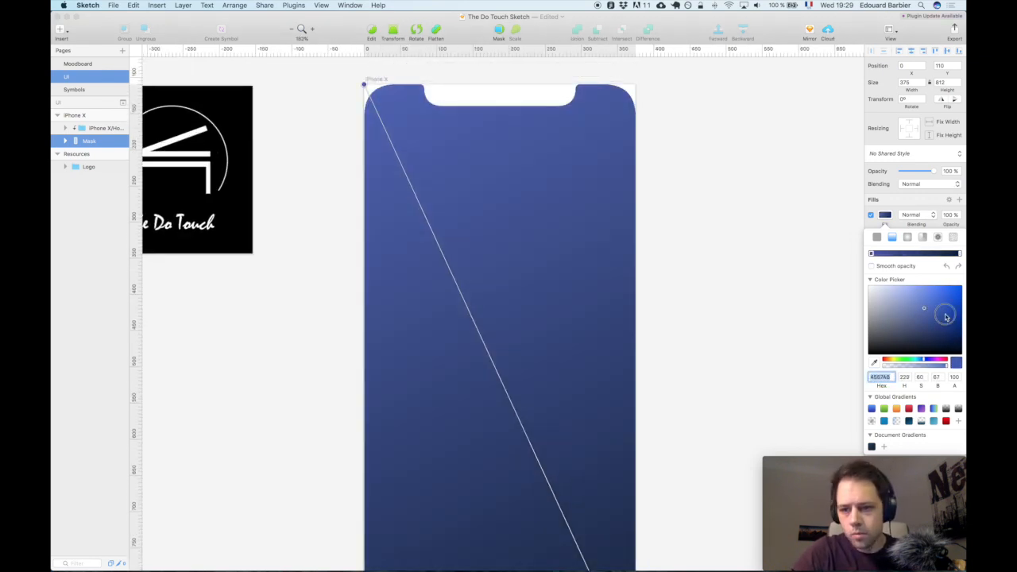
pyautogui.click(940, 315)
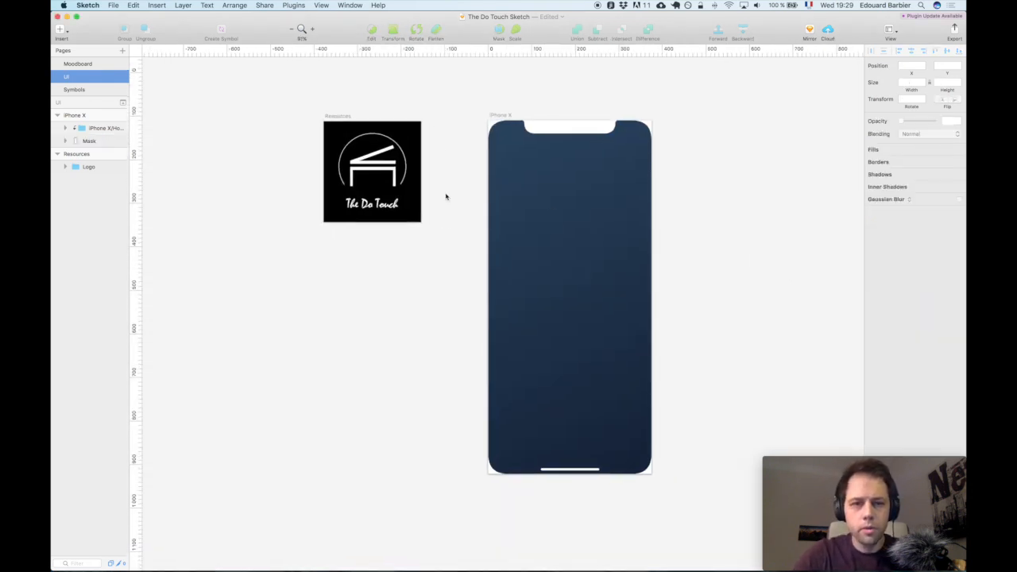
# Step: Show the Moodboard page of reference app designs
pyautogui.click(566, 298)
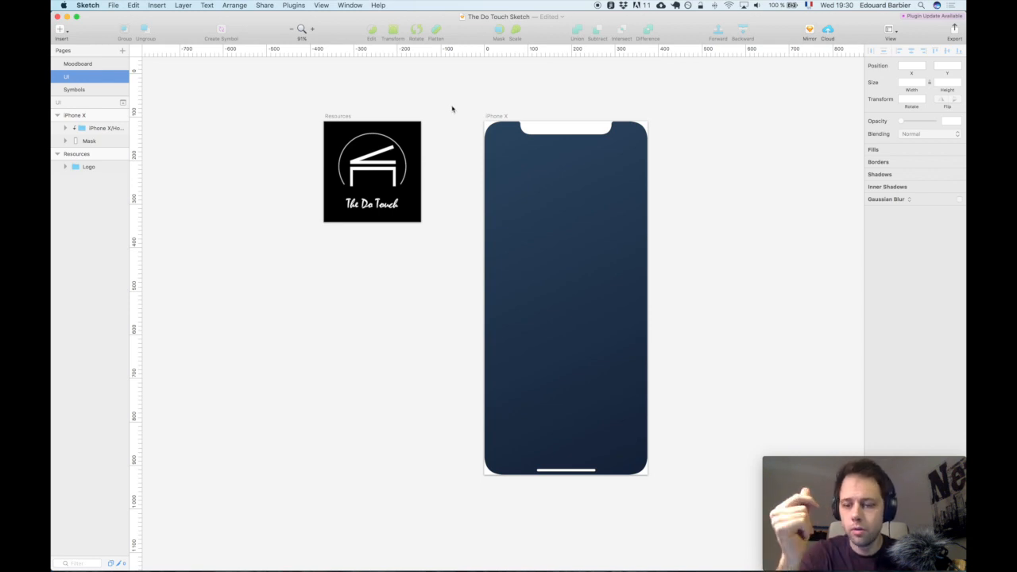
pyautogui.moveTo(451, 111)
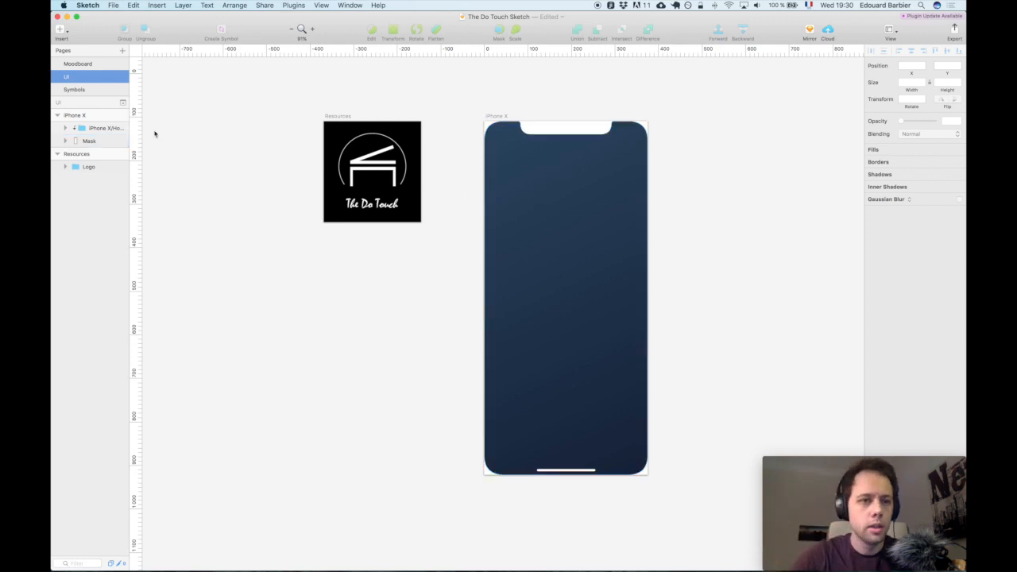
pyautogui.click(76, 63)
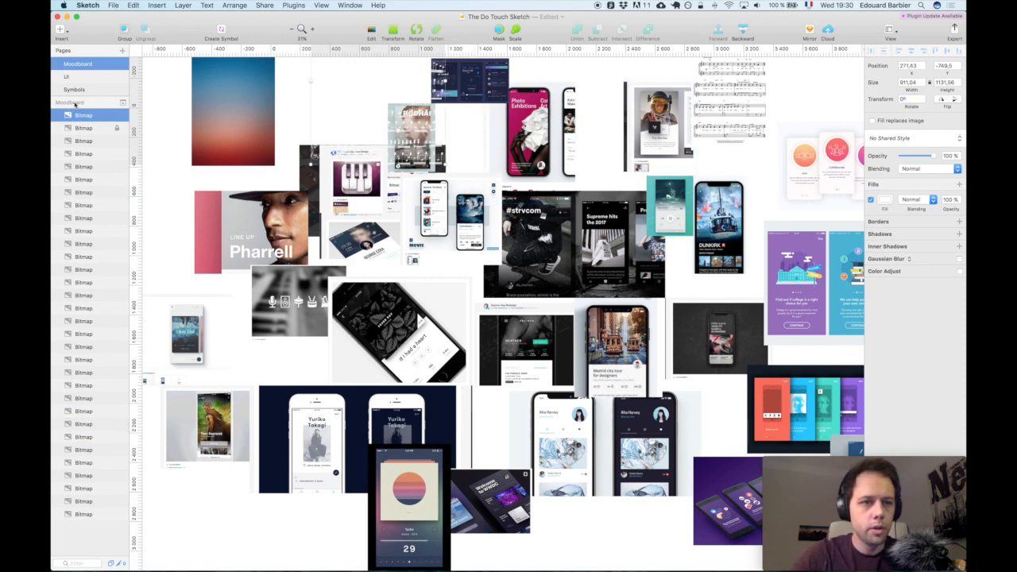
# Step: Lay a nearly transparent, tilted sheet-music image over the navy screen, clipped to its shape
pyautogui.click(67, 76)
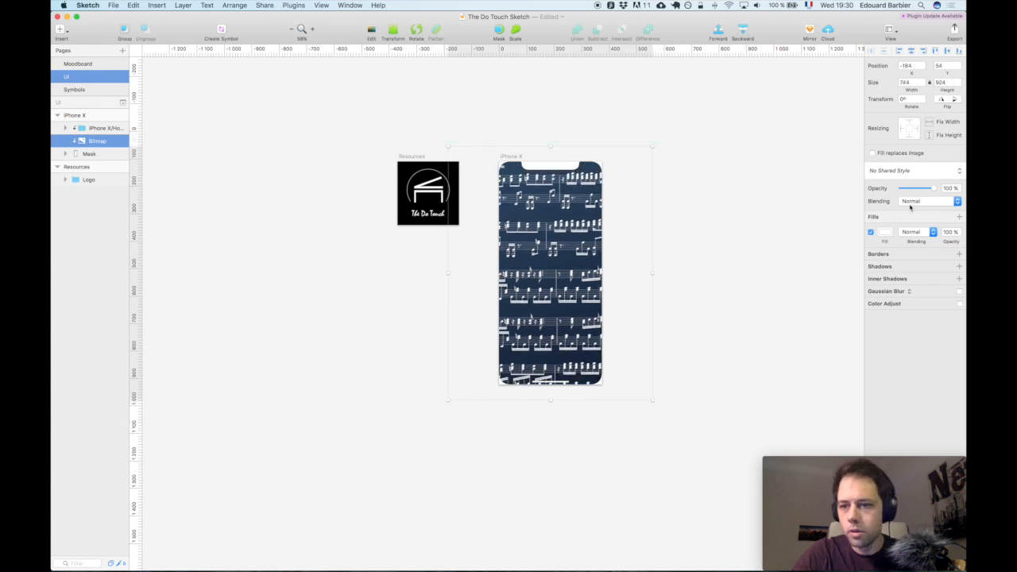
pyautogui.moveTo(936, 188); pyautogui.dragTo(900, 188)
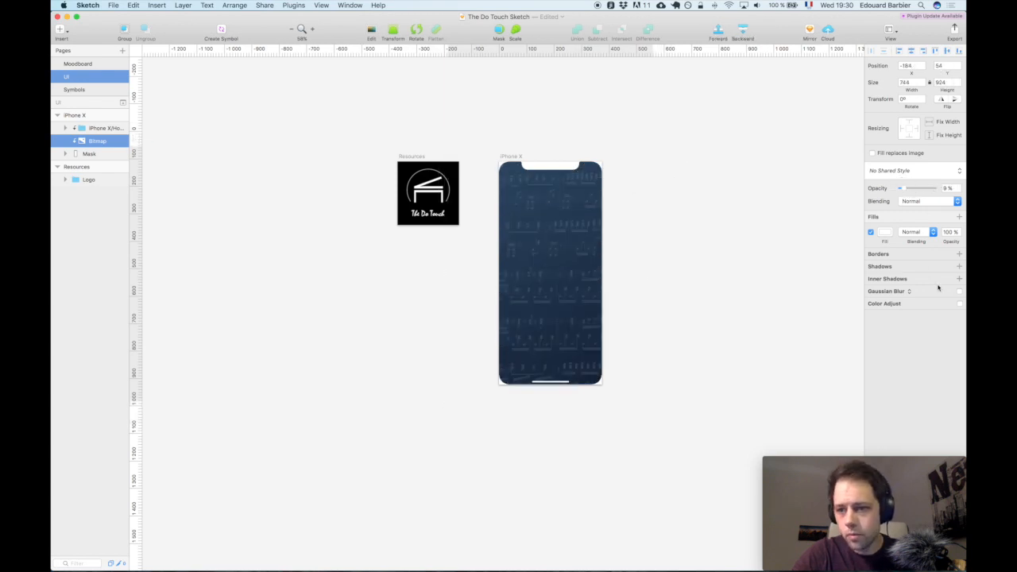
pyautogui.click(550, 274)
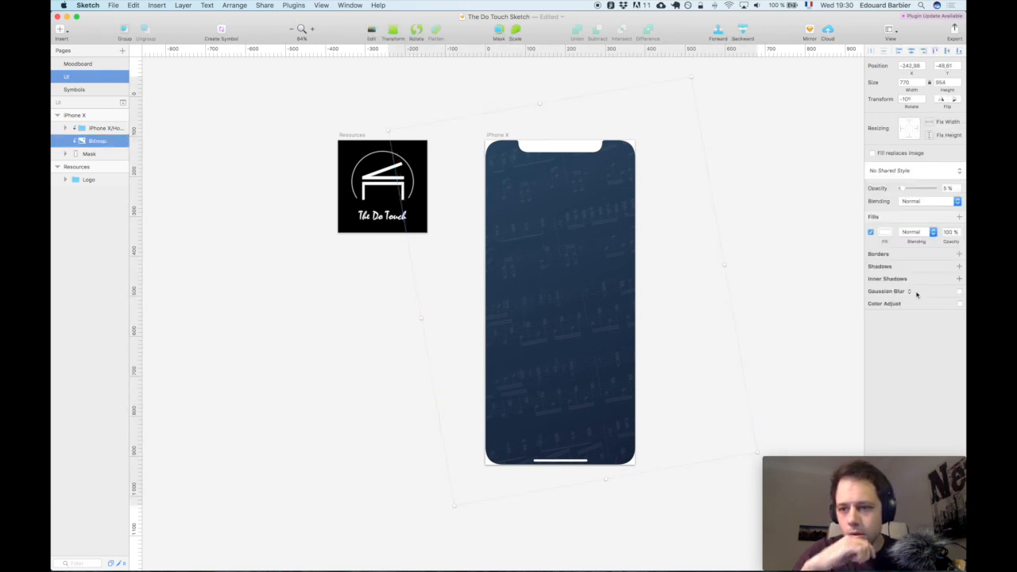
pyautogui.moveTo(960, 294)
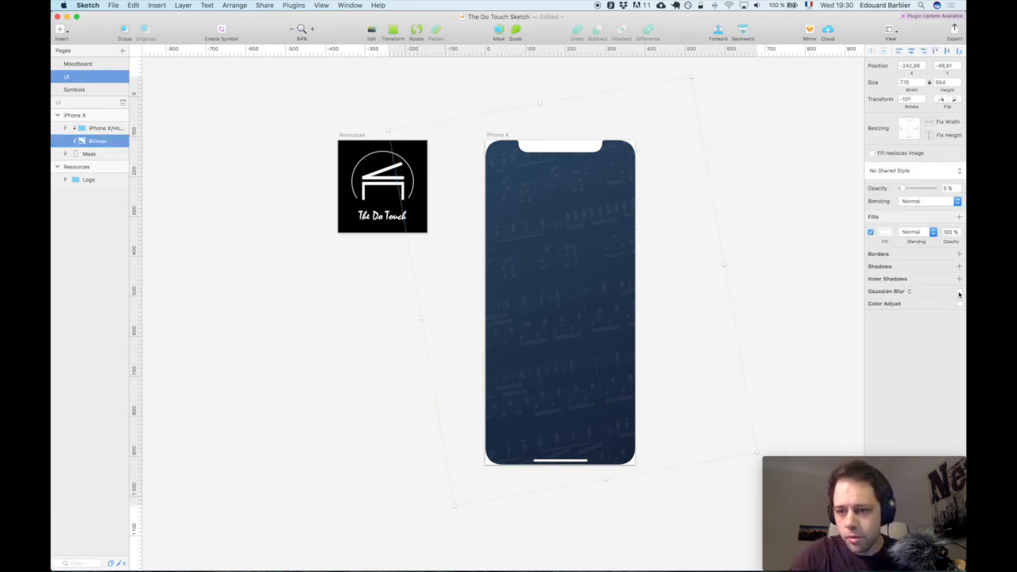
pyautogui.click(960, 291)
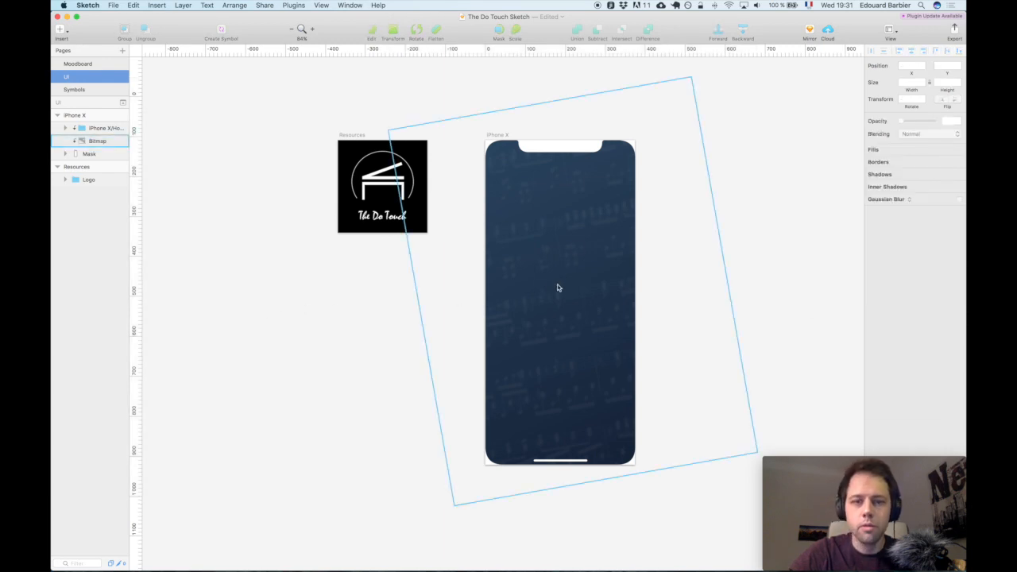
pyautogui.click(310, 314)
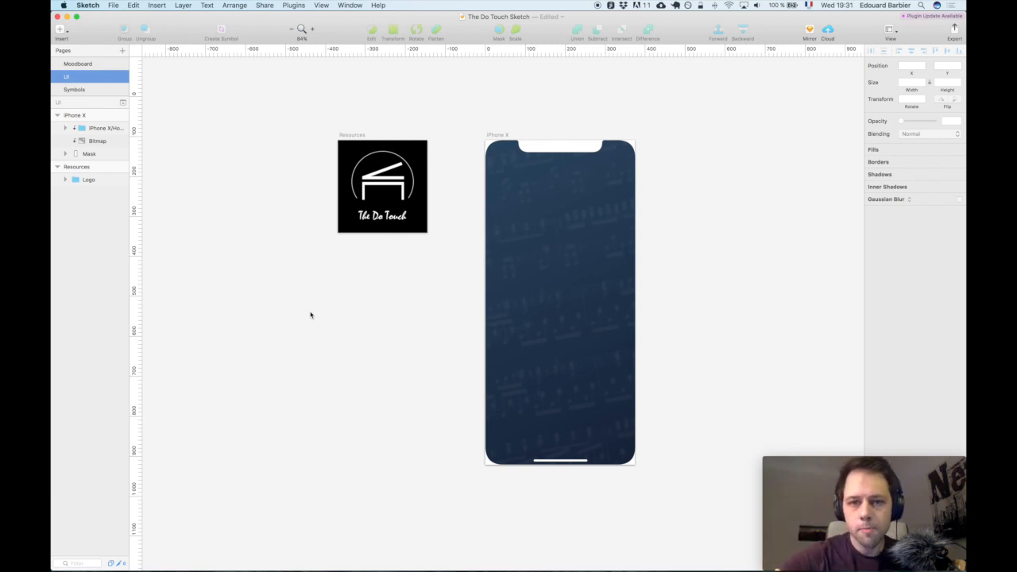
# Step: Place the Do Touch logo centred near the top of the artboard above the sheet-music texture
pyautogui.click(89, 178)
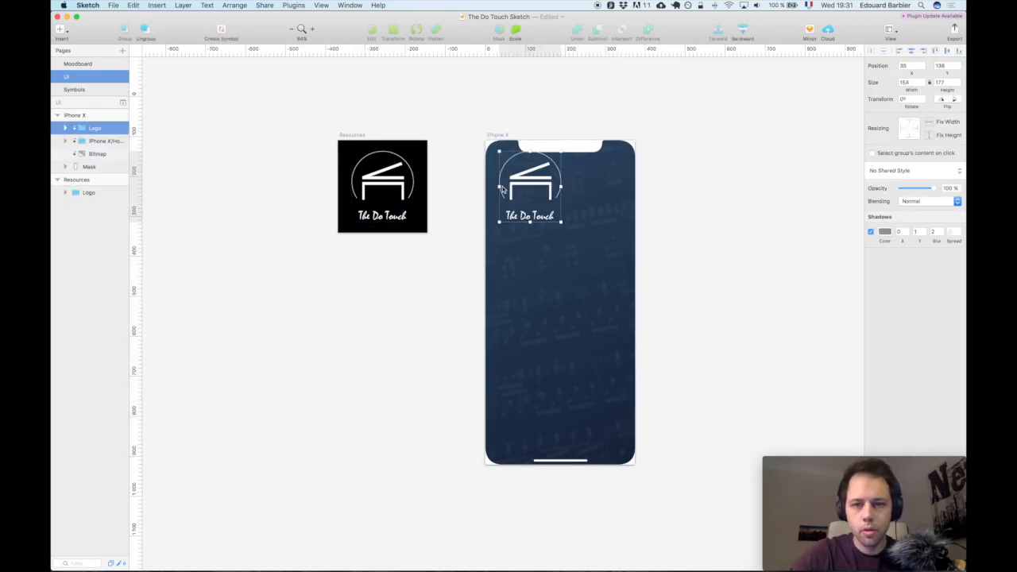
pyautogui.moveTo(530, 187); pyautogui.dragTo(560, 204)
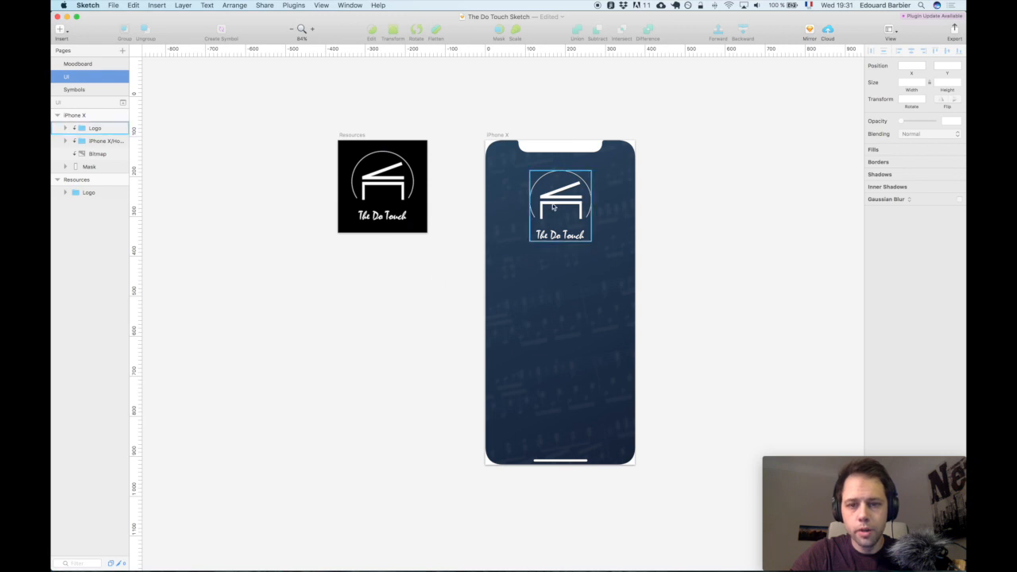
pyautogui.click(412, 274)
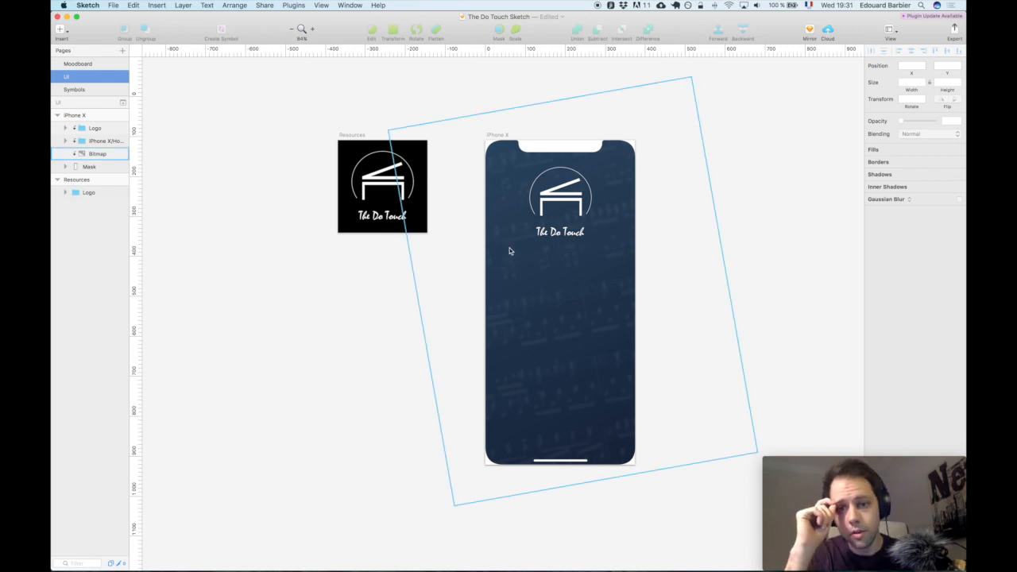
pyautogui.click(559, 199)
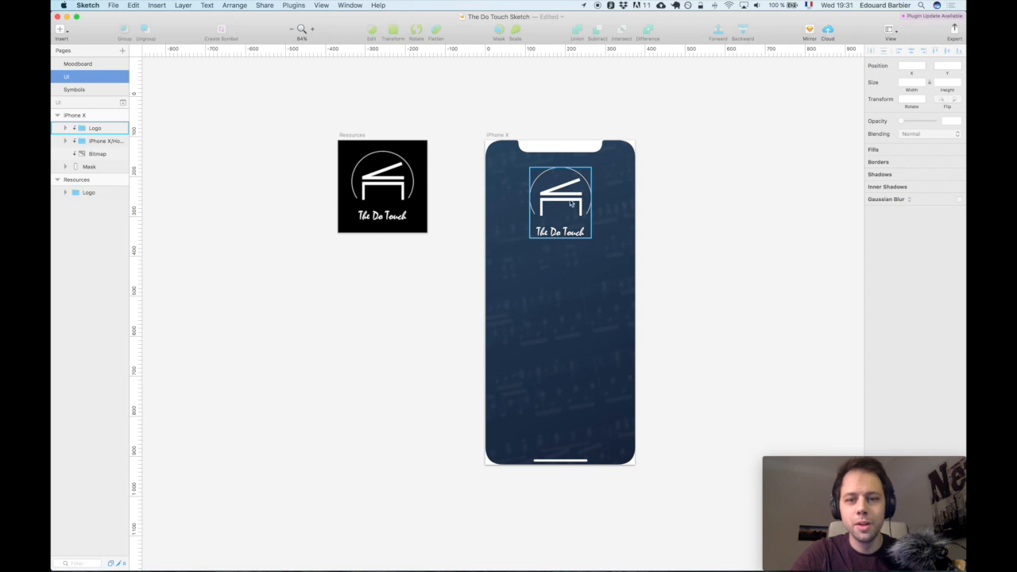
pyautogui.click(405, 280)
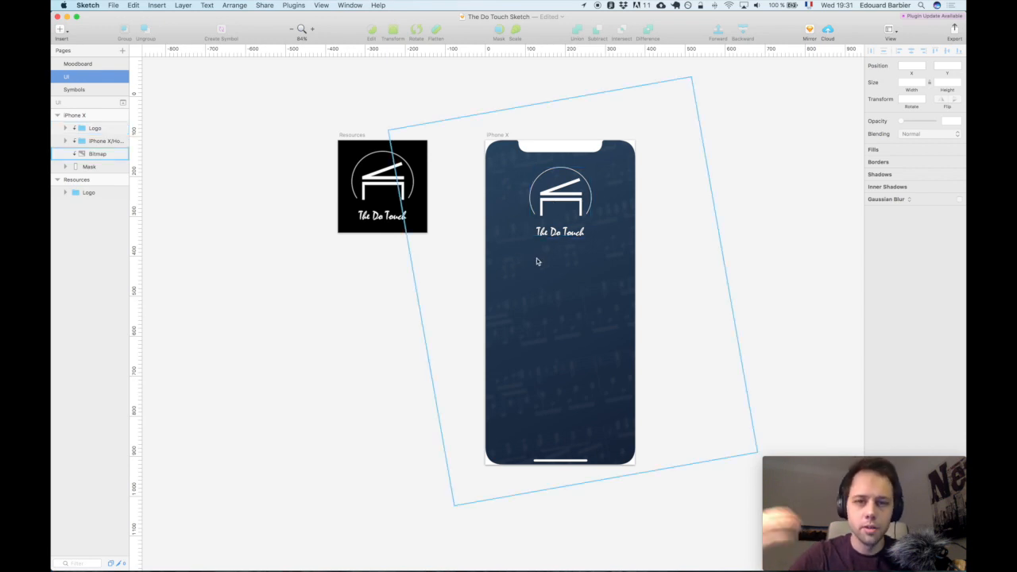
pyautogui.click(391, 294)
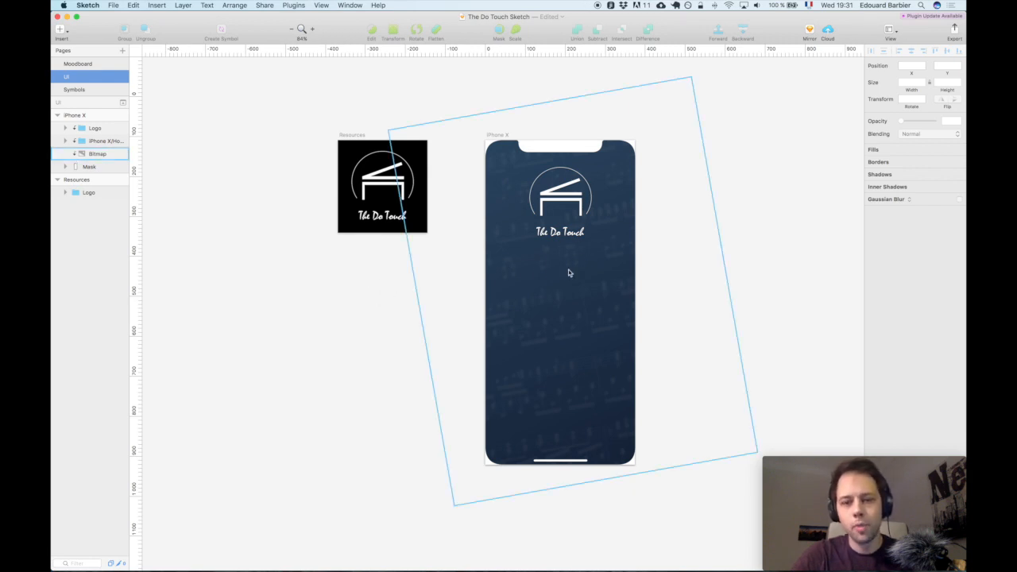
# Step: Add a new text layer below the logo and set its typeface to Lato
pyautogui.click(499, 290)
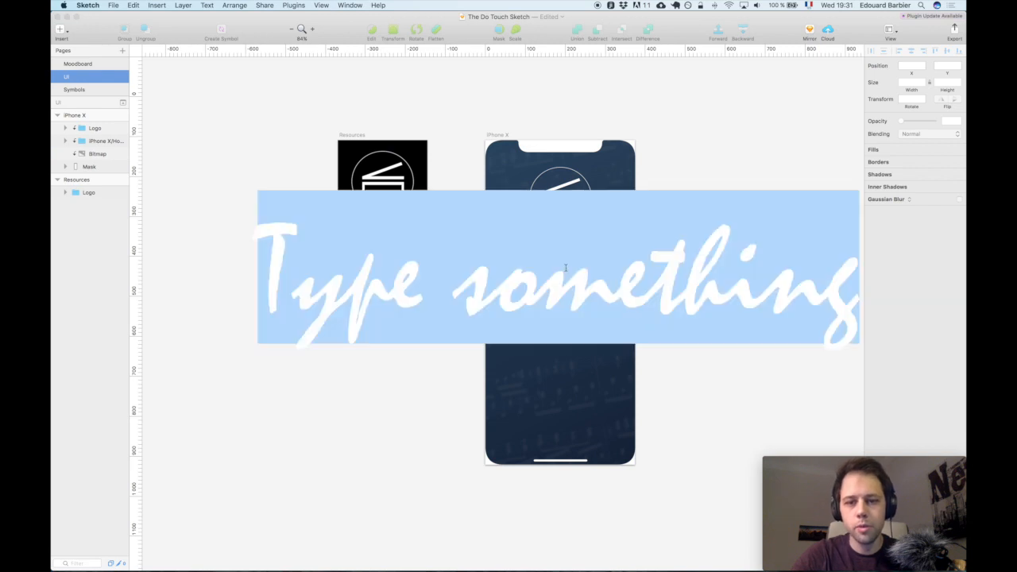
pyautogui.click(556, 278)
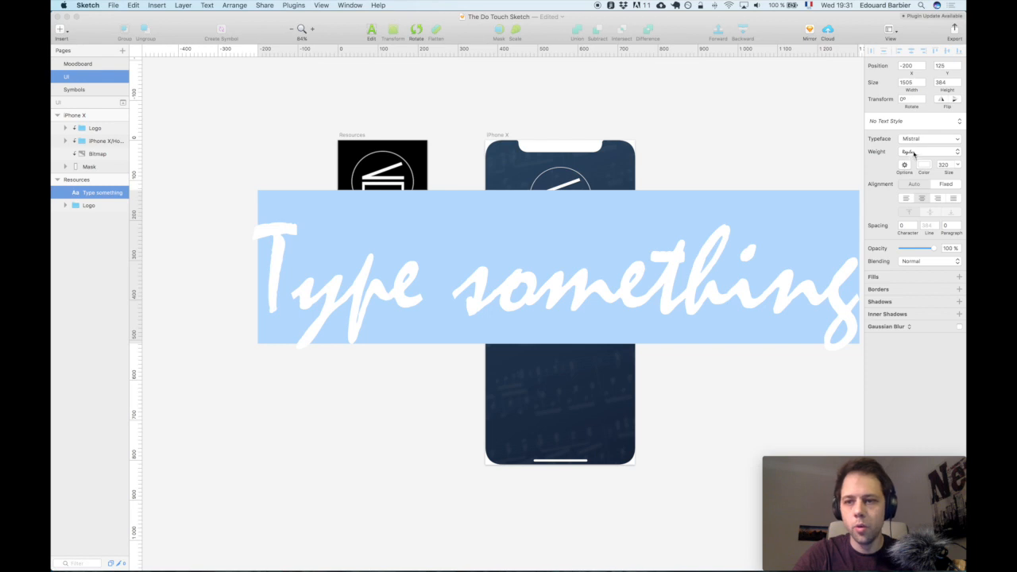
pyautogui.click(930, 138)
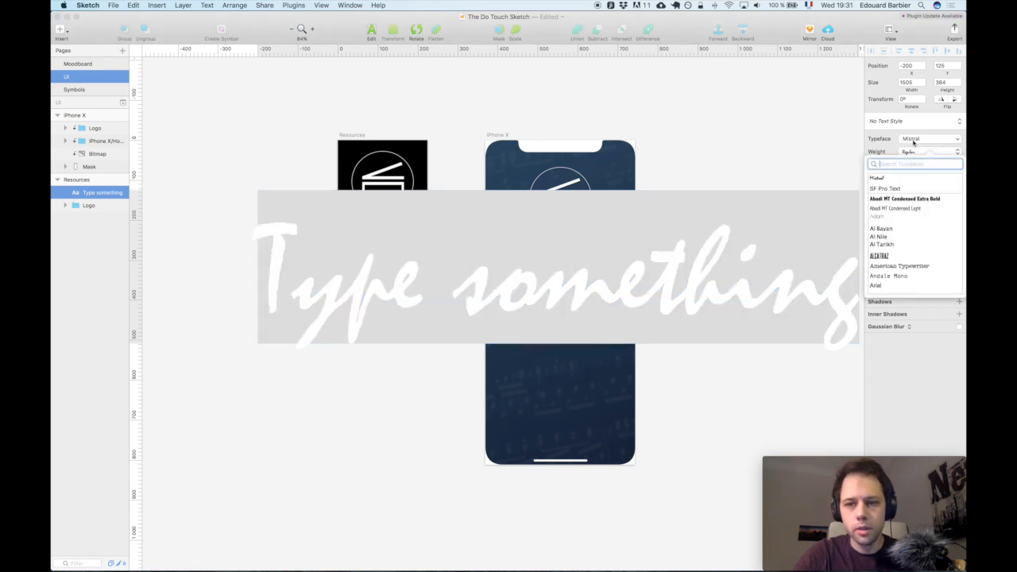
pyautogui.write('a')
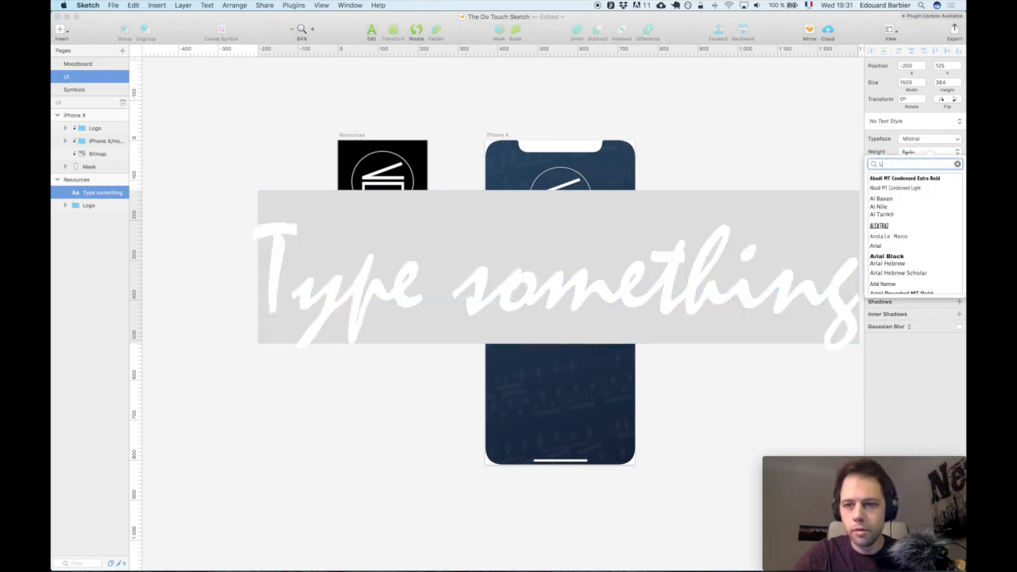
pyautogui.write('Lato')
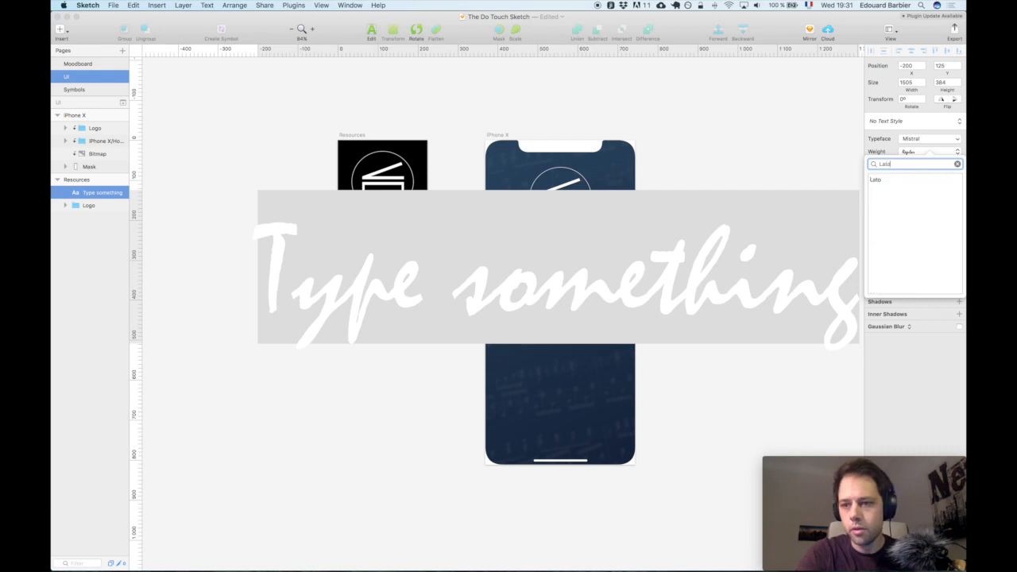
pyautogui.click(883, 178)
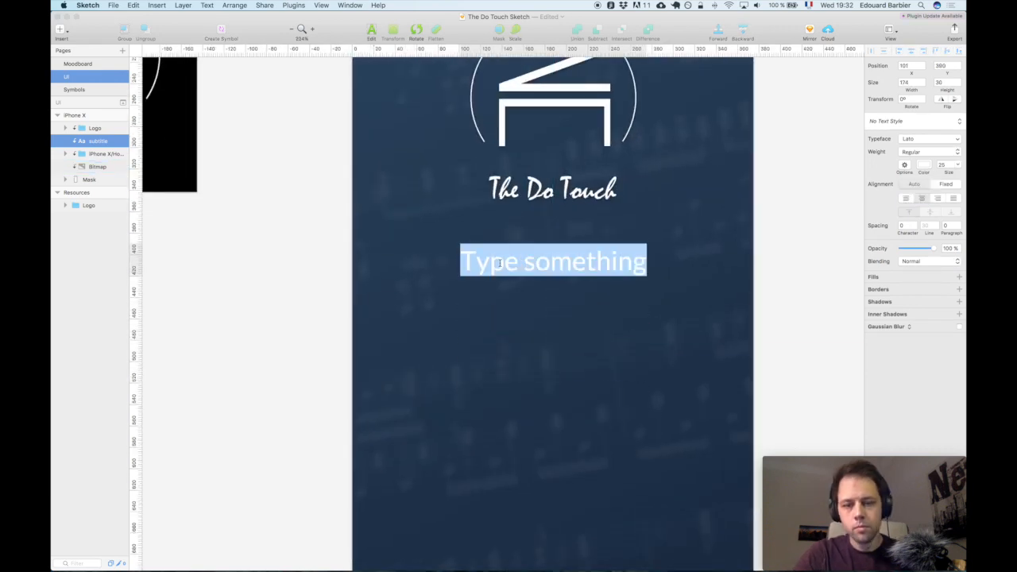
# Step: Make the subtitle read 'Unique piano covers & piano sheets'
pyautogui.write('Piano cover')
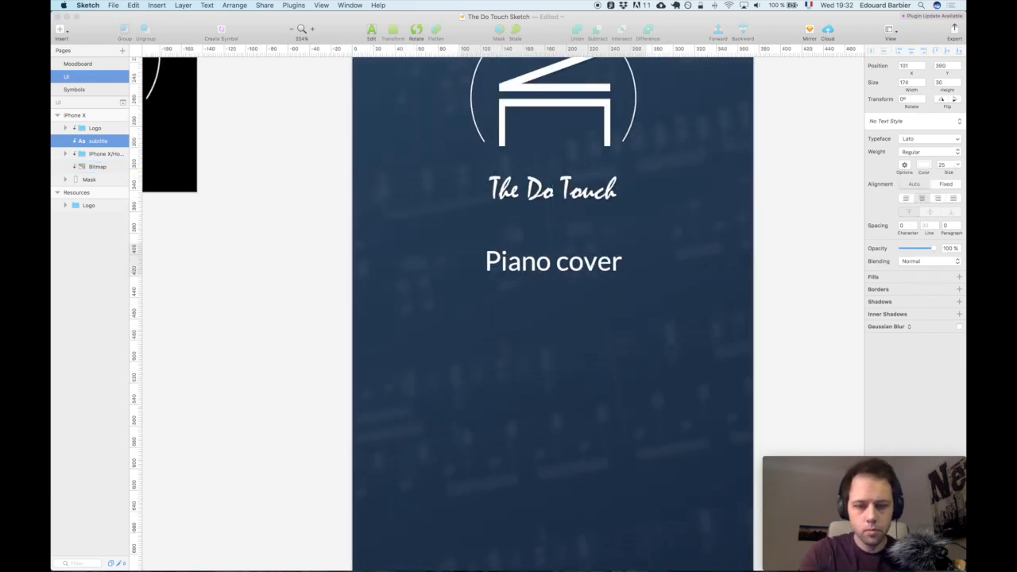
pyautogui.write('Uniqiano covers')
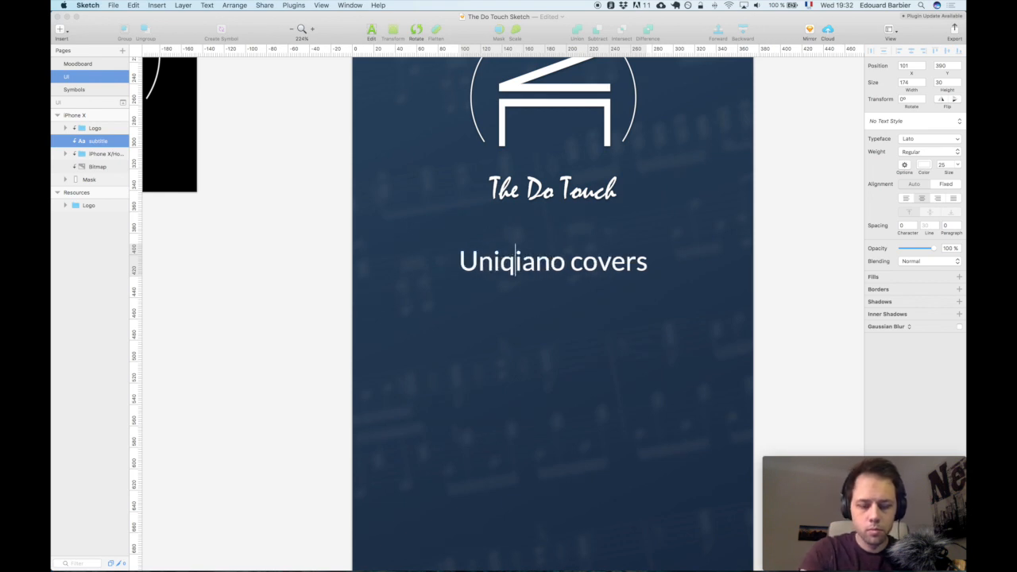
pyautogui.write('Unique piano covers')
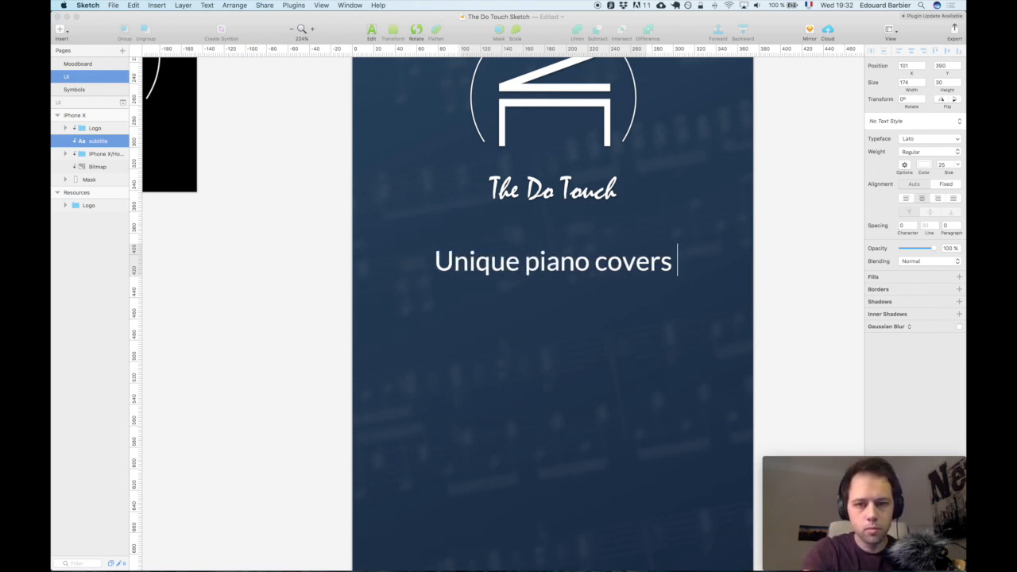
pyautogui.write('& piano')
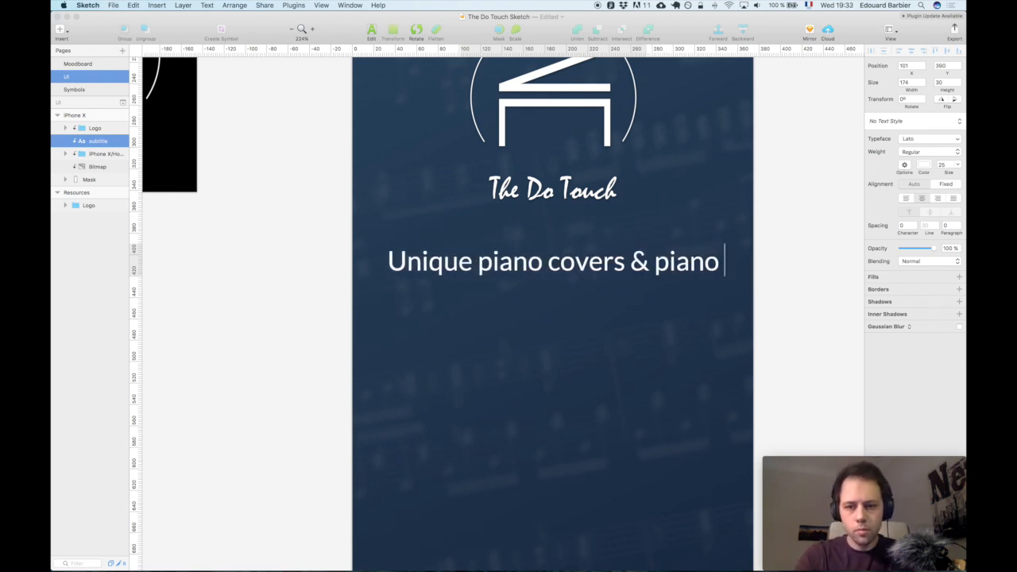
pyautogui.write('sheets')
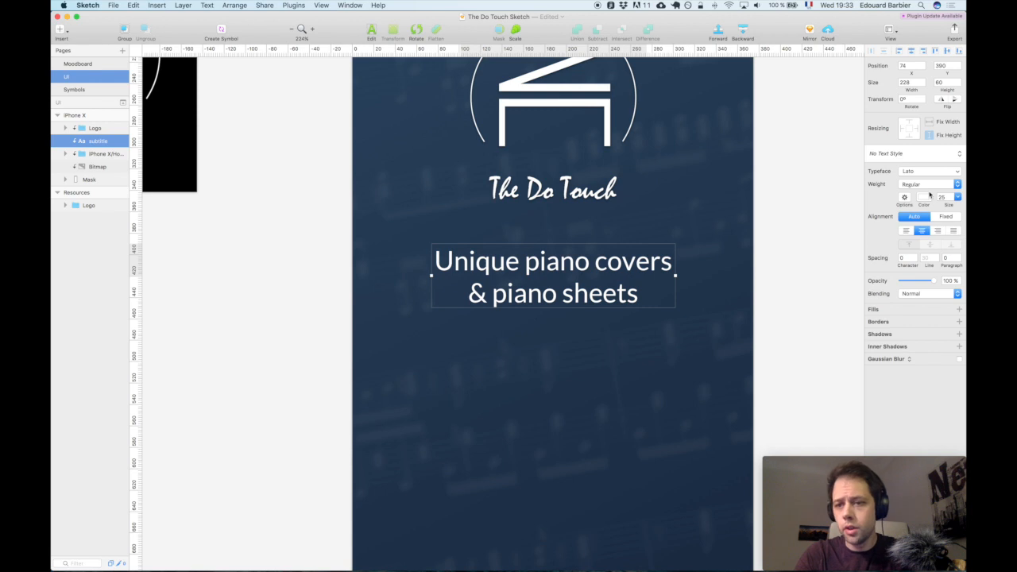
# Step: Set the subtitle to Heavy weight, centred under the logo, and zoom out
pyautogui.click(929, 184)
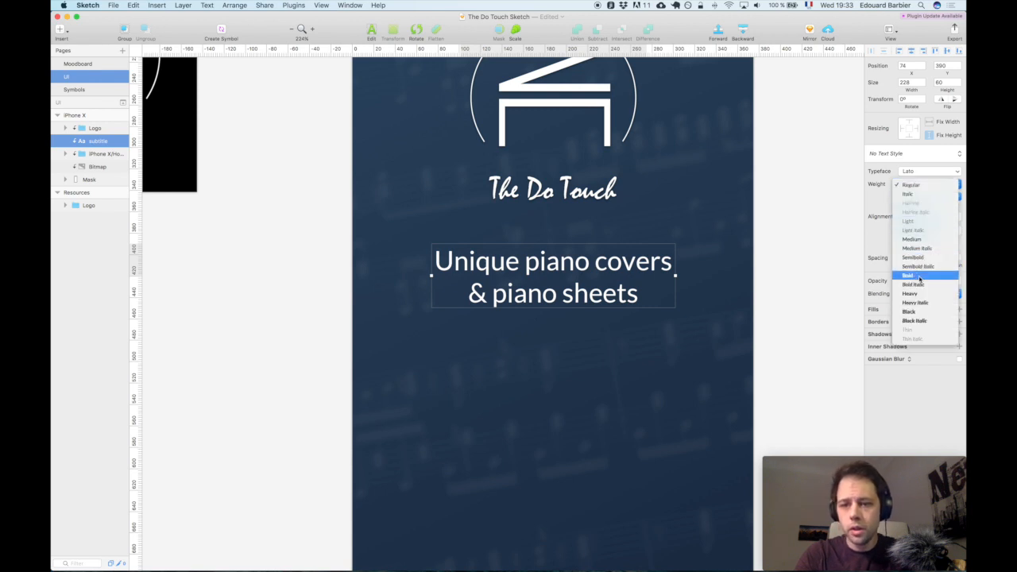
pyautogui.click(909, 292)
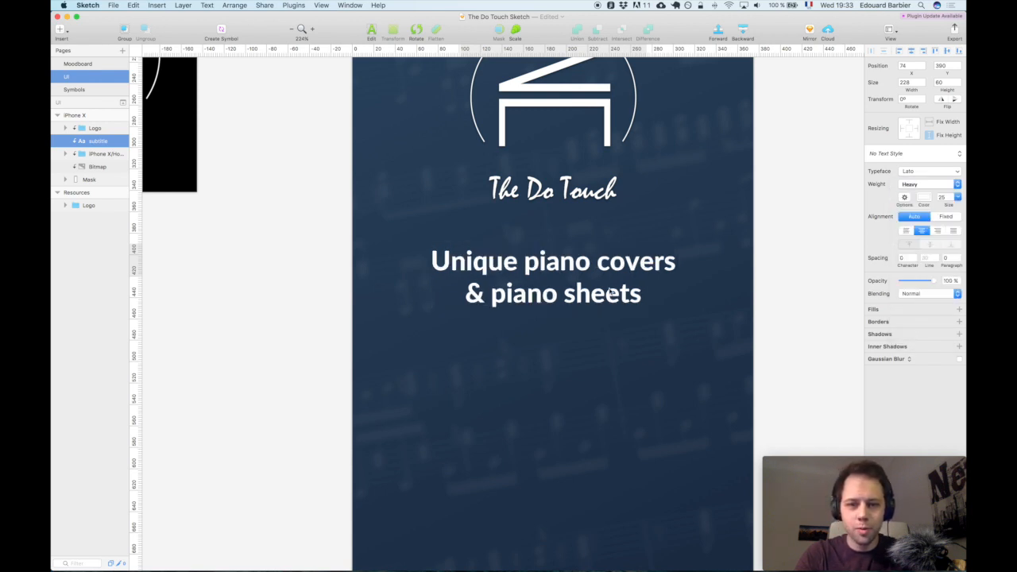
pyautogui.click(553, 261)
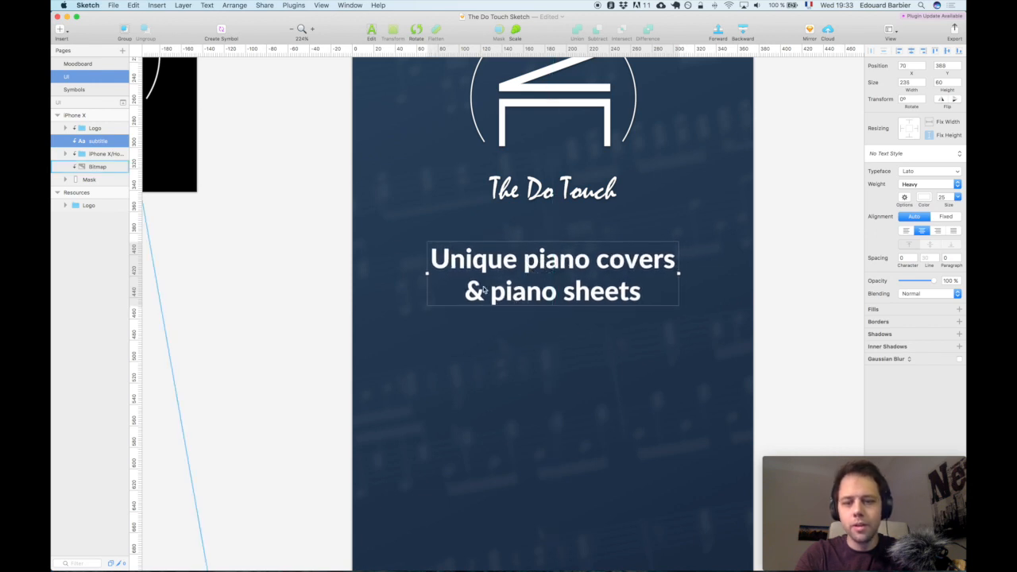
pyautogui.click(97, 167)
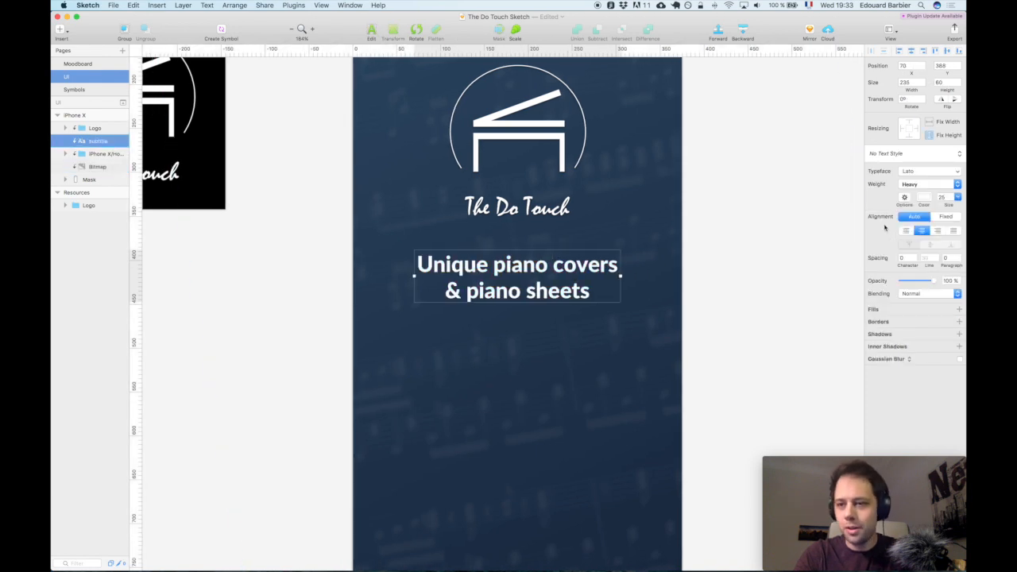
pyautogui.click(957, 184)
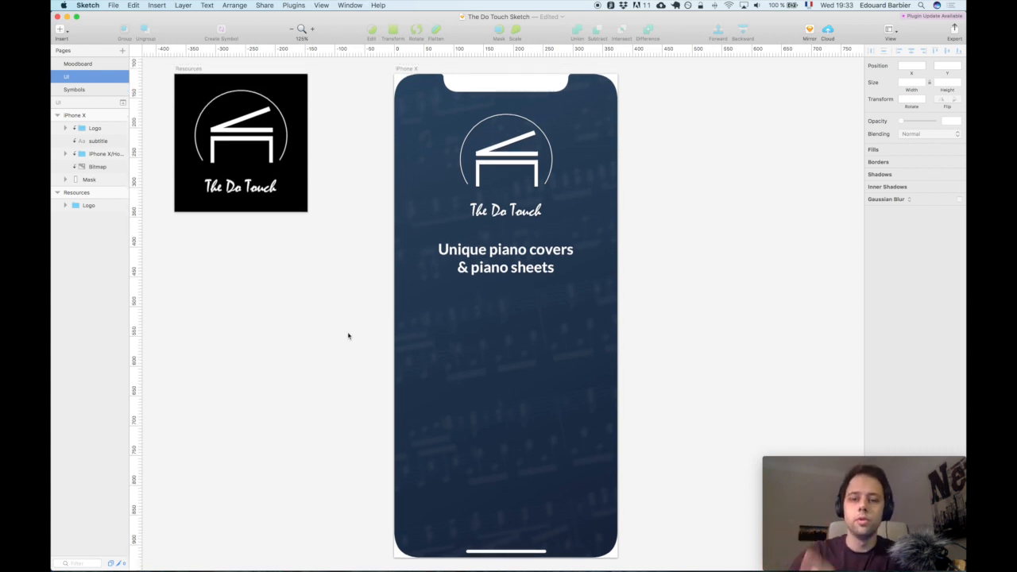
pyautogui.moveTo(366, 315)
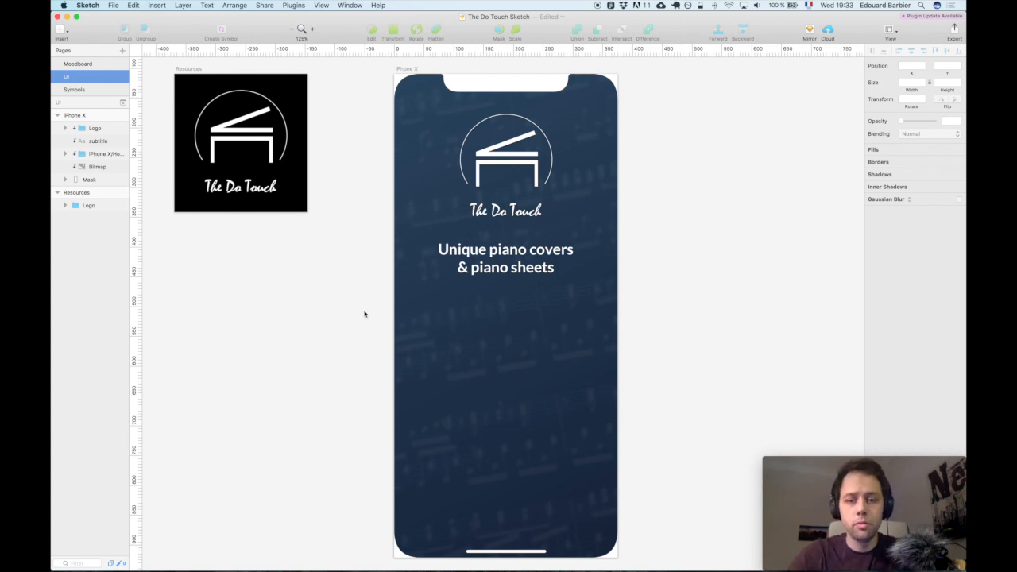
pyautogui.click(97, 167)
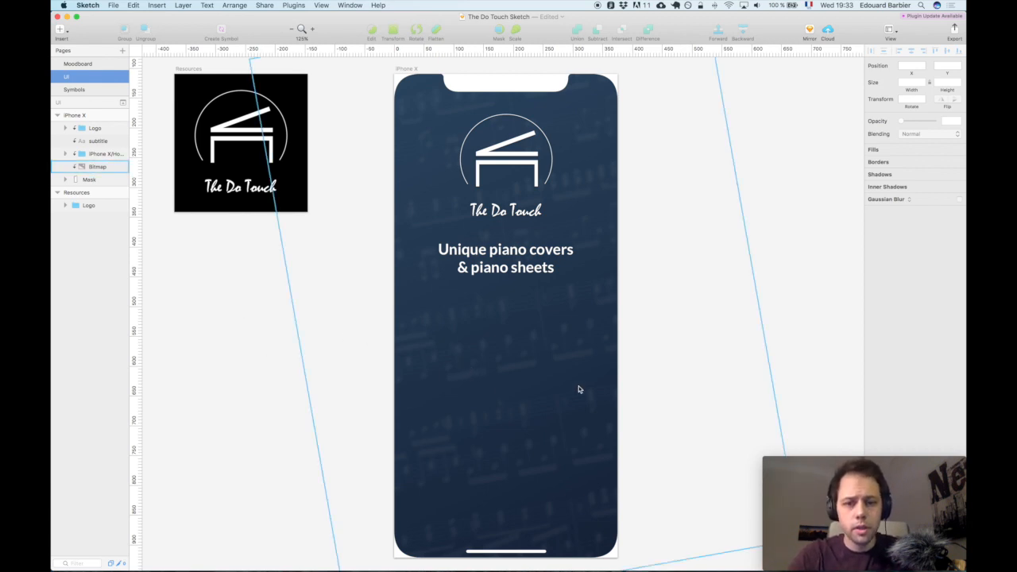
pyautogui.click(97, 167)
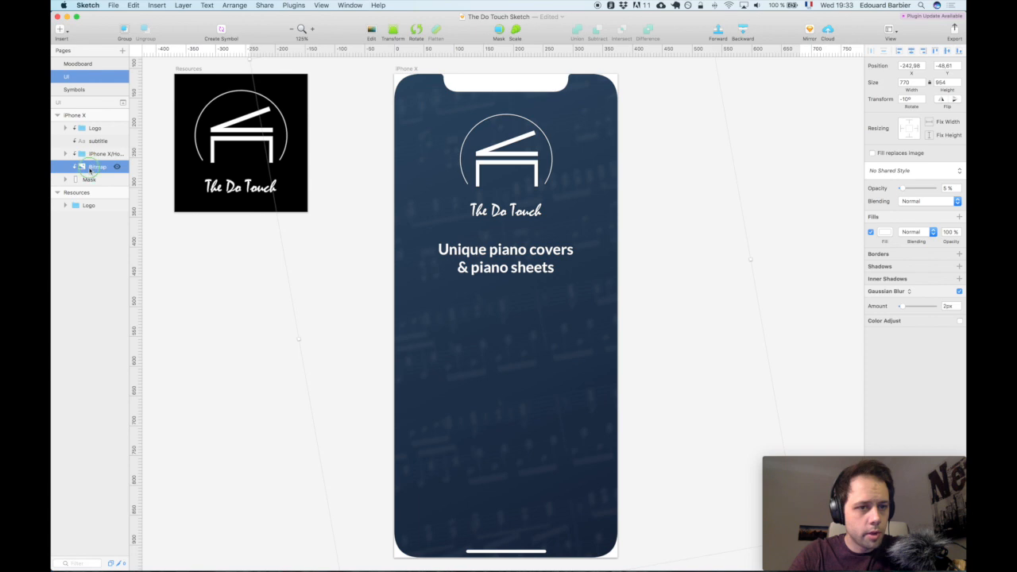
pyautogui.rightClick(95, 167)
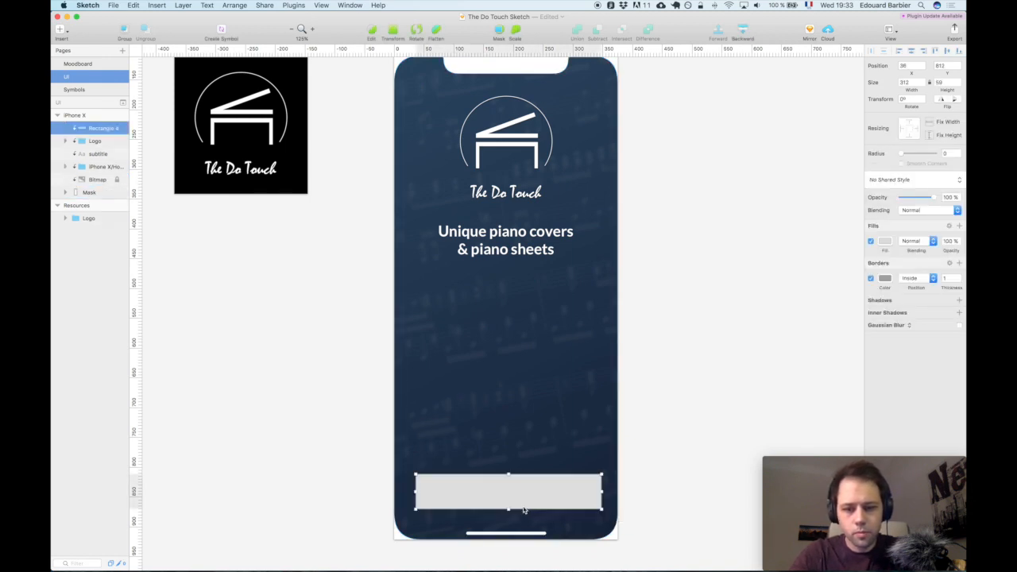
# Step: Draw a white rounded-corner button rectangle across the bottom of the screen
pyautogui.moveTo(524, 493); pyautogui.dragTo(525, 485)
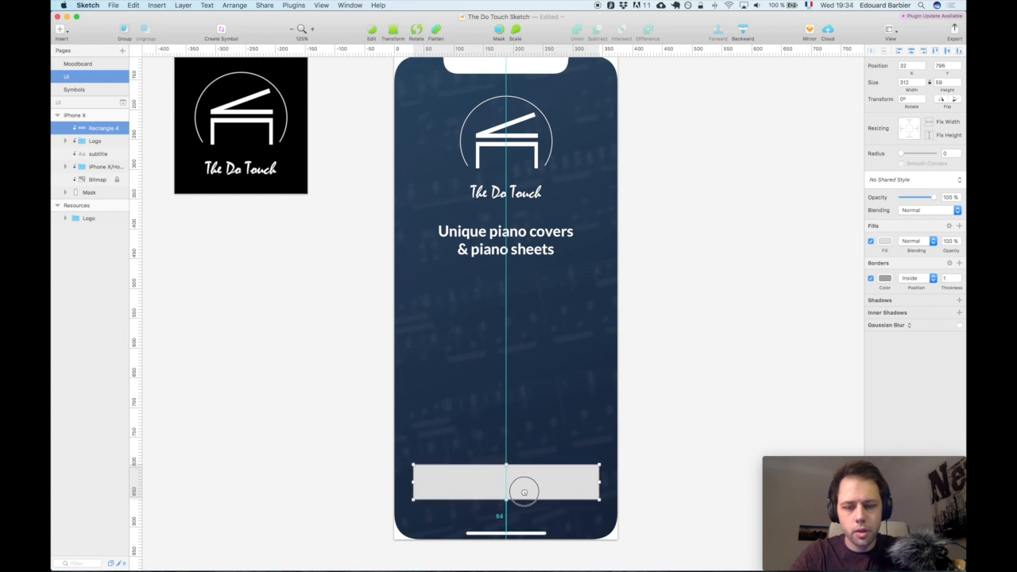
pyautogui.click(524, 483)
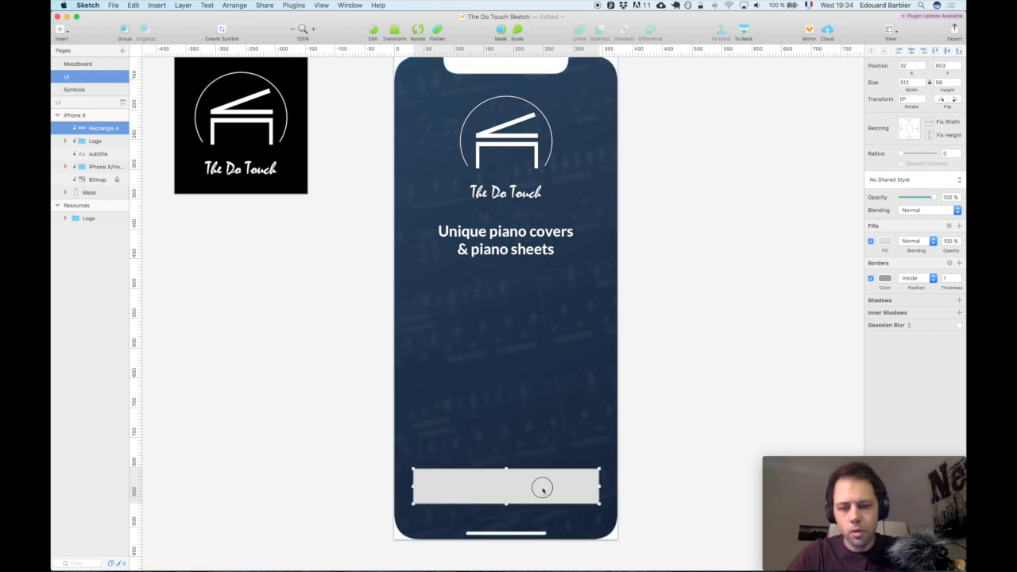
pyautogui.click(871, 278)
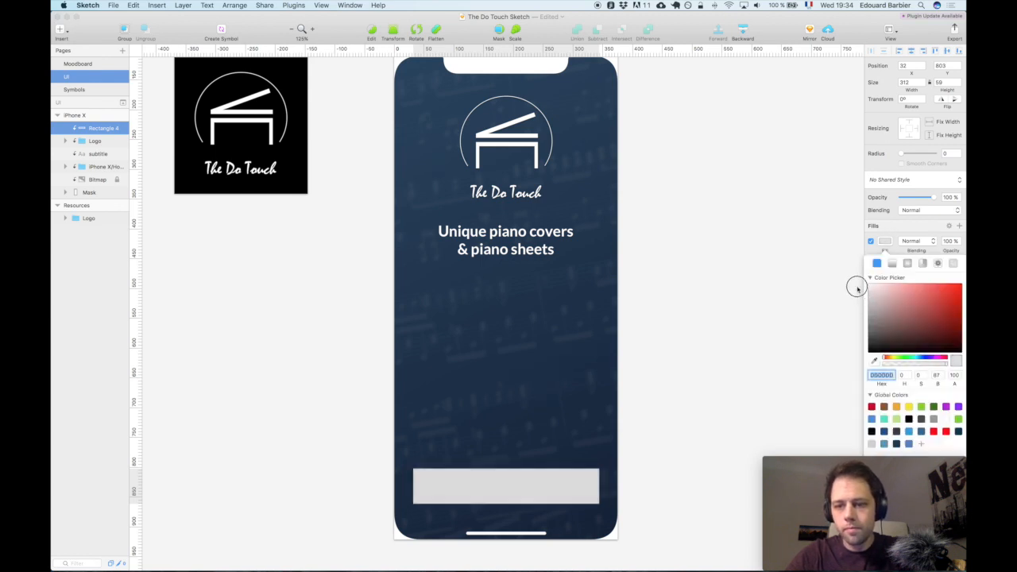
pyautogui.click(905, 302)
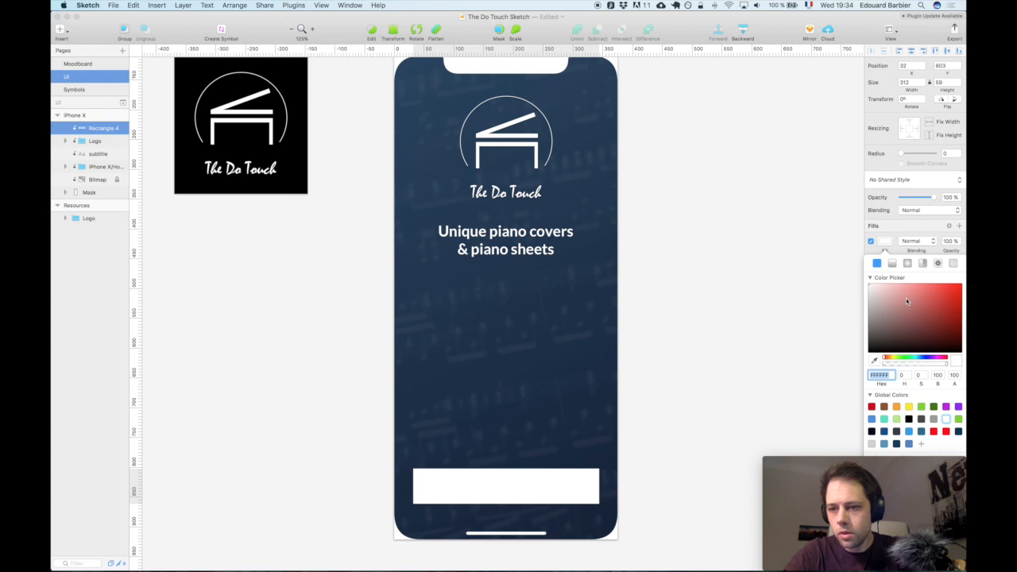
pyautogui.click(505, 486)
pyautogui.write('12')
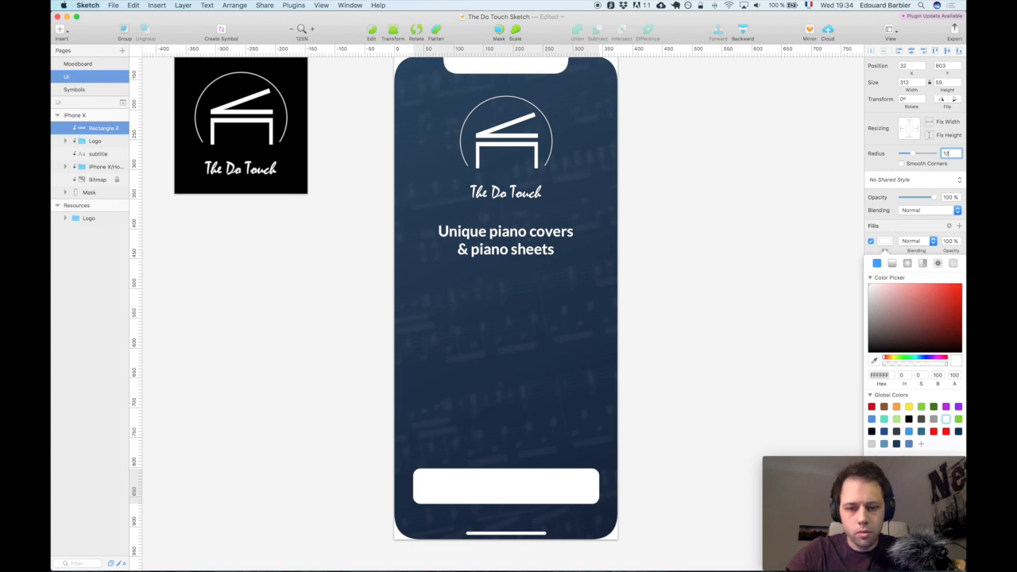
pyautogui.click(505, 486)
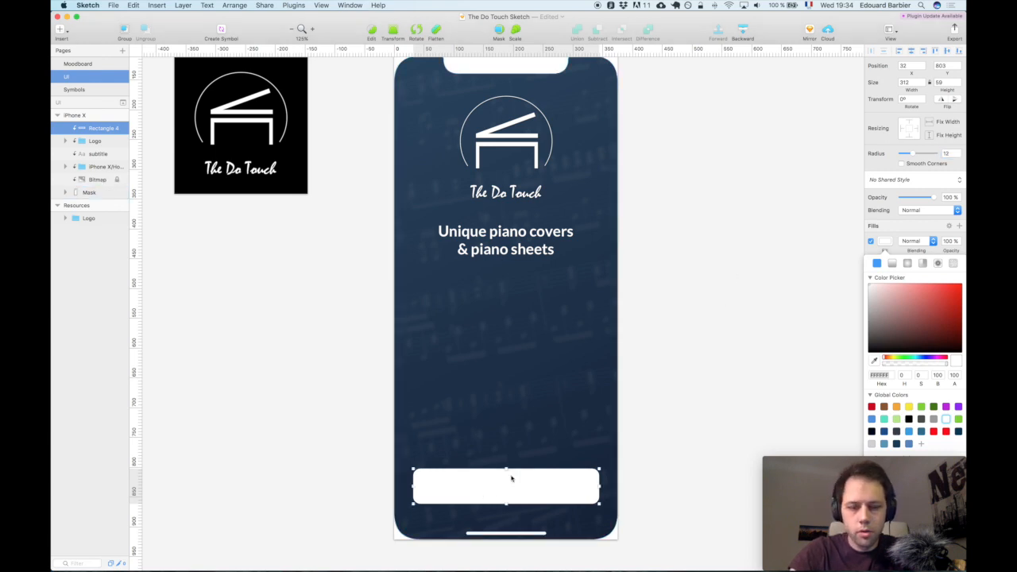
pyautogui.moveTo(829, 269)
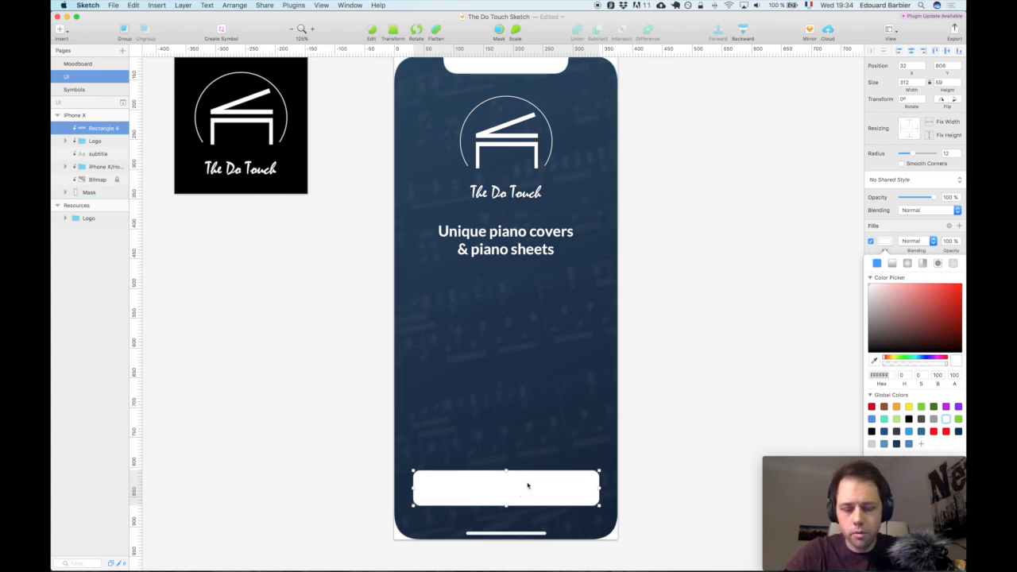
pyautogui.moveTo(505, 486); pyautogui.dragTo(506, 483)
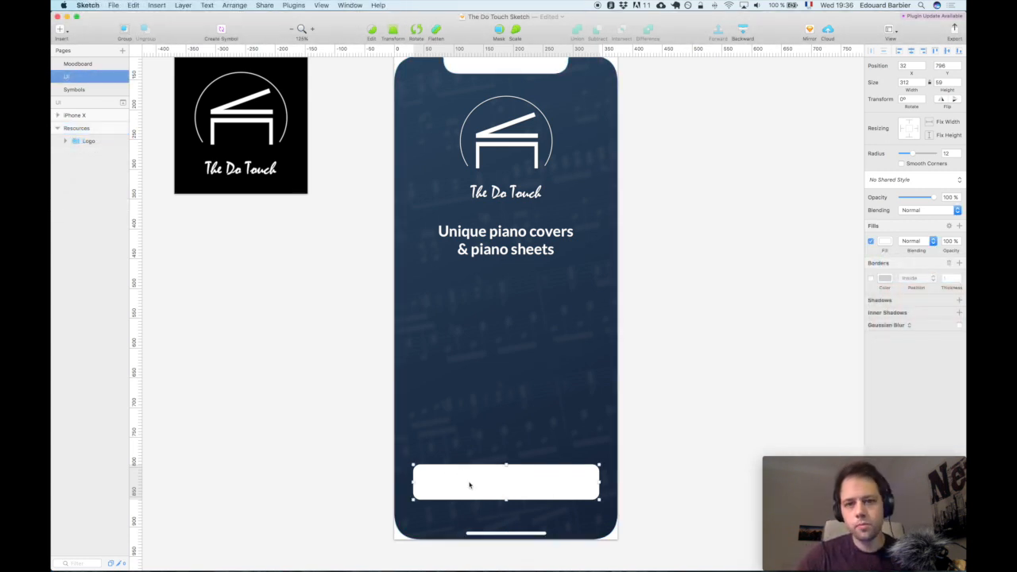
pyautogui.moveTo(585, 484)
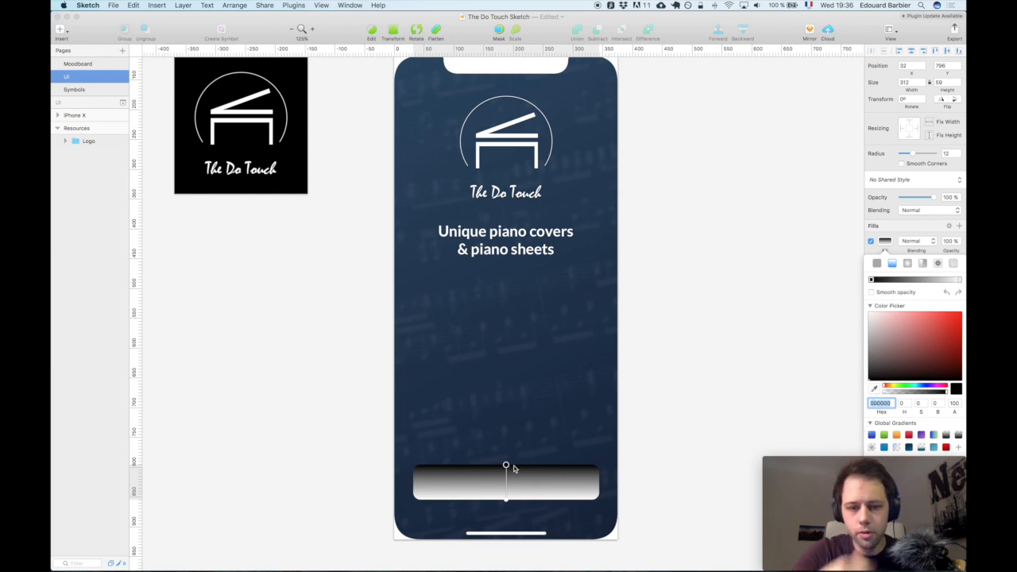
# Step: Give the button a left-to-right blue-to-teal gradient using a hex colour starting 007
pyautogui.moveTo(506, 480); pyautogui.dragTo(602, 483)
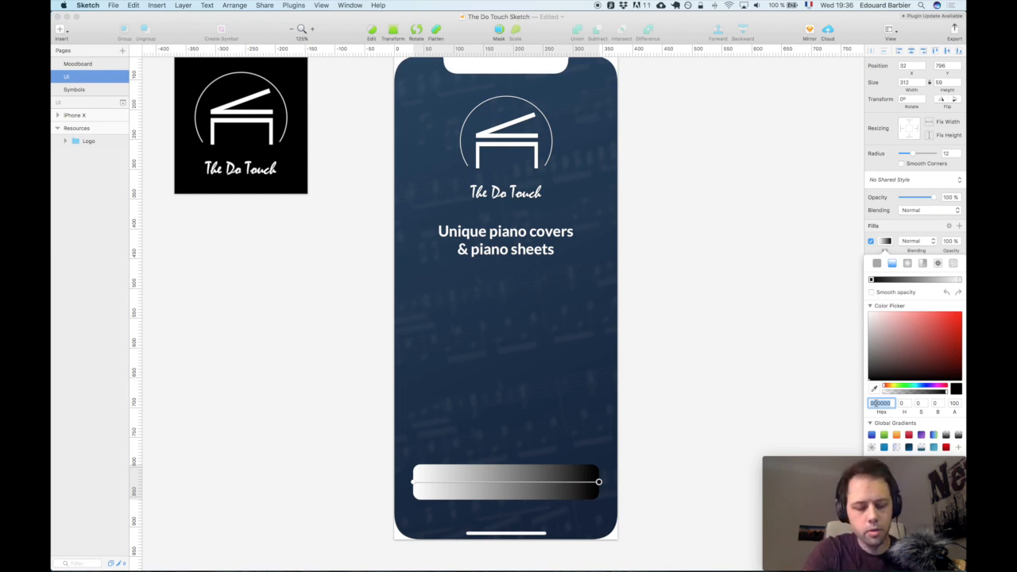
pyautogui.write('007')
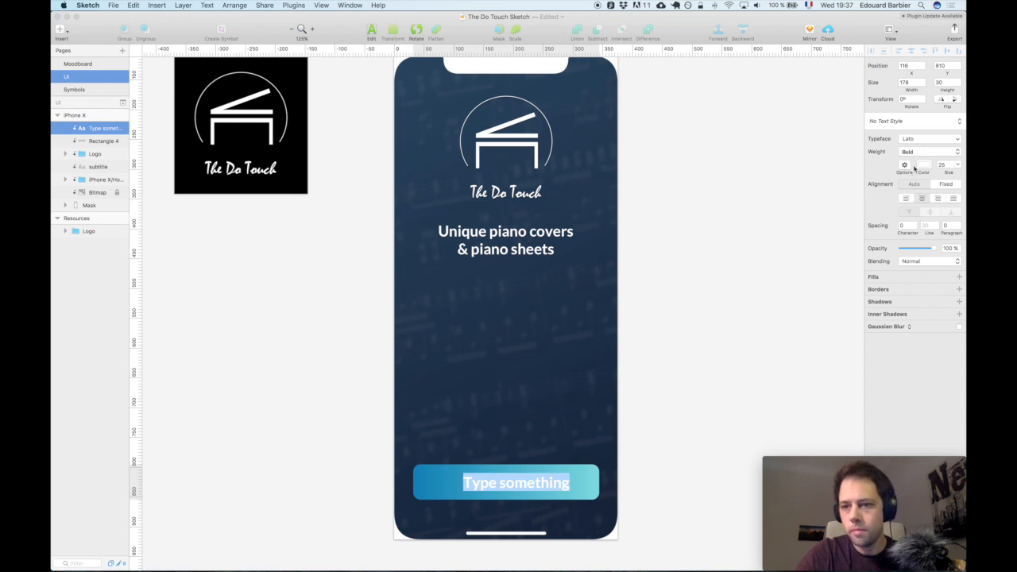
pyautogui.moveTo(904, 164)
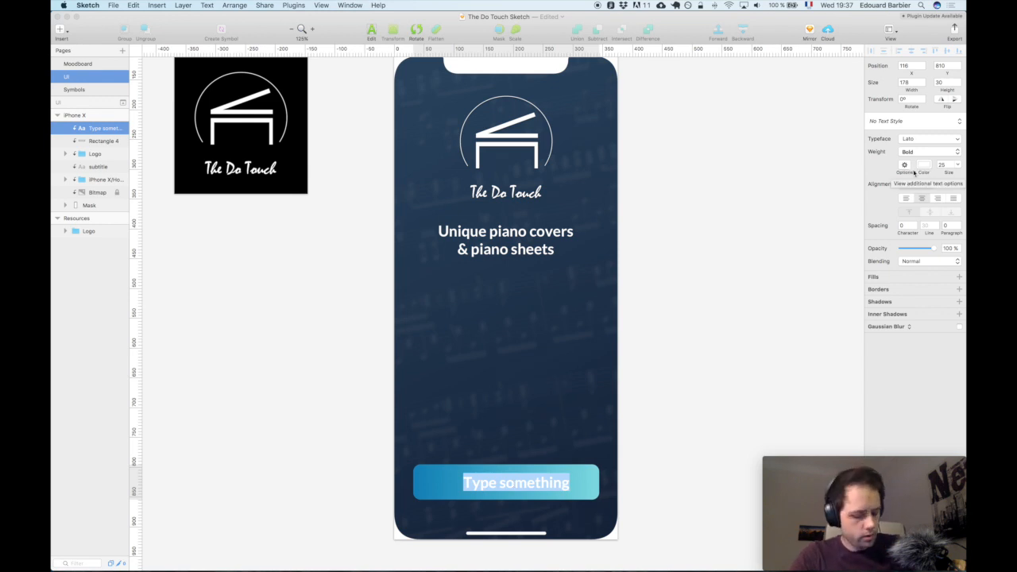
# Step: Label the teal button 'See piano sheets' in medium weight
pyautogui.click(928, 184)
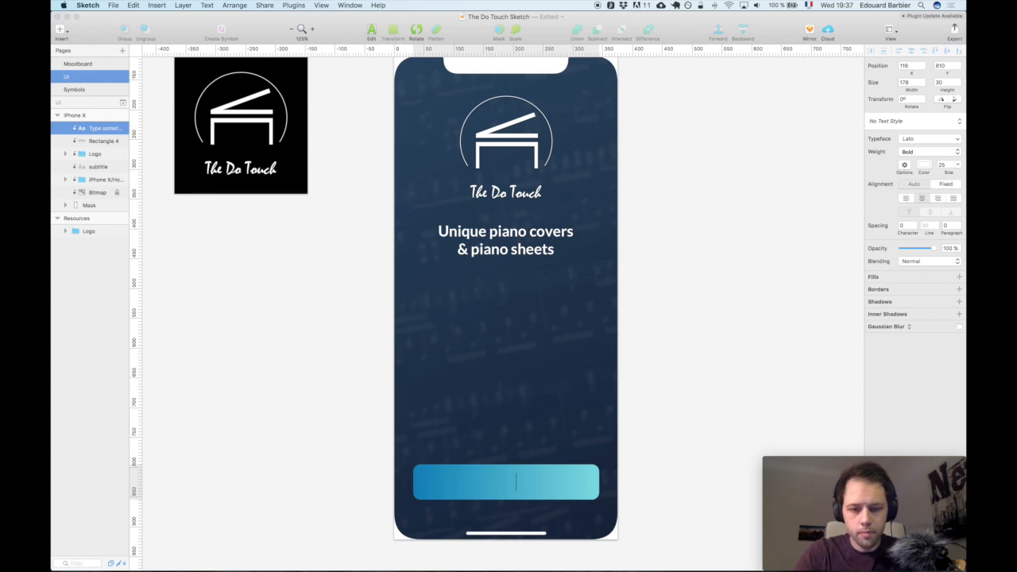
pyautogui.write('See piano sheets')
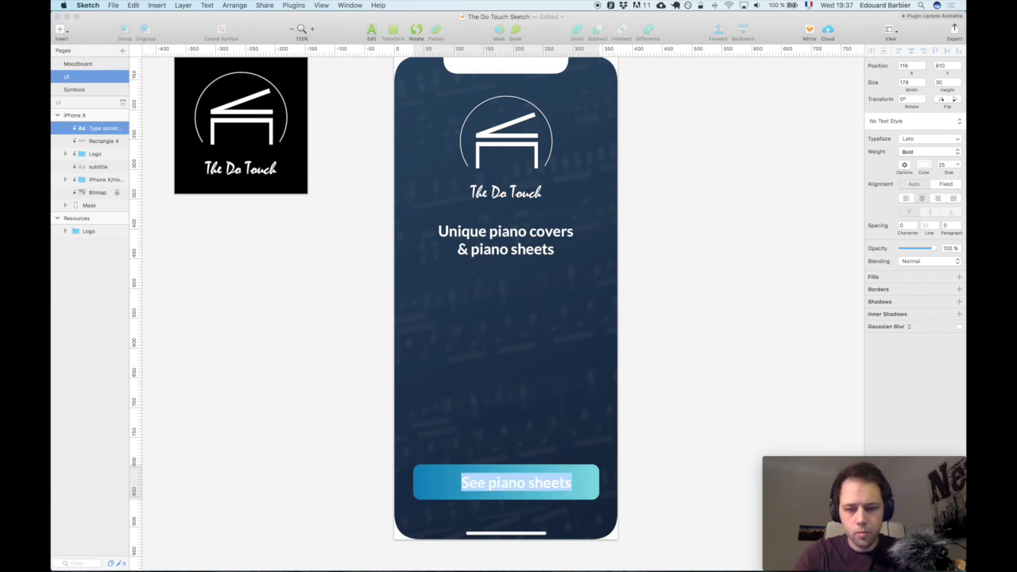
pyautogui.click(929, 152)
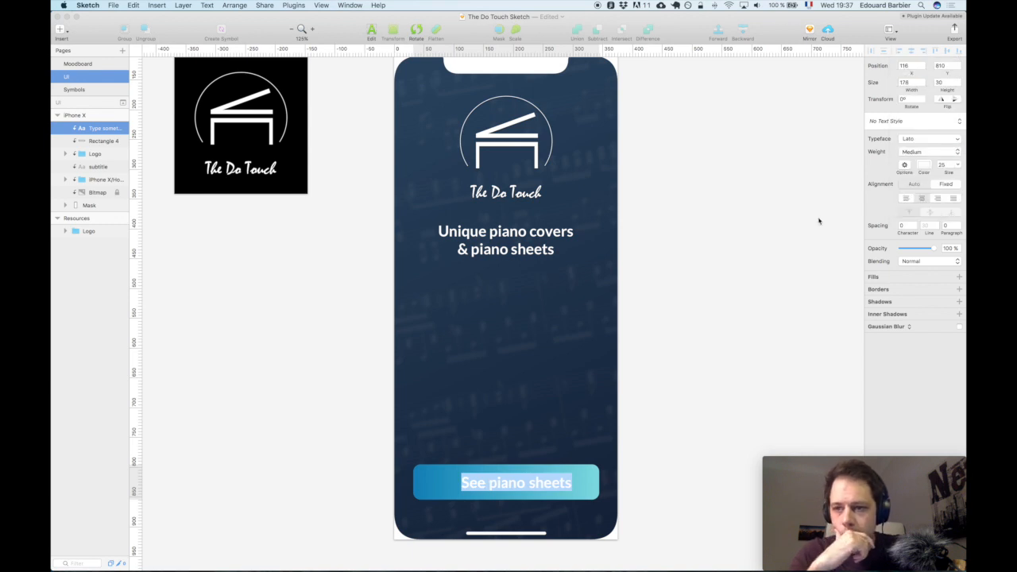
pyautogui.moveTo(944, 164)
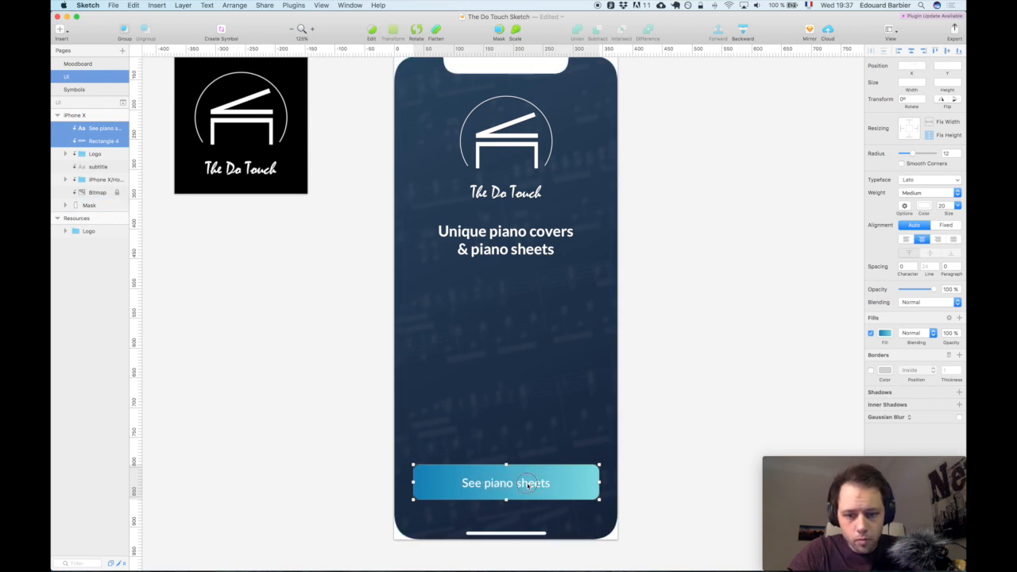
# Step: Set the 'See piano sheets' label to Semibold, then select the button shape
pyautogui.click(505, 483)
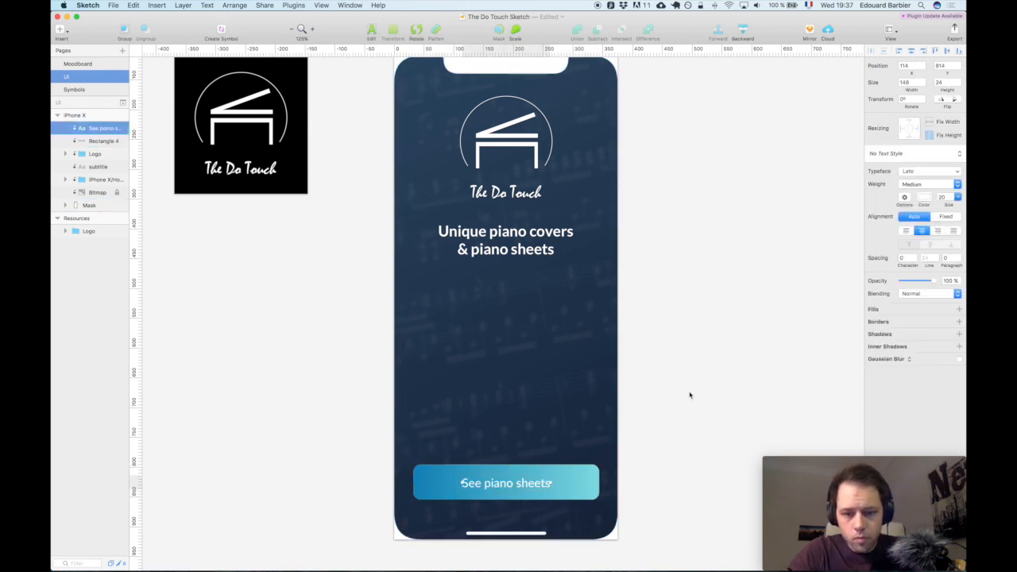
pyautogui.click(956, 184)
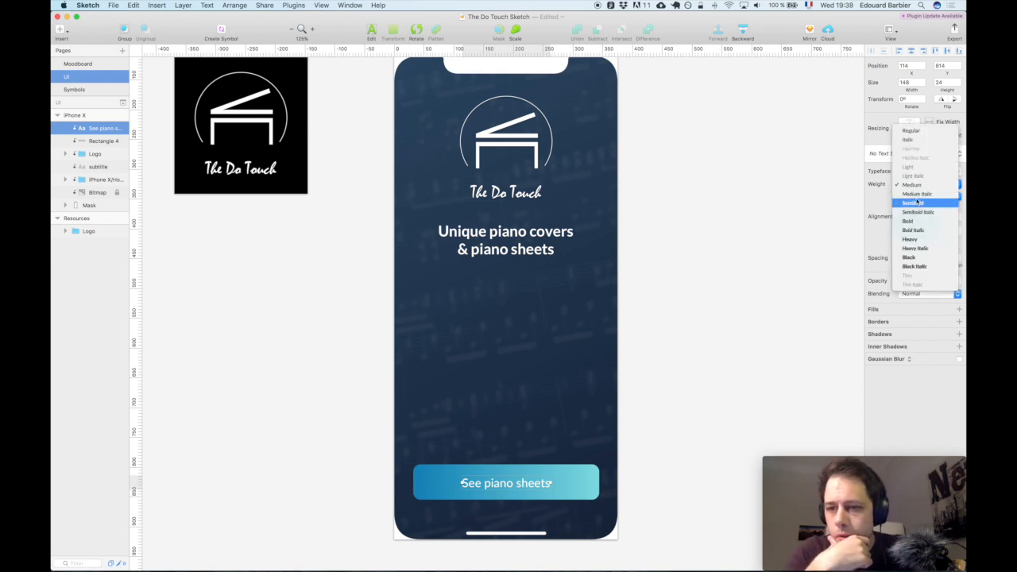
pyautogui.click(913, 203)
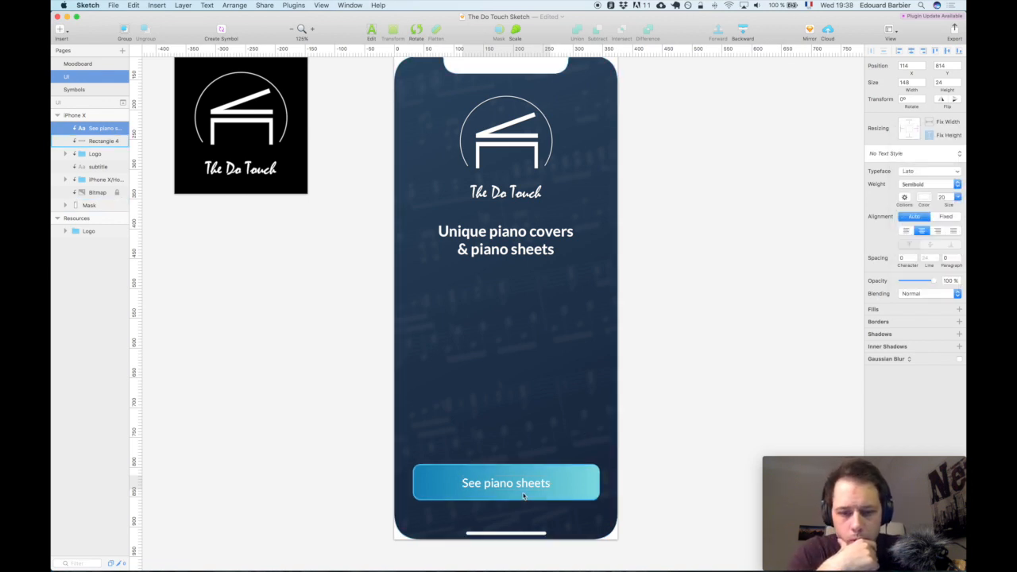
pyautogui.click(957, 185)
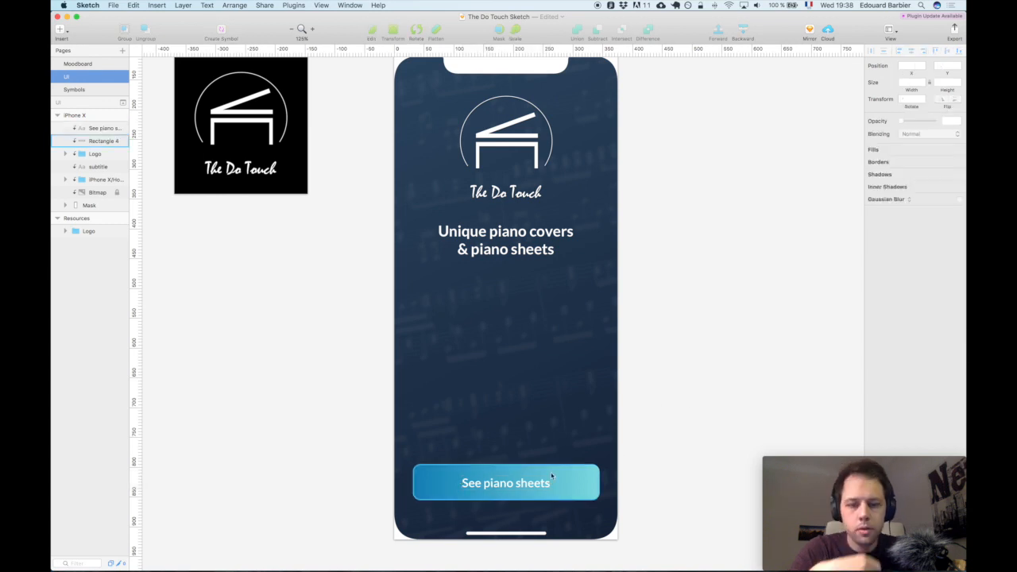
pyautogui.click(505, 483)
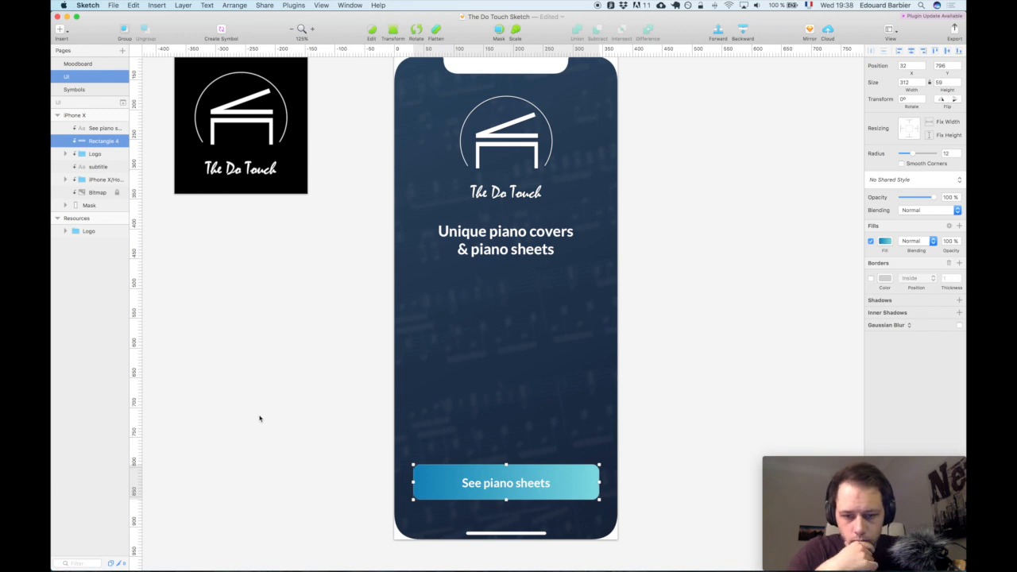
pyautogui.moveTo(813, 302)
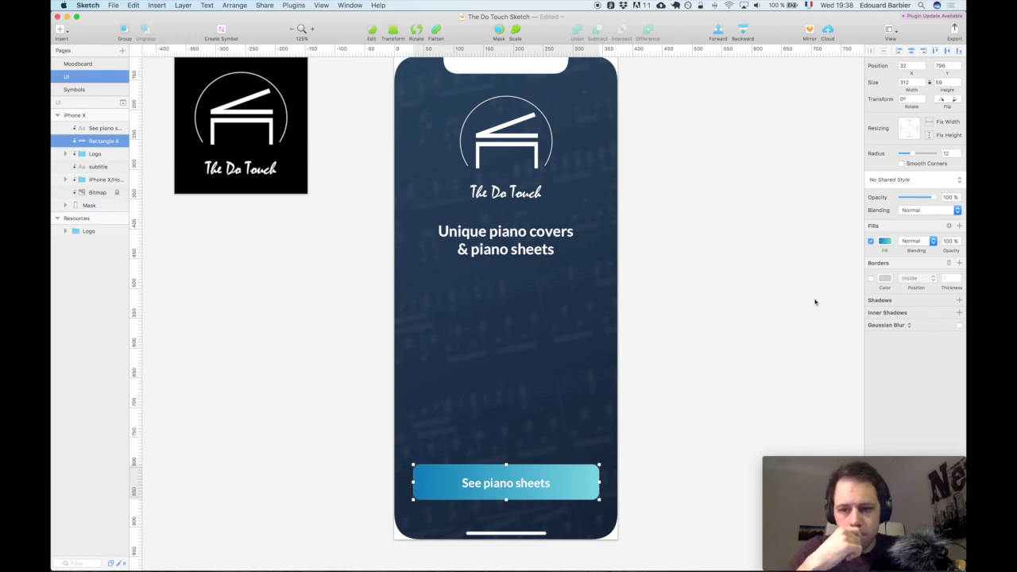
pyautogui.click(324, 367)
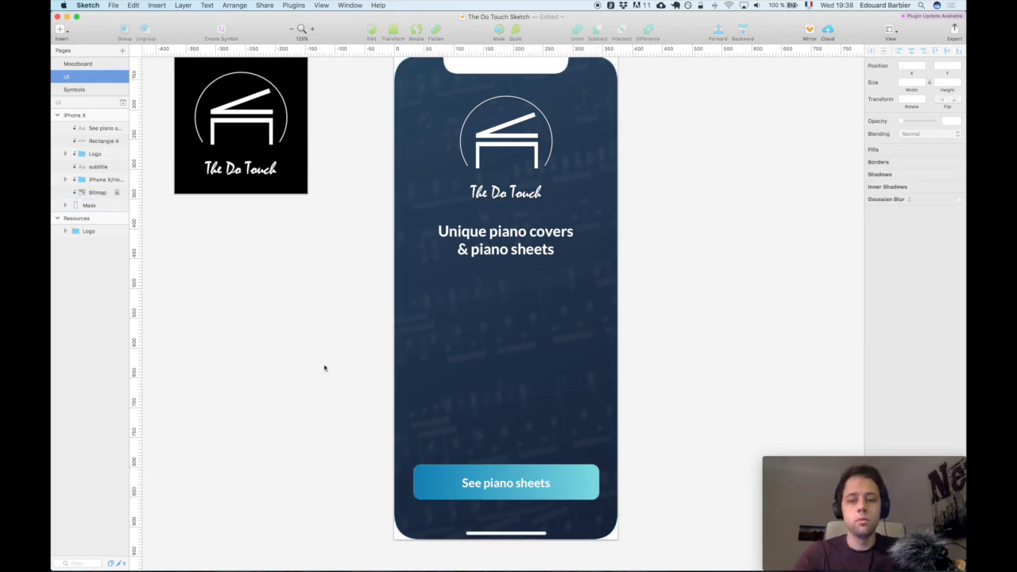
pyautogui.moveTo(299, 333)
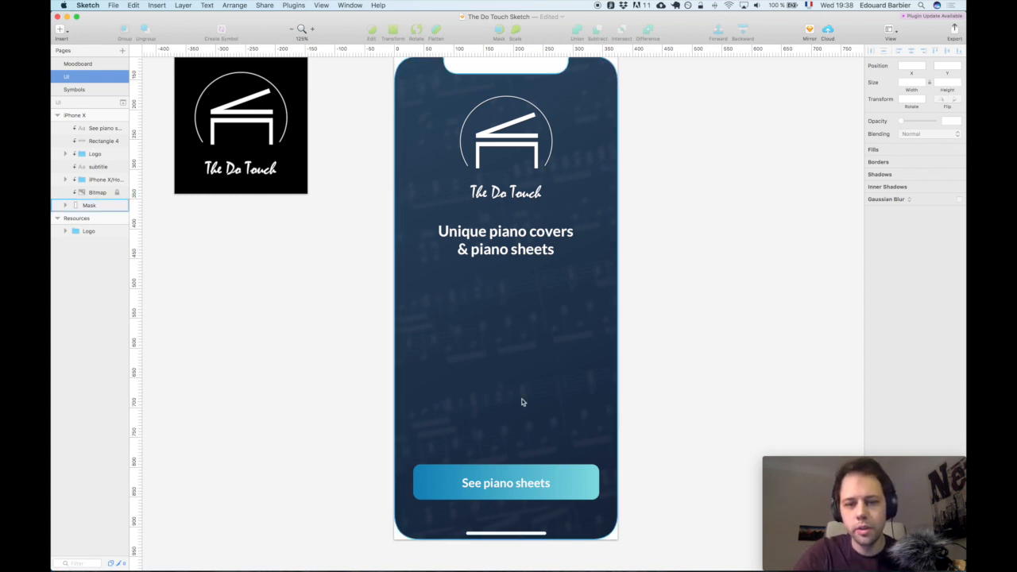
pyautogui.moveTo(426, 344)
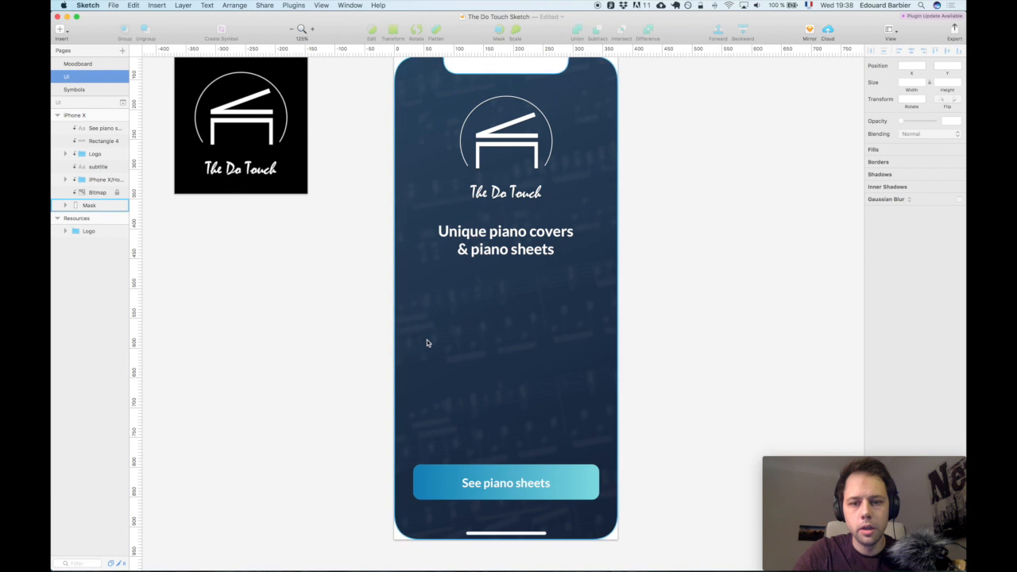
pyautogui.moveTo(445, 332)
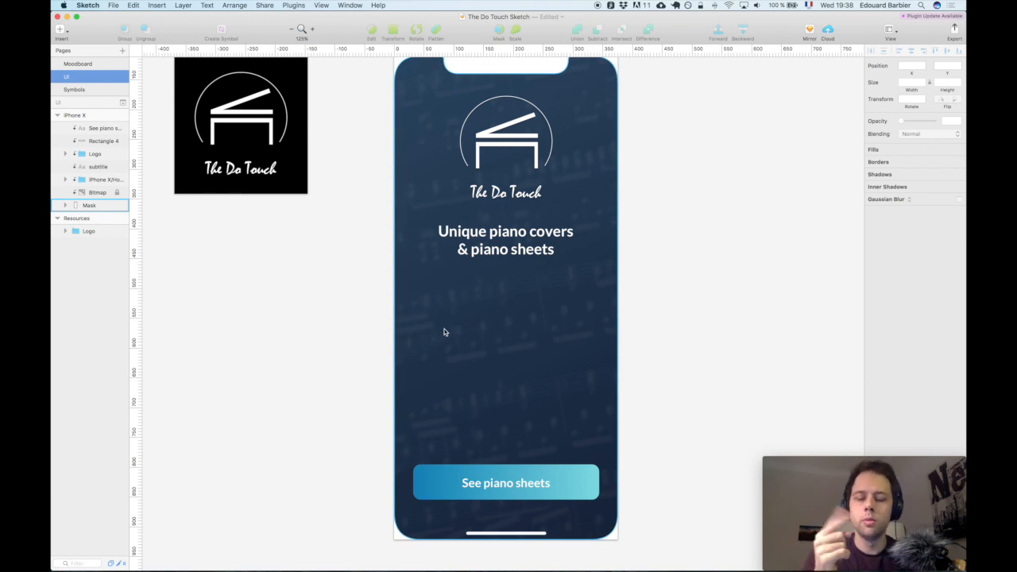
pyautogui.moveTo(448, 332)
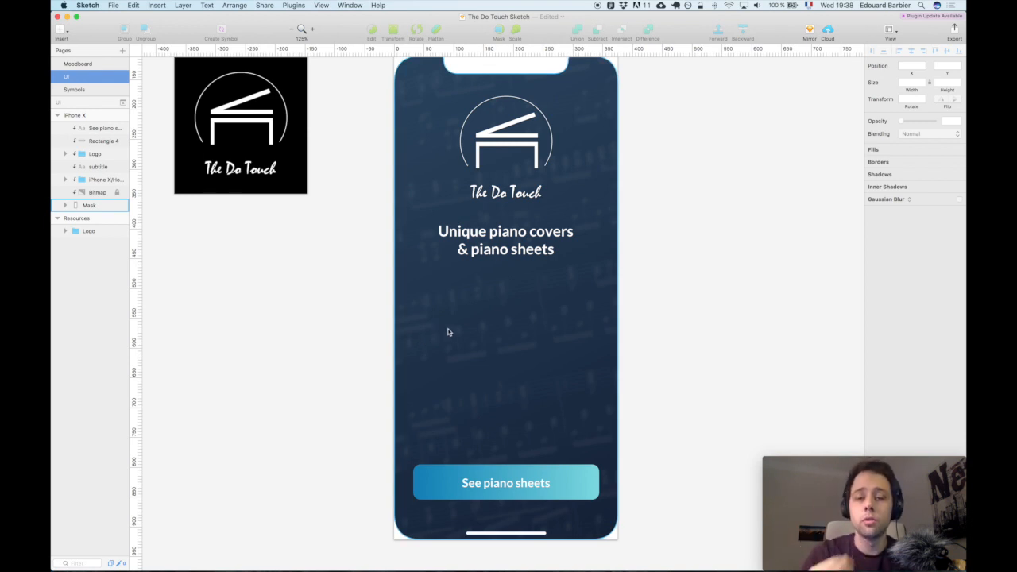
pyautogui.moveTo(505, 362)
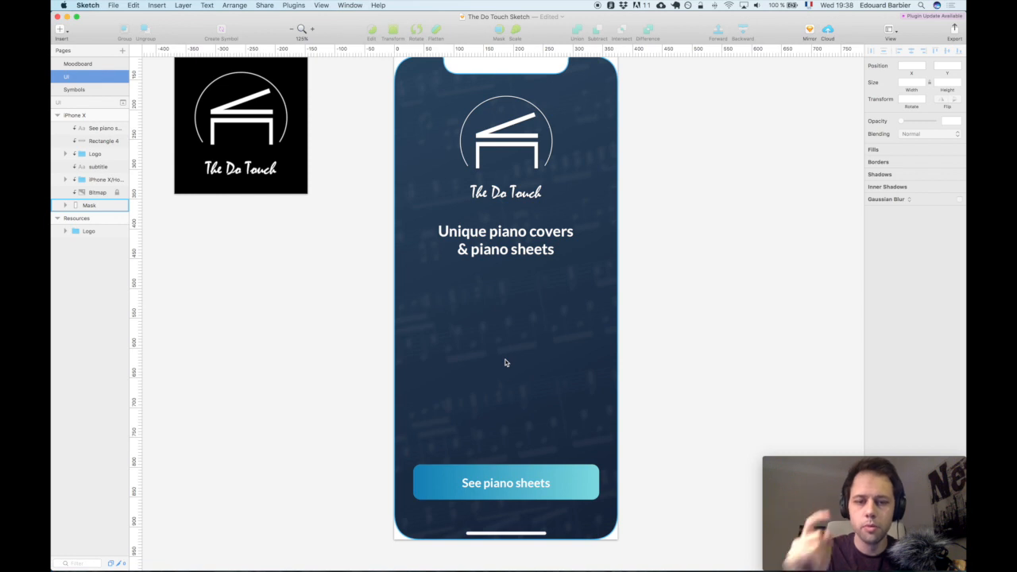
pyautogui.moveTo(481, 381)
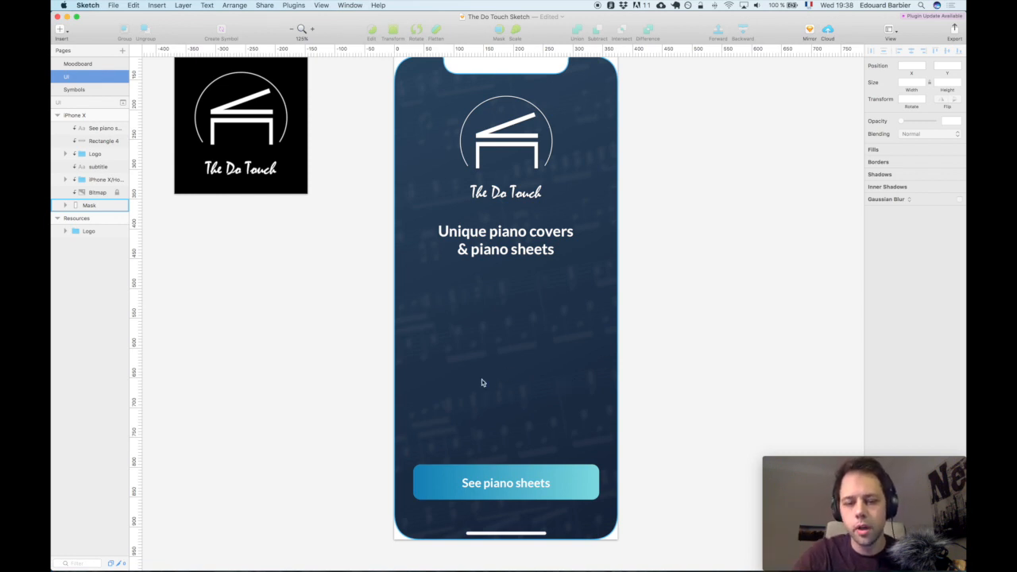
pyautogui.moveTo(486, 416)
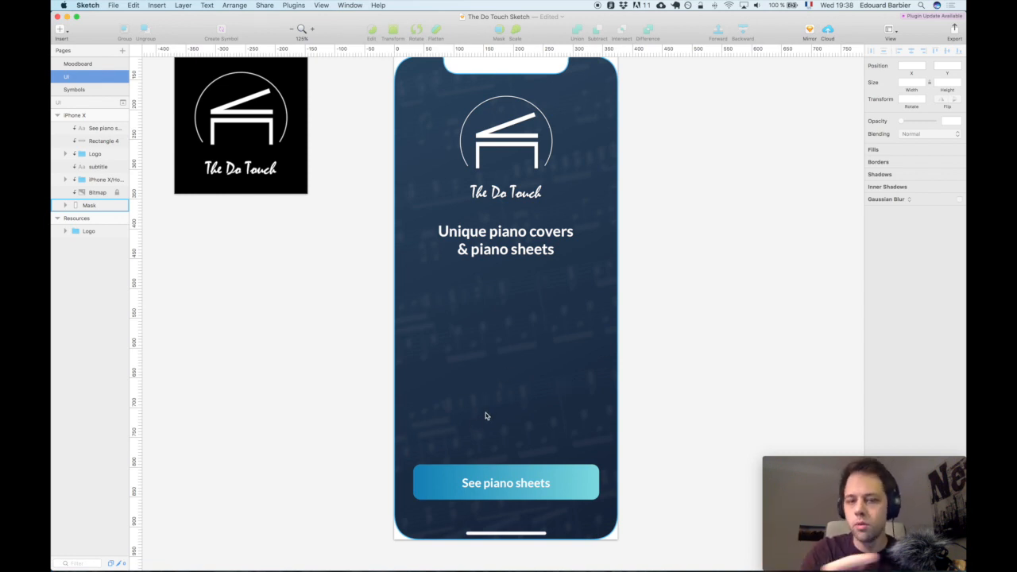
pyautogui.click(89, 205)
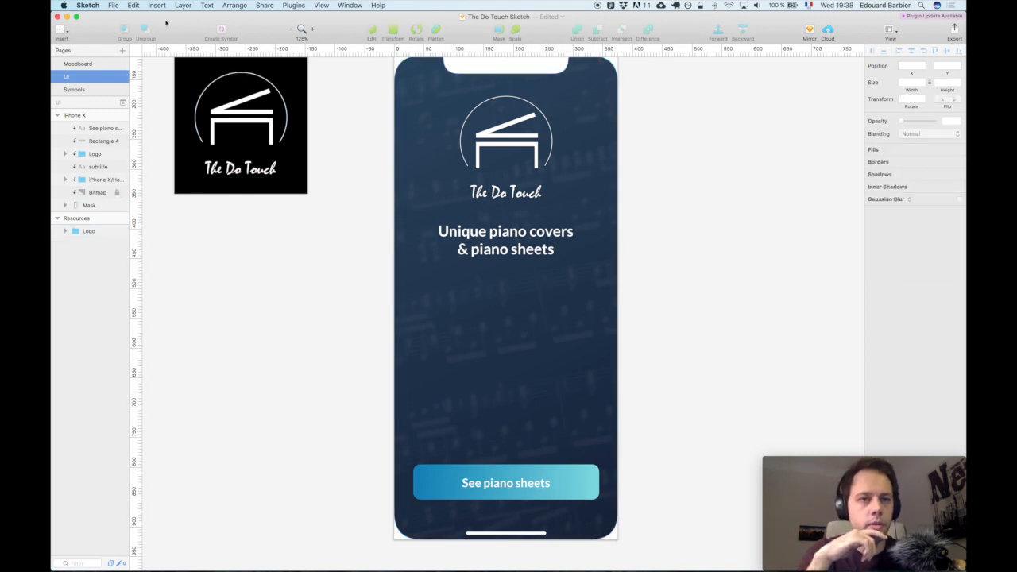
# Step: Insert the iOS UI Design page-dots symbol onto the iPhone X artboard below the subtitle
pyautogui.click(156, 6)
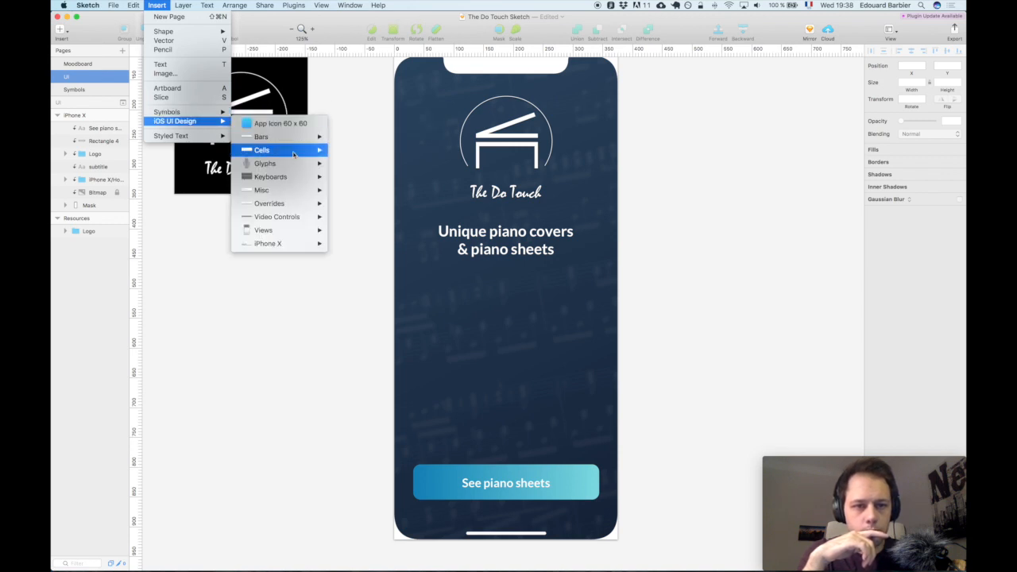
pyautogui.moveTo(261, 191)
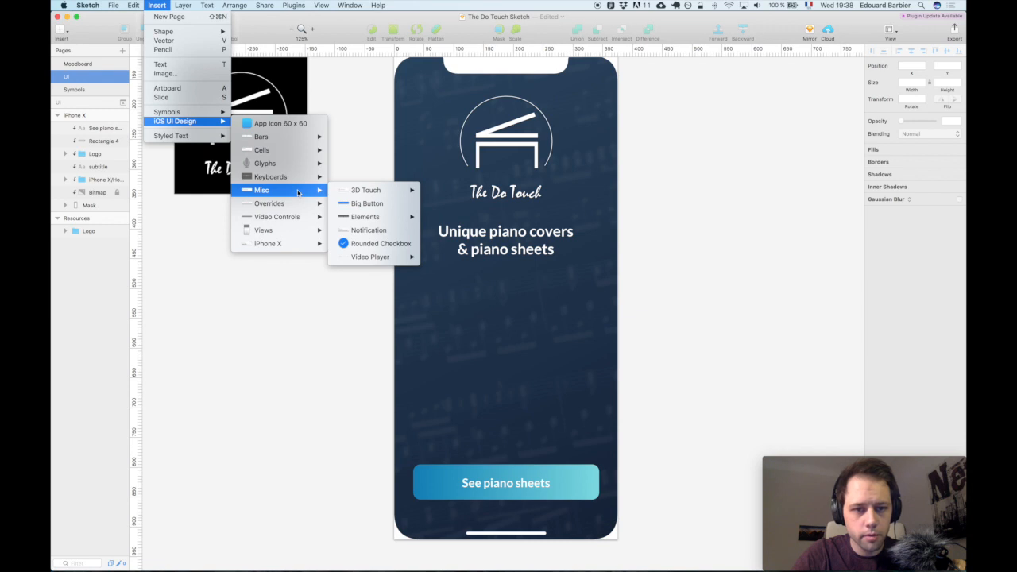
pyautogui.moveTo(366, 216)
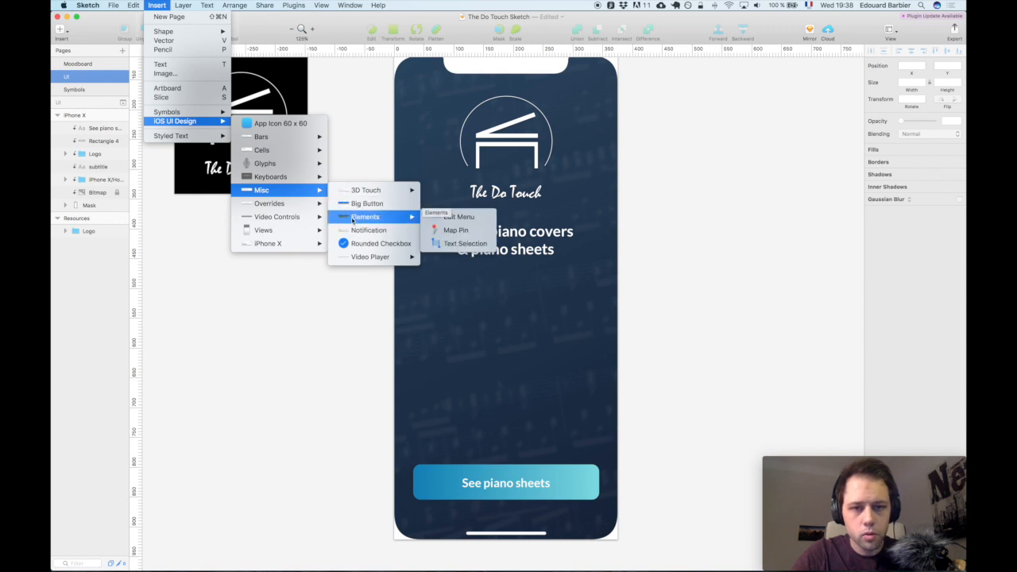
pyautogui.moveTo(458, 216)
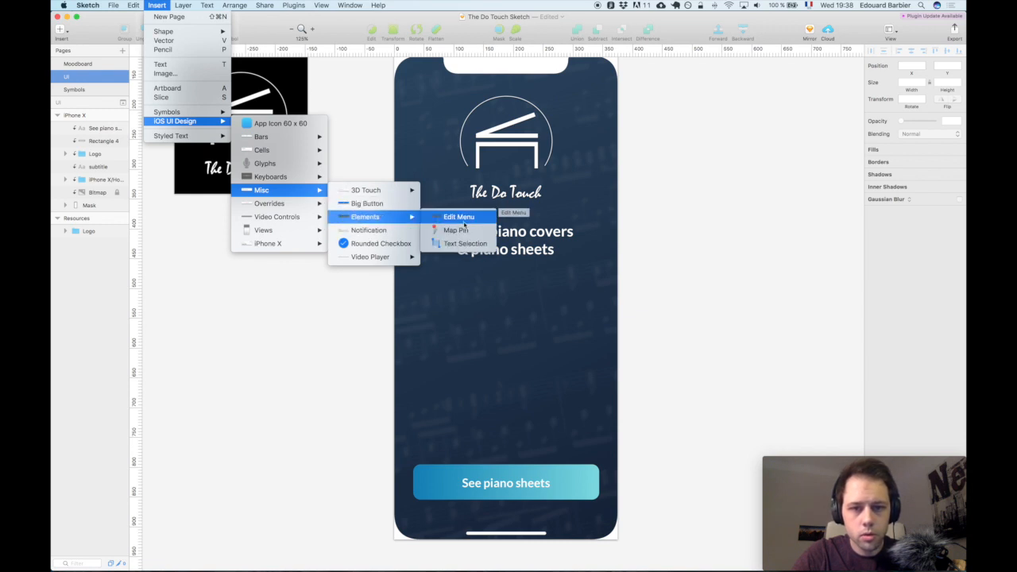
pyautogui.moveTo(370, 258)
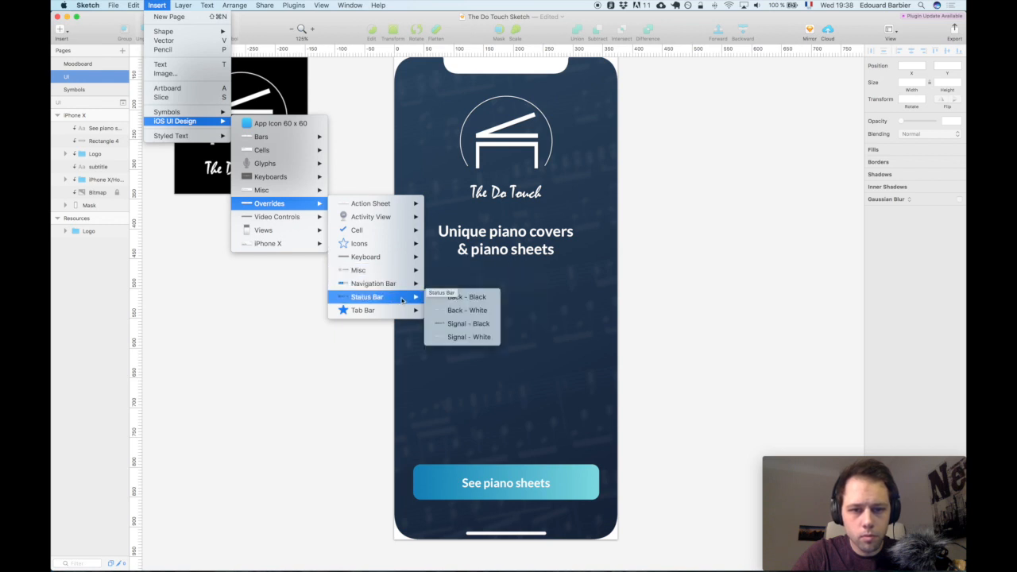
pyautogui.moveTo(356, 228)
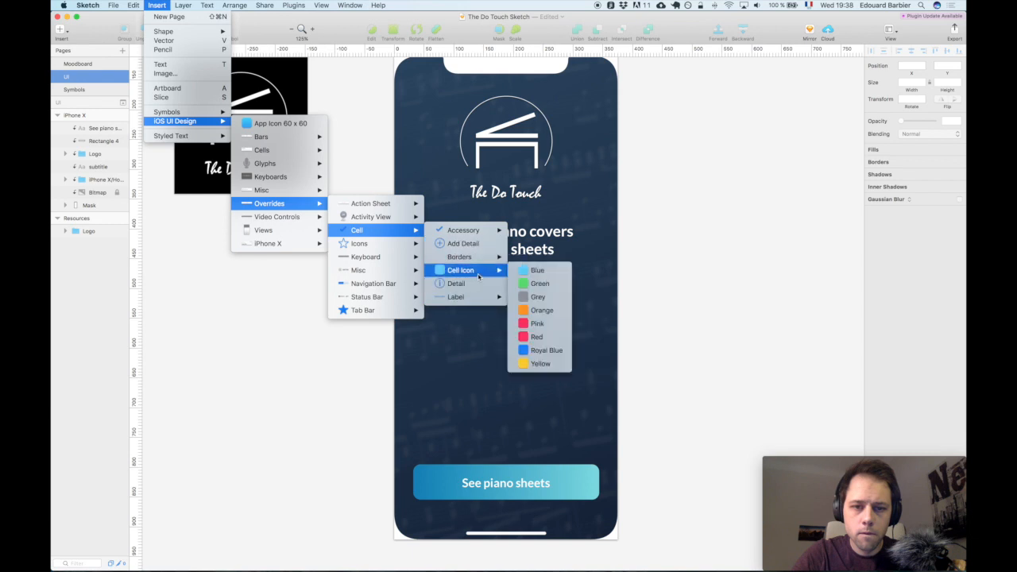
pyautogui.moveTo(372, 203)
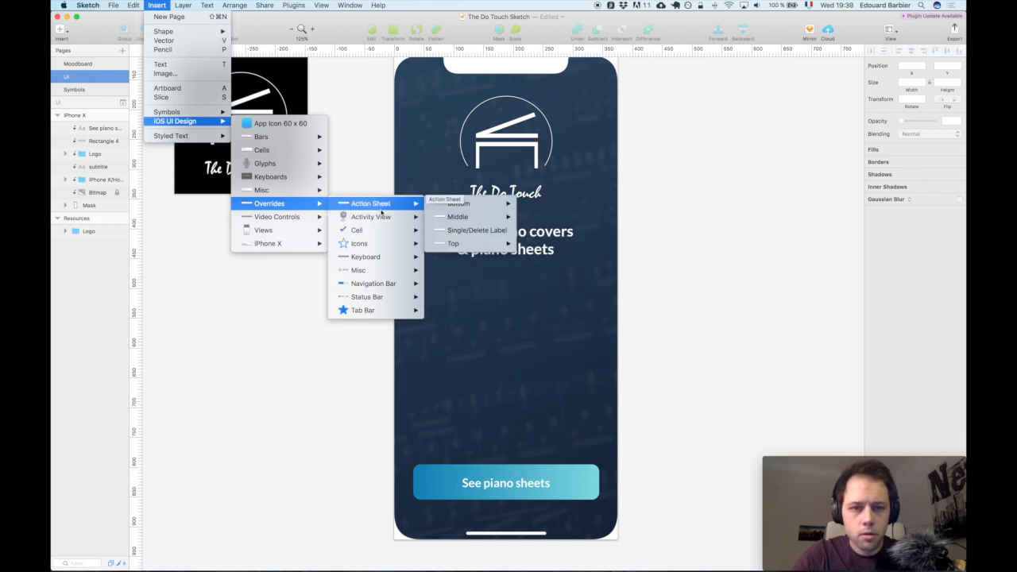
pyautogui.click(490, 340)
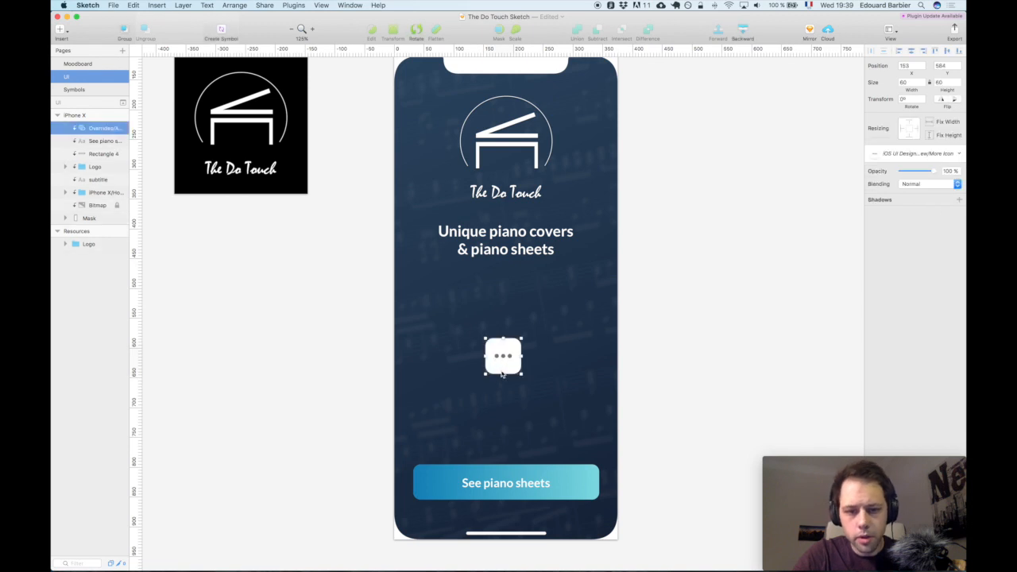
# Step: Detach the page-dots instance from its symbol and expand the resulting group in the Layers list
pyautogui.rightClick(502, 356)
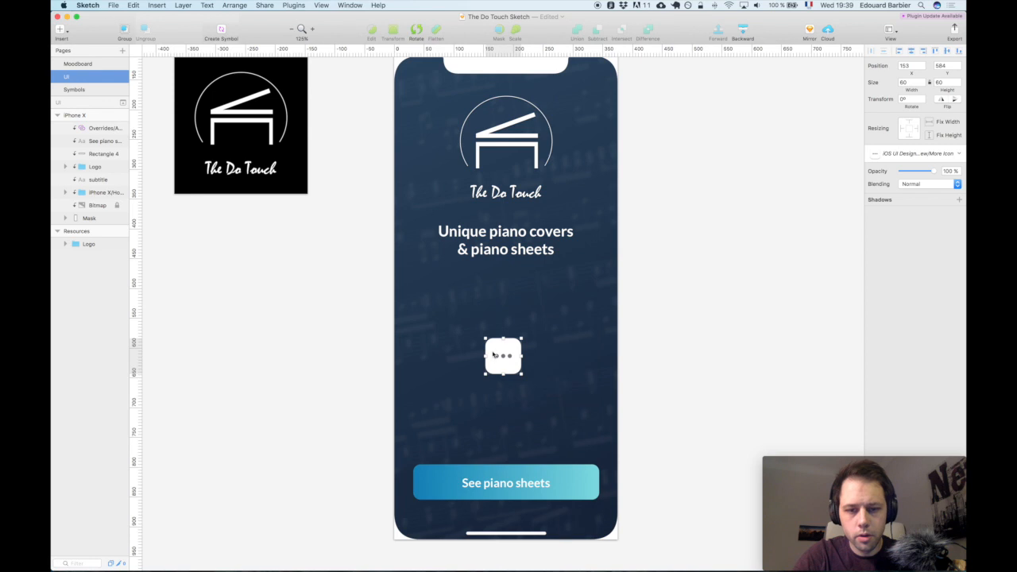
pyautogui.click(104, 127)
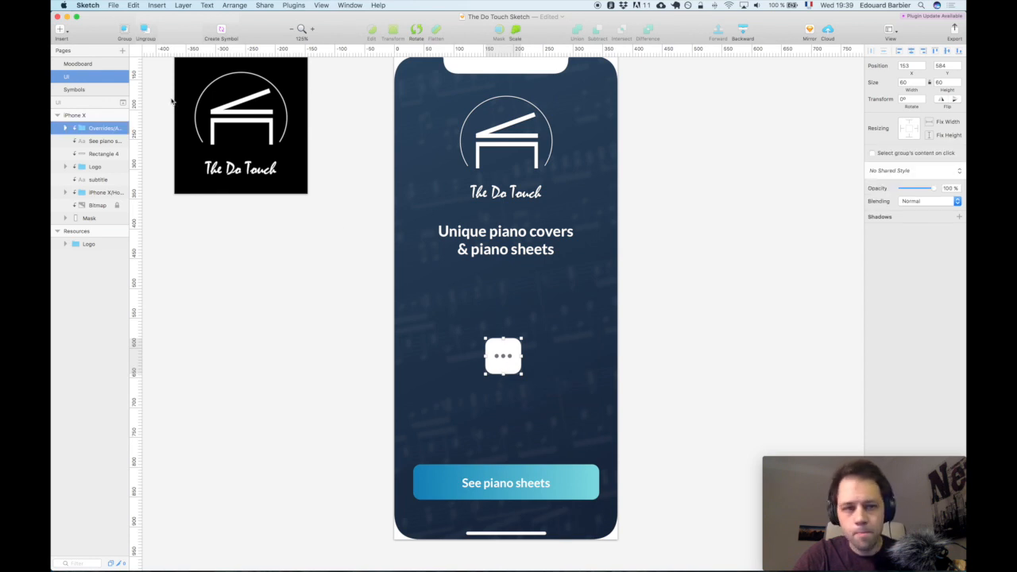
pyautogui.click(65, 127)
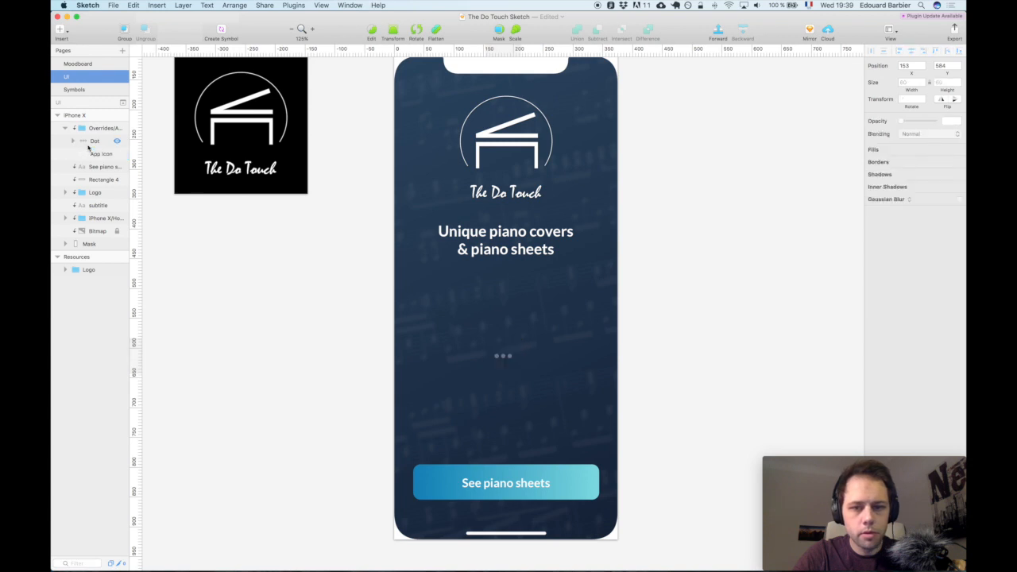
pyautogui.click(73, 115)
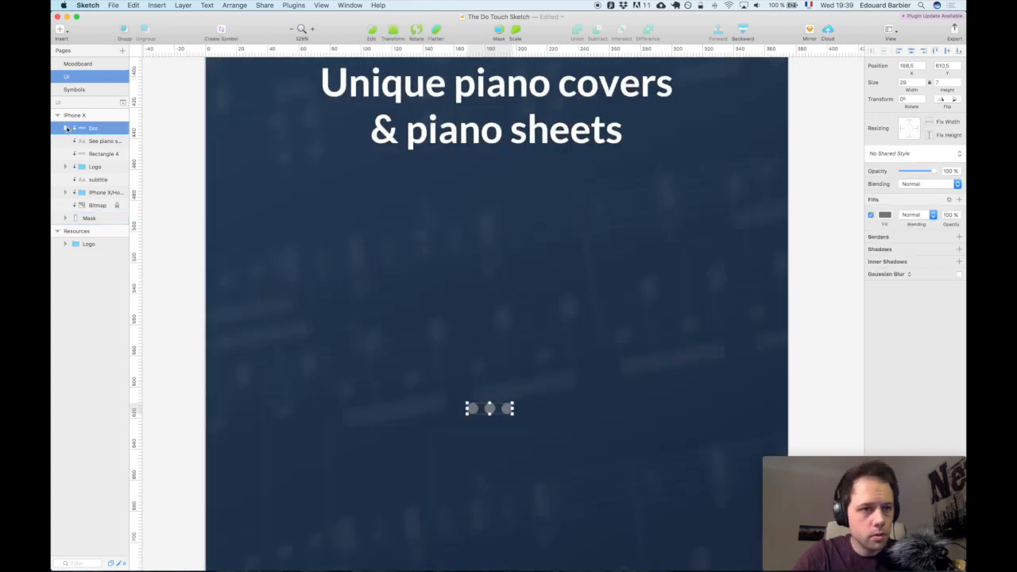
# Step: Fade the fill of the two inactive dots to a lower white opacity
pyautogui.click(67, 127)
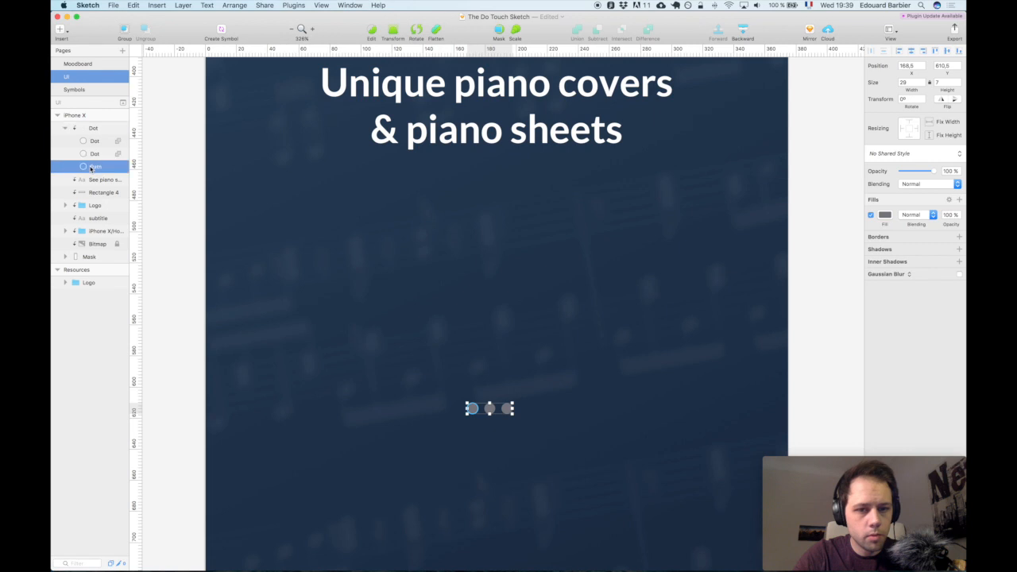
pyautogui.click(884, 214)
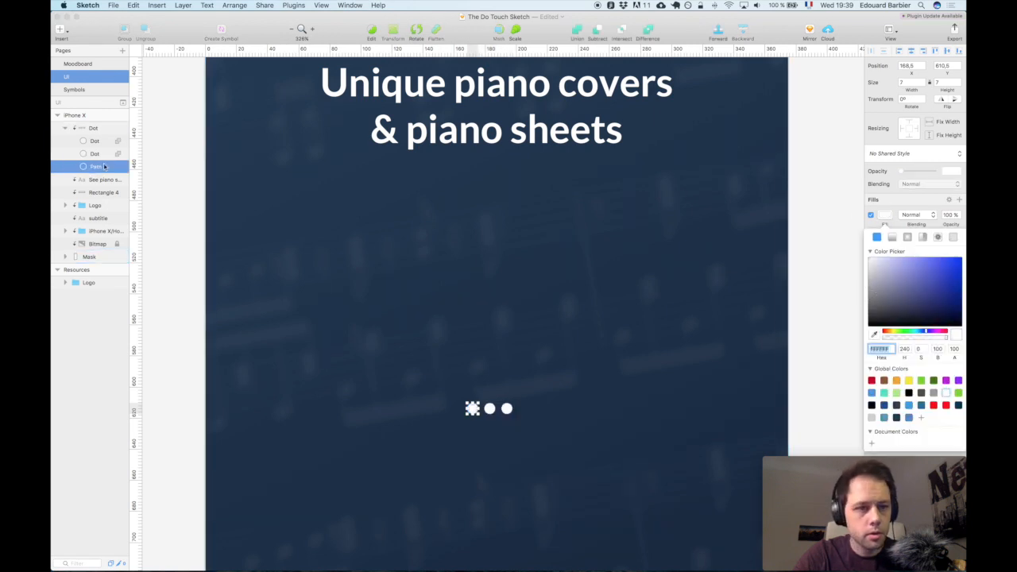
pyautogui.click(117, 167)
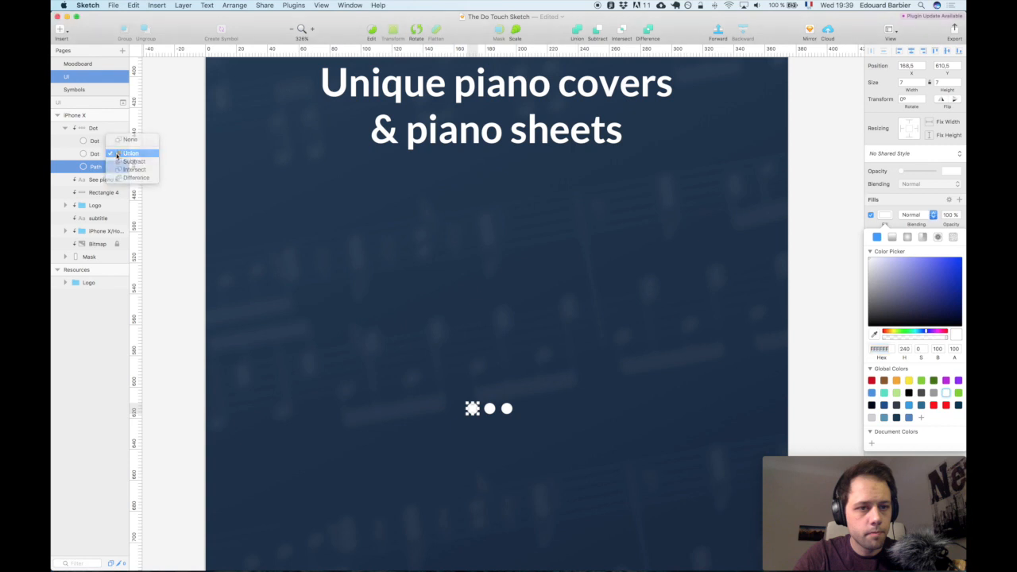
pyautogui.click(131, 152)
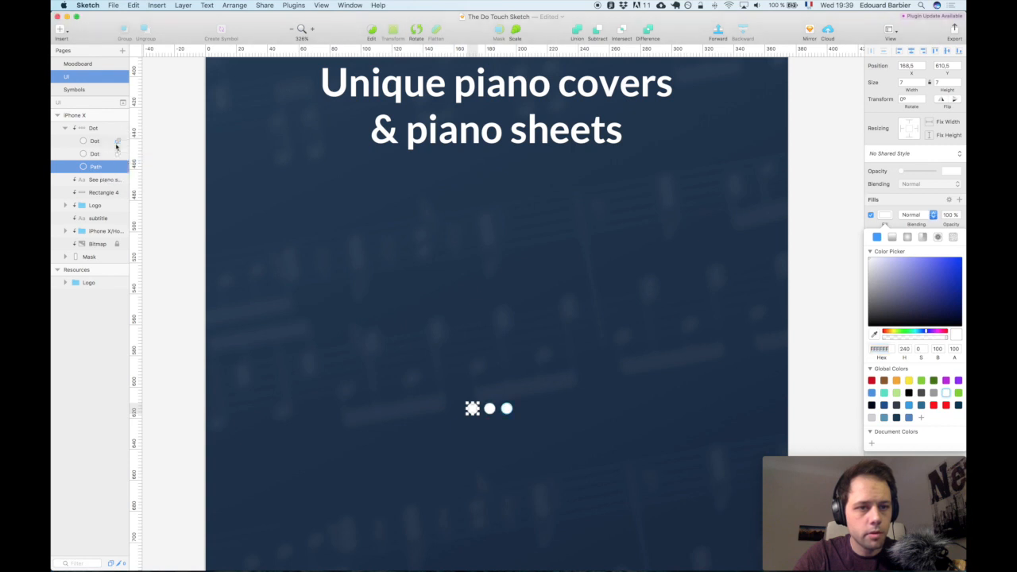
pyautogui.click(95, 153)
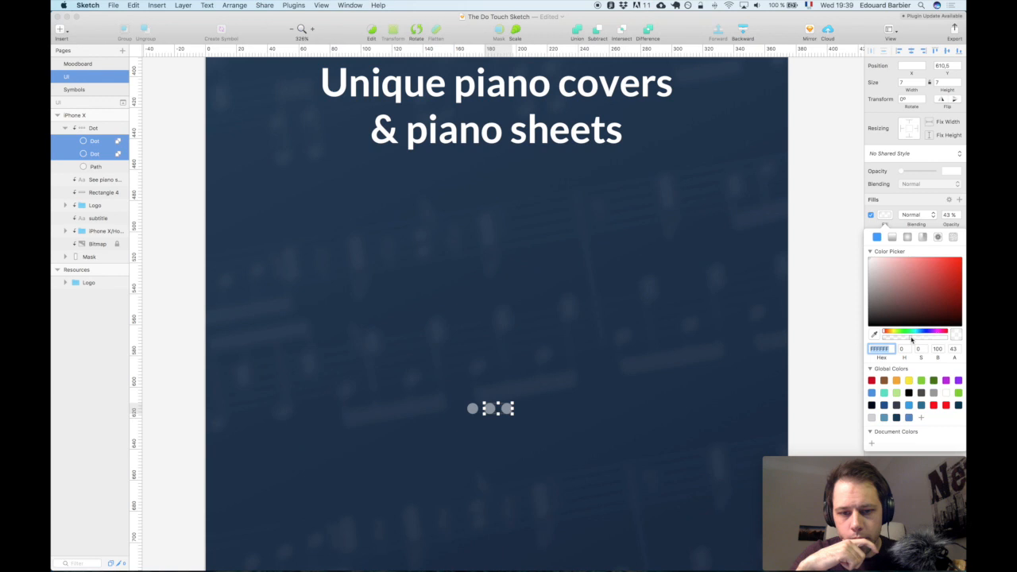
pyautogui.click(124, 152)
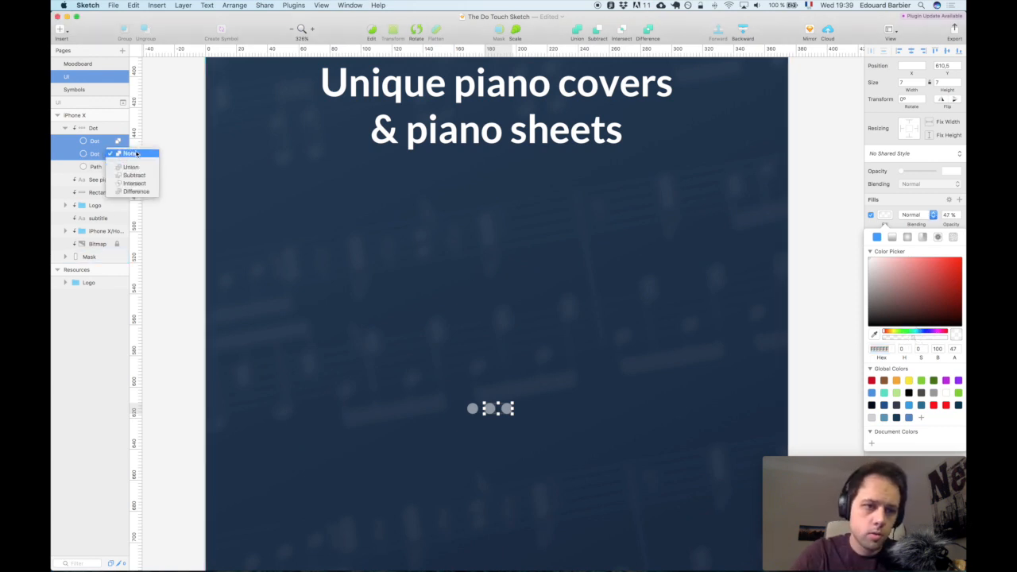
pyautogui.click(131, 153)
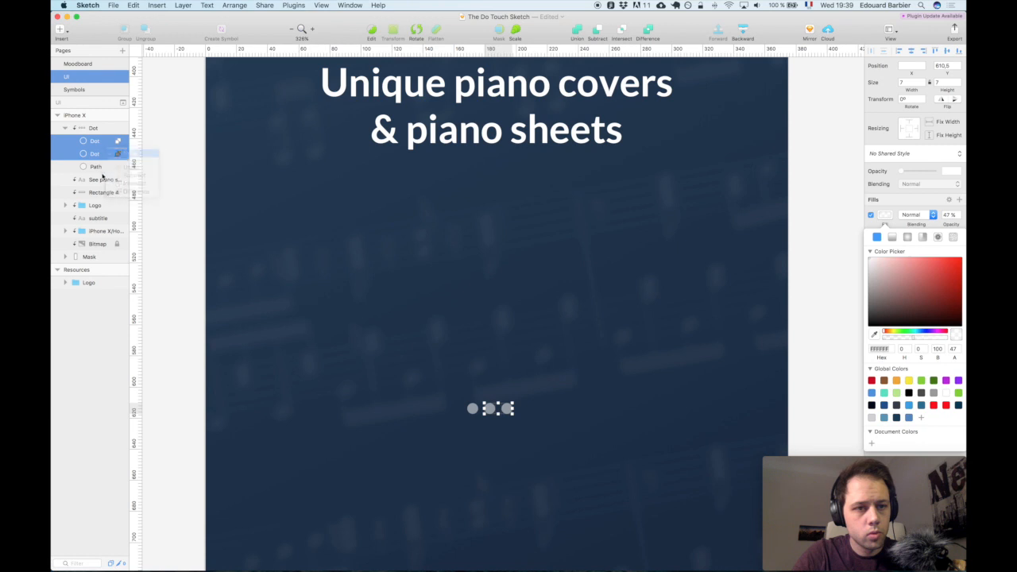
pyautogui.click(96, 167)
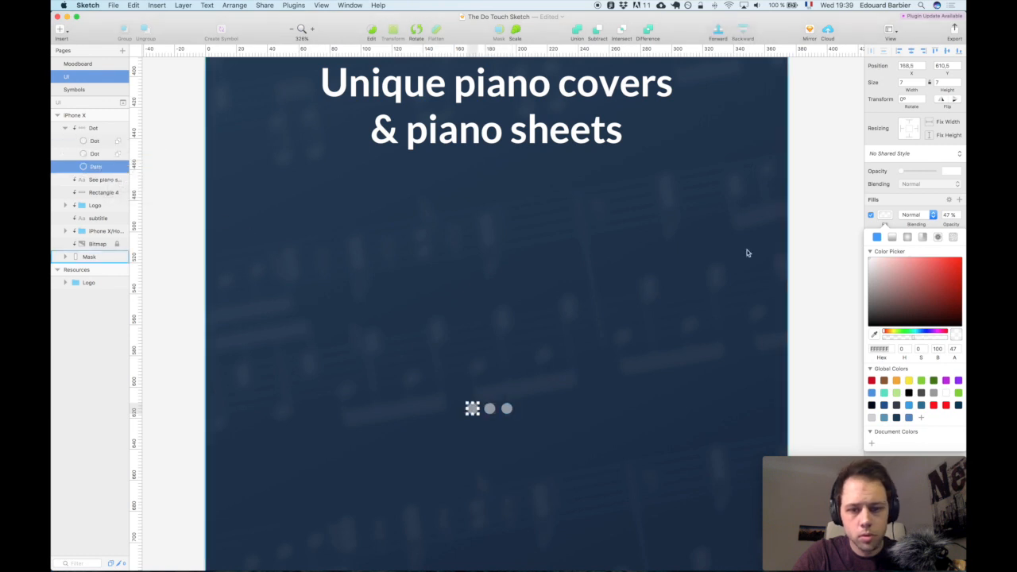
# Step: Set the current-page dot's fill to fully opaque white
pyautogui.click(79, 127)
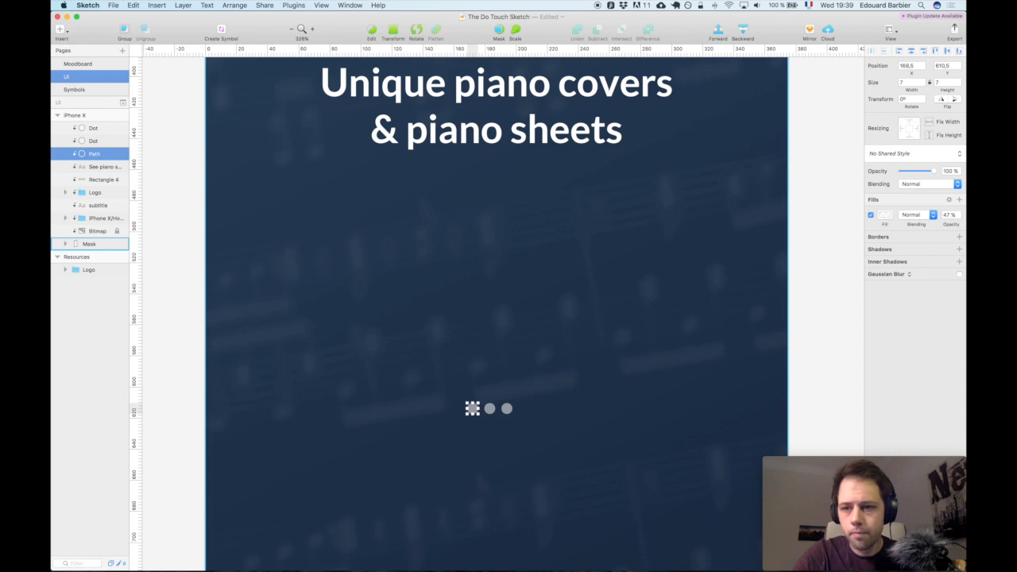
pyautogui.click(877, 215)
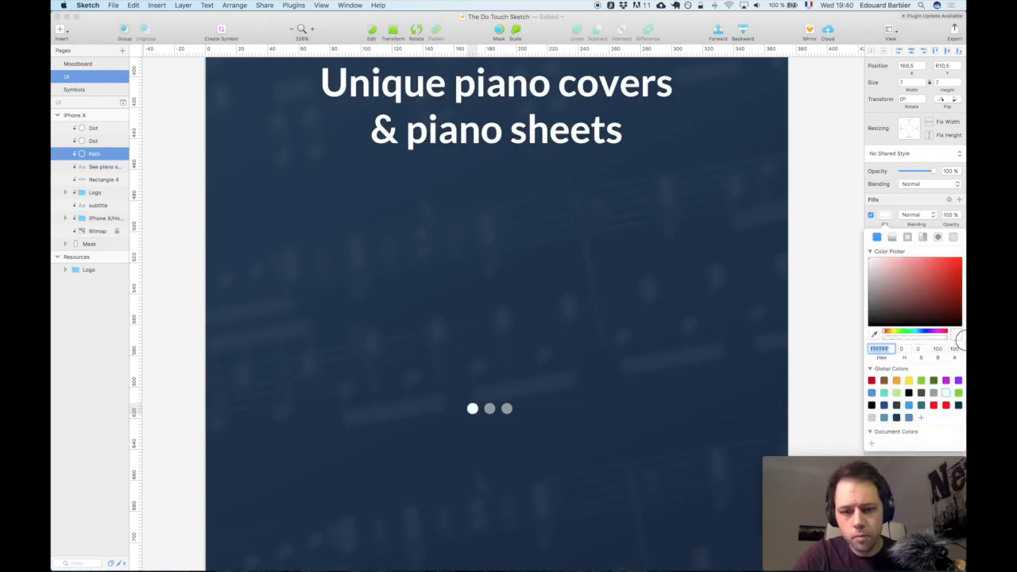
pyautogui.click(89, 244)
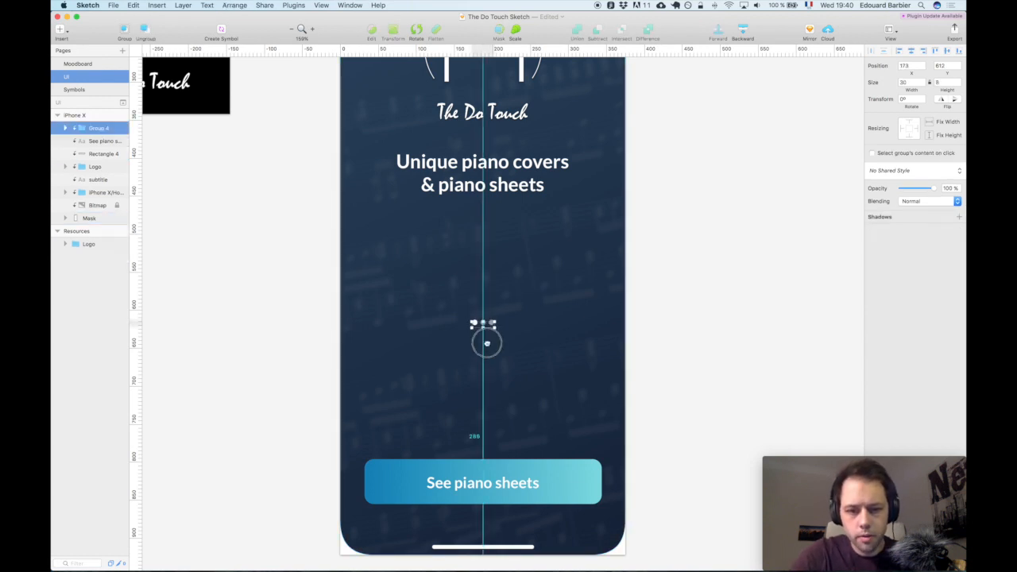
# Step: Drag the dots group down so it sits centred just above the See piano sheets button
pyautogui.moveTo(486, 341); pyautogui.dragTo(485, 436)
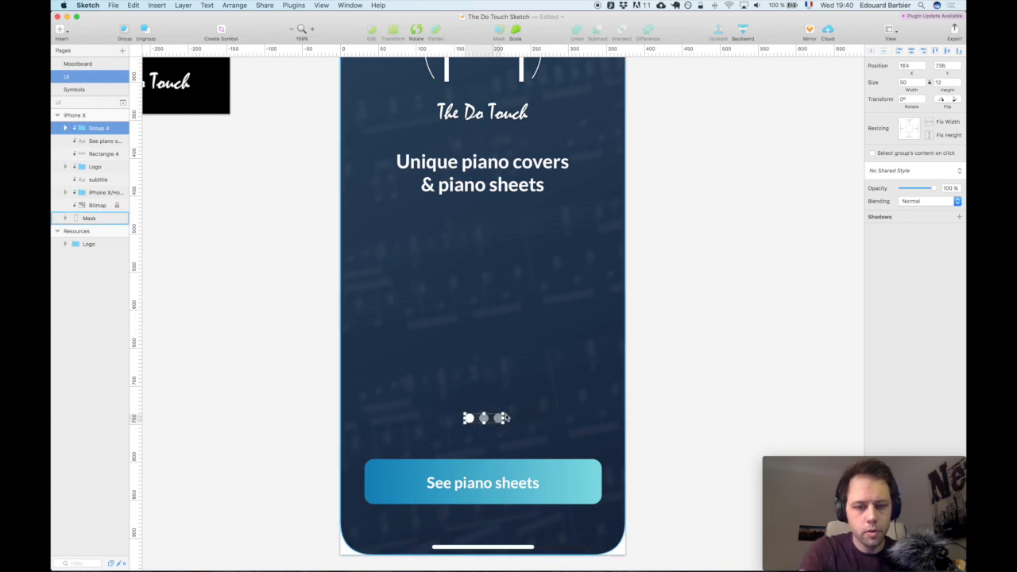
pyautogui.moveTo(505, 419); pyautogui.dragTo(495, 414)
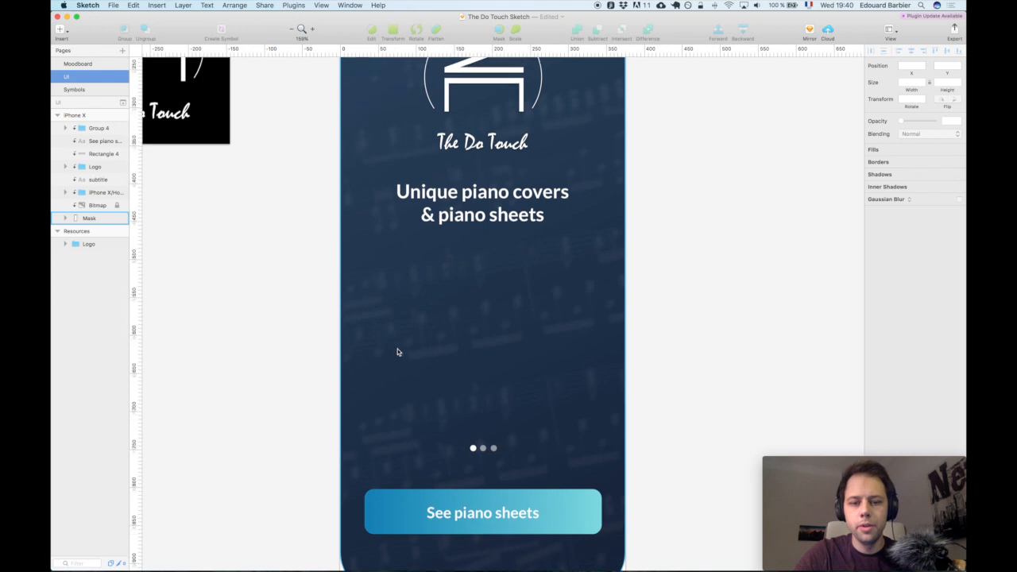
pyautogui.click(98, 127)
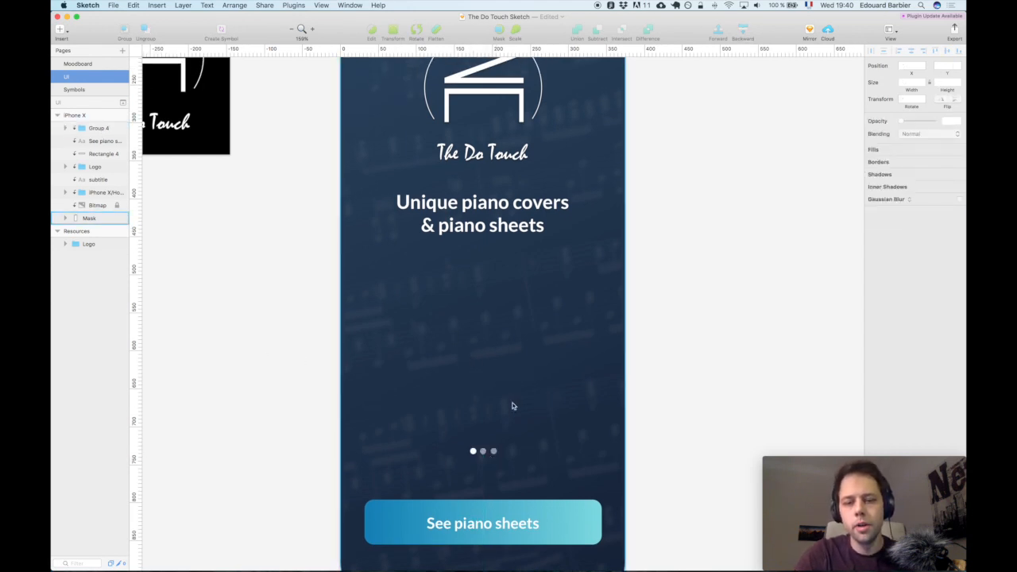
pyautogui.moveTo(480, 394)
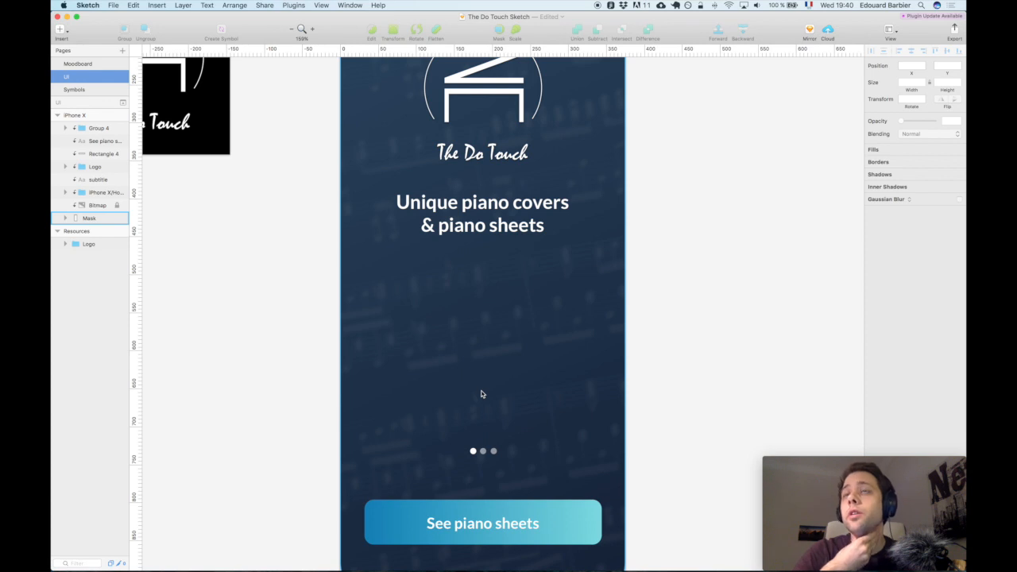
pyautogui.moveTo(426, 359)
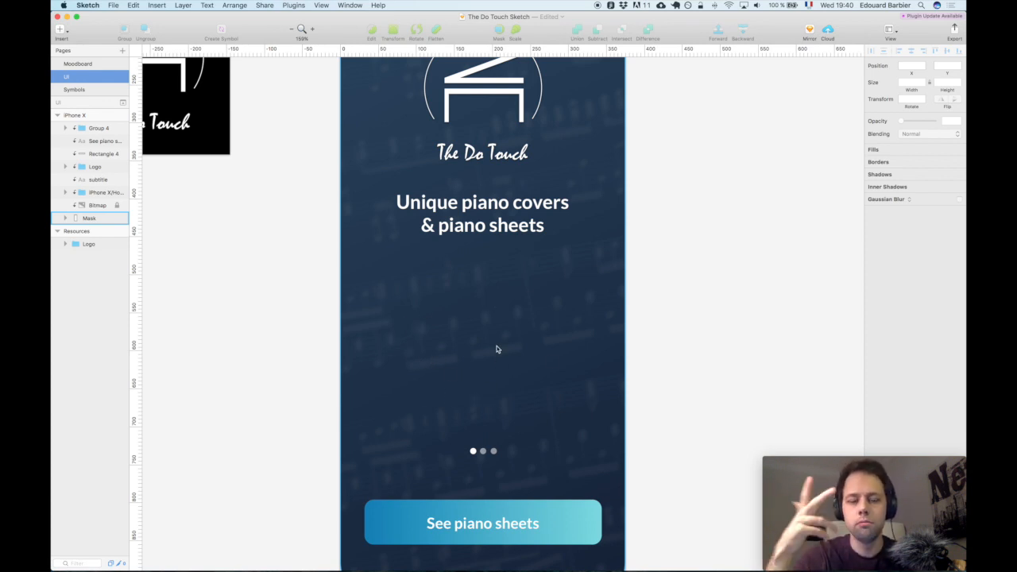
pyautogui.moveTo(397, 328)
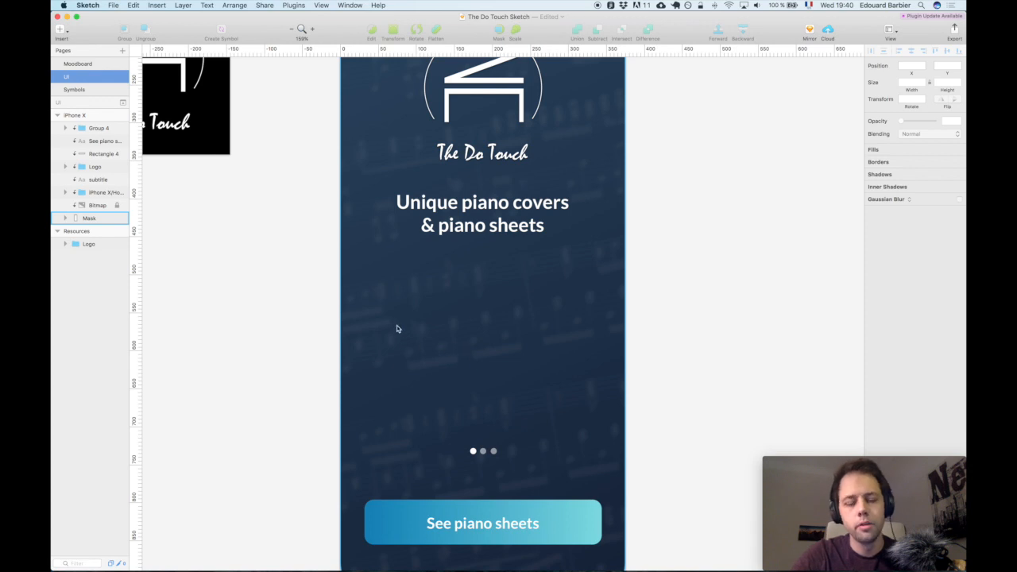
pyautogui.moveTo(391, 325)
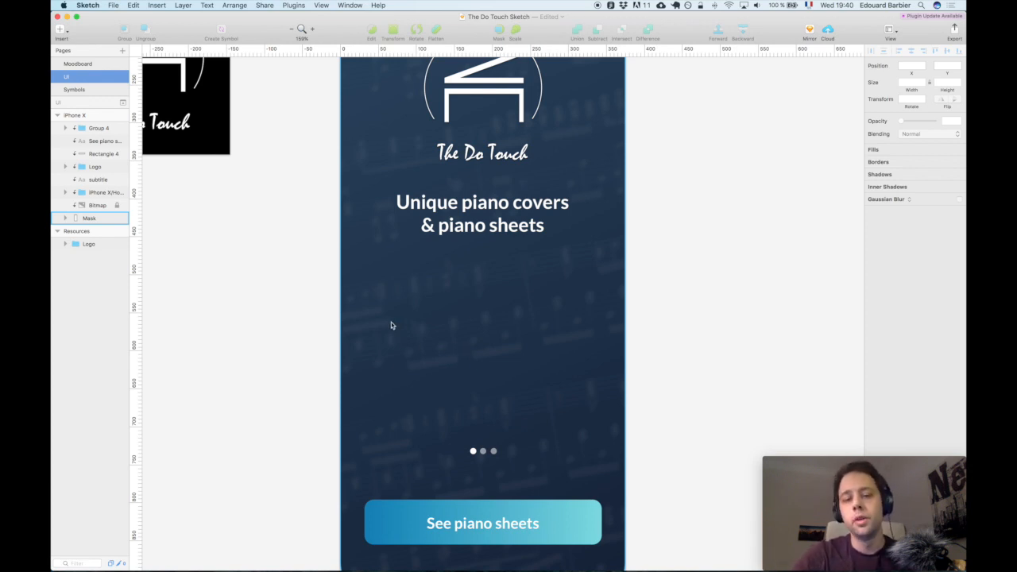
pyautogui.moveTo(476, 308)
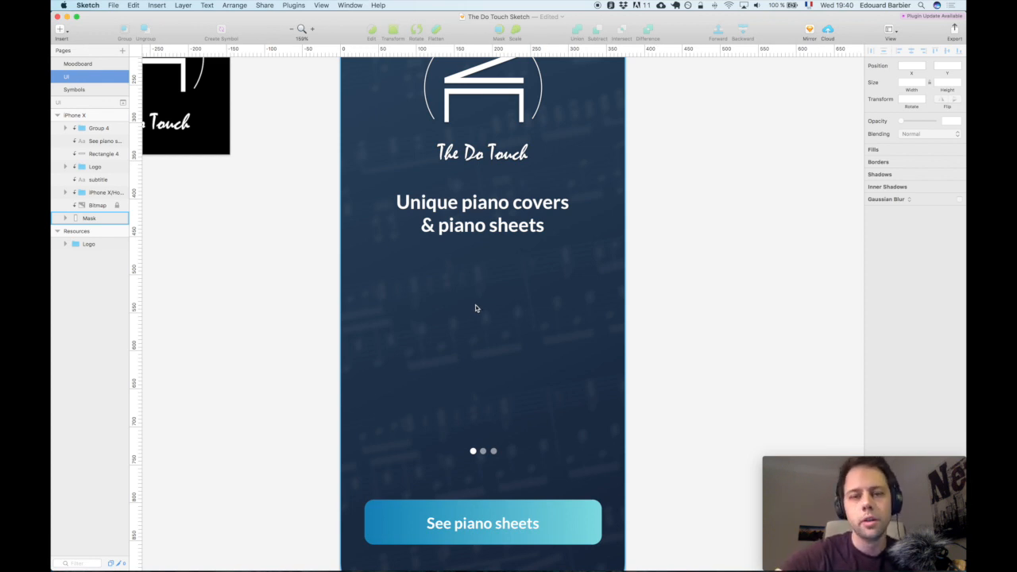
pyautogui.moveTo(580, 288)
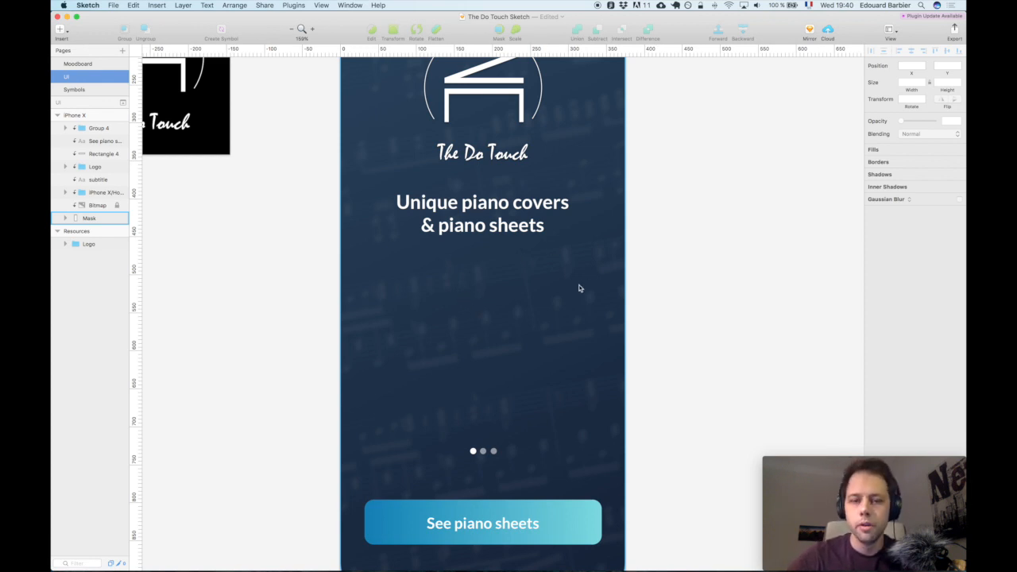
pyautogui.moveTo(530, 309)
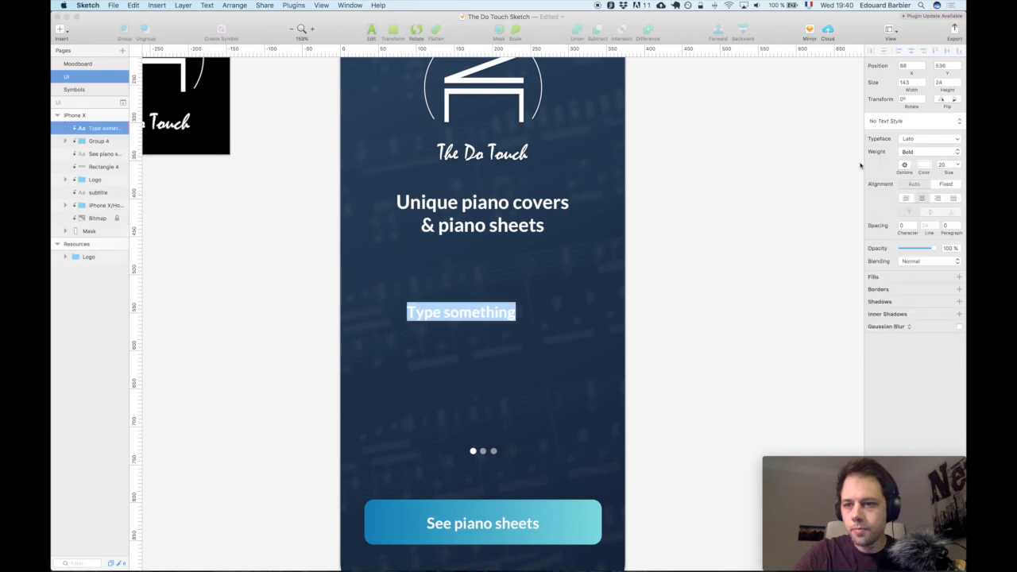
# Step: Try regular and light weights on the new 'Type something' text and nudge it lower
pyautogui.click(930, 153)
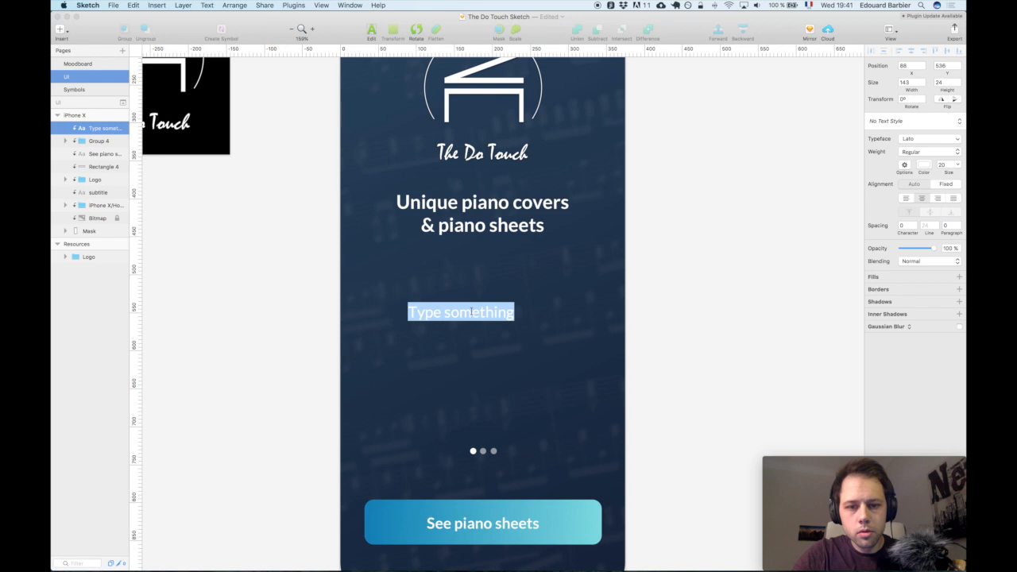
pyautogui.click(929, 151)
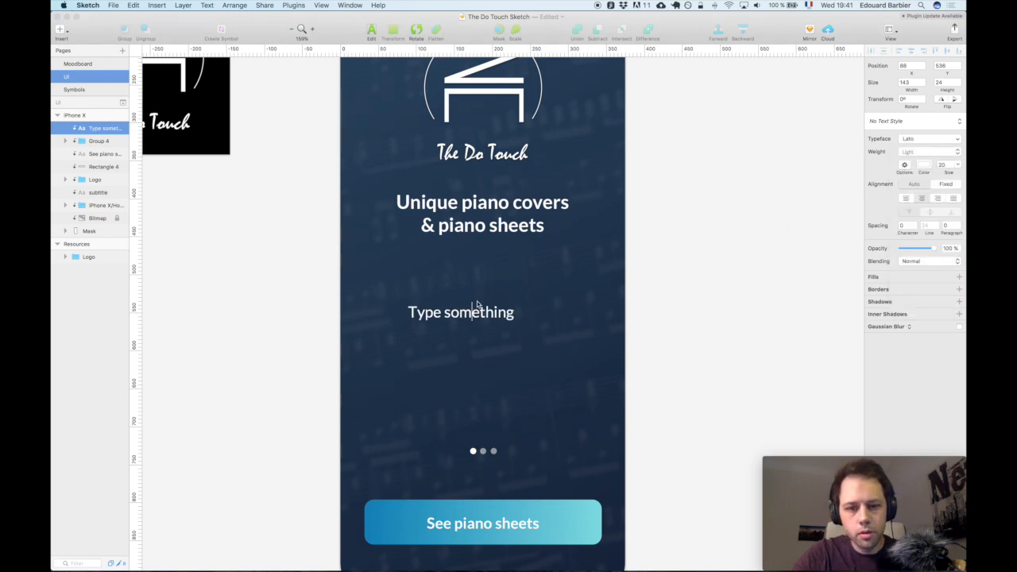
pyautogui.click(928, 153)
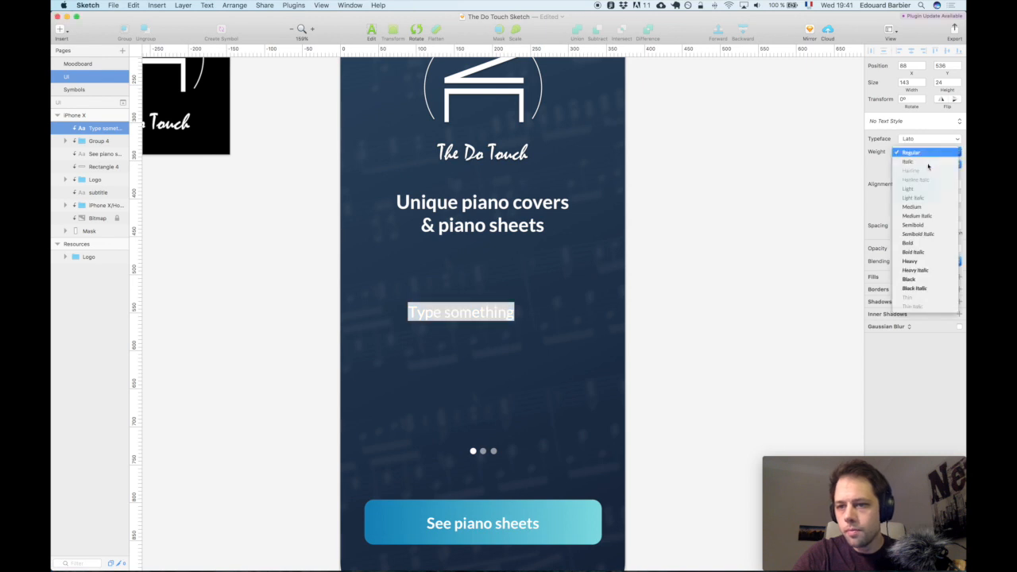
pyautogui.click(909, 188)
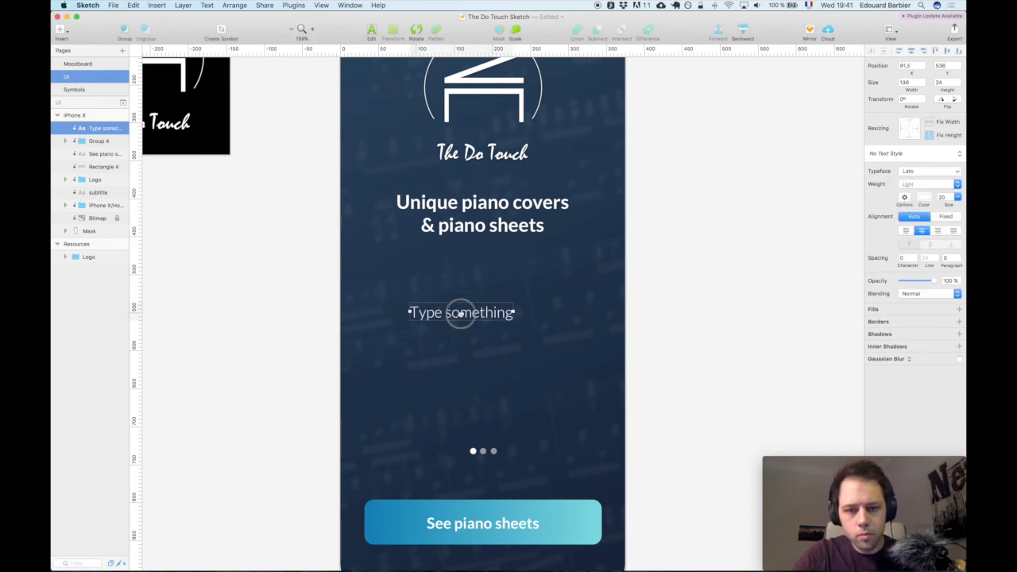
pyautogui.moveTo(460, 311); pyautogui.dragTo(483, 337)
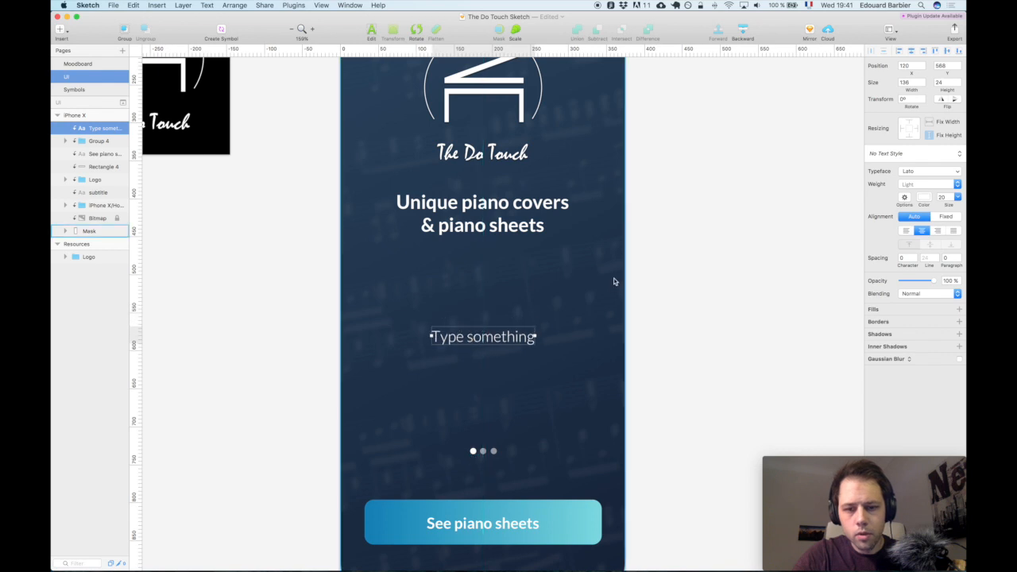
# Step: Set the text weight to Medium and move it down toward the page dots
pyautogui.click(956, 184)
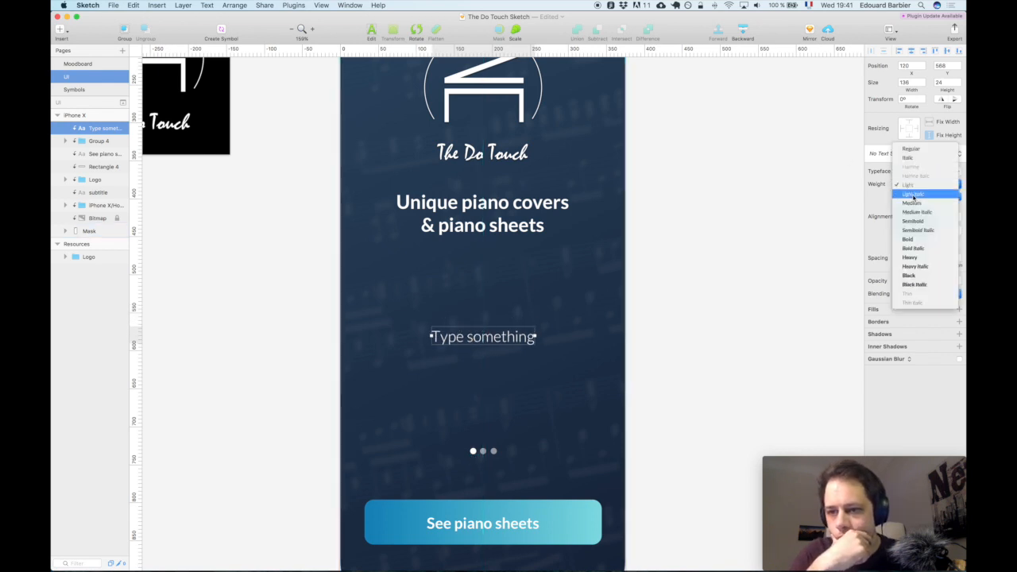
pyautogui.click(912, 203)
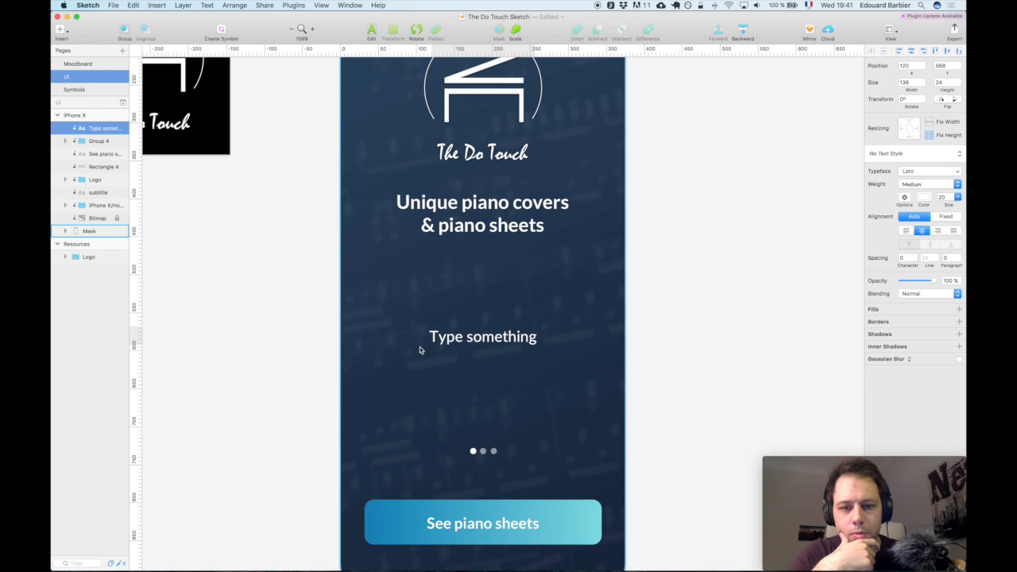
pyautogui.click(483, 337)
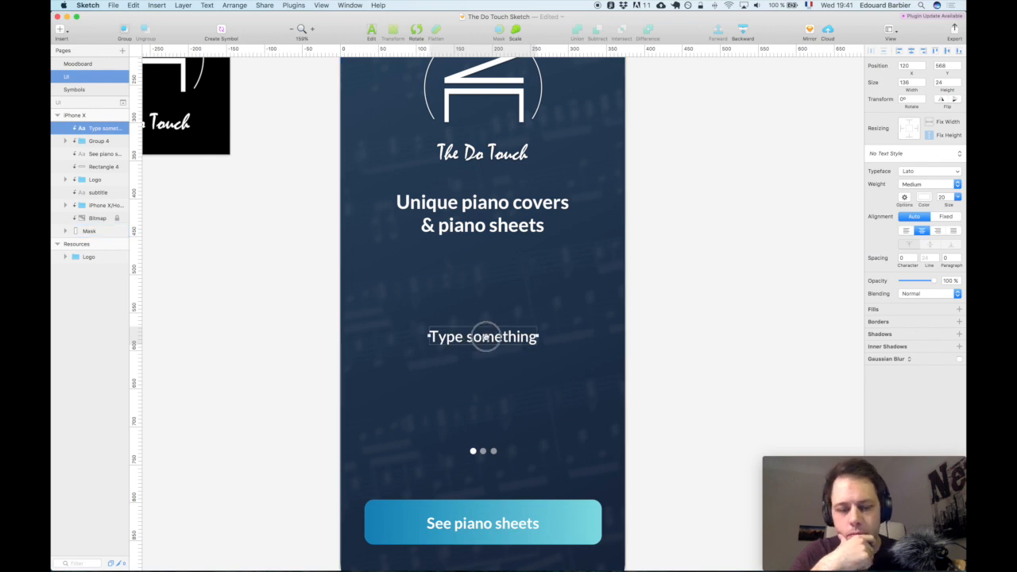
pyautogui.moveTo(483, 336); pyautogui.dragTo(483, 375)
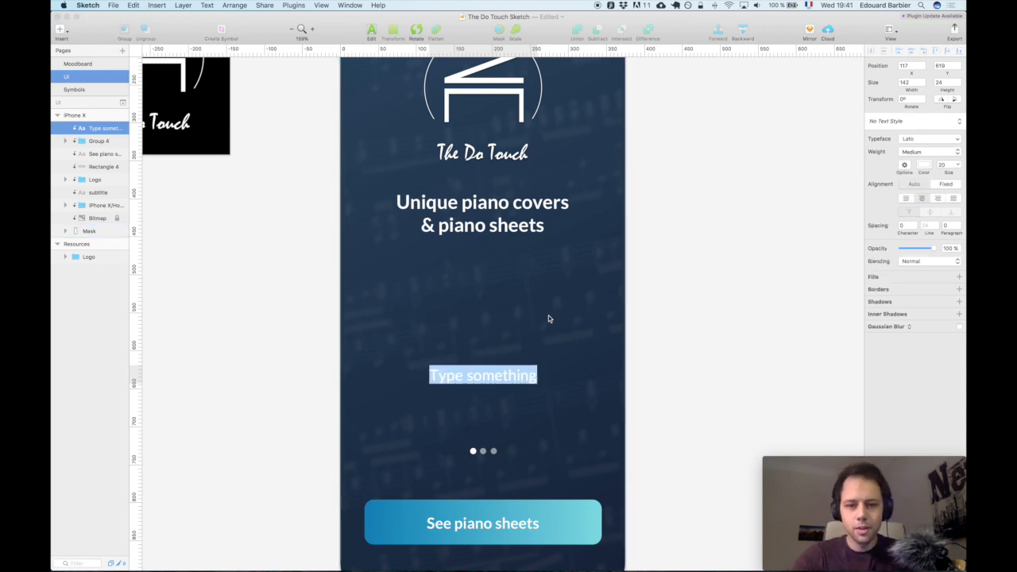
# Step: Type 'Youtuber & pianist covering inspiring tracks and composing piano sheets by ear.' into the text layer
pyautogui.write('Youtube')
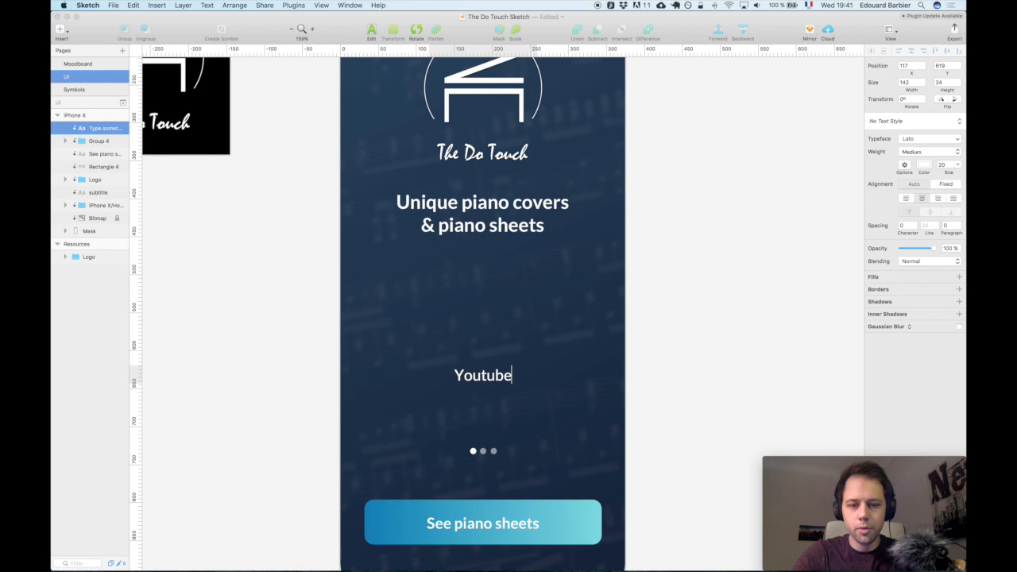
pyautogui.write('r')
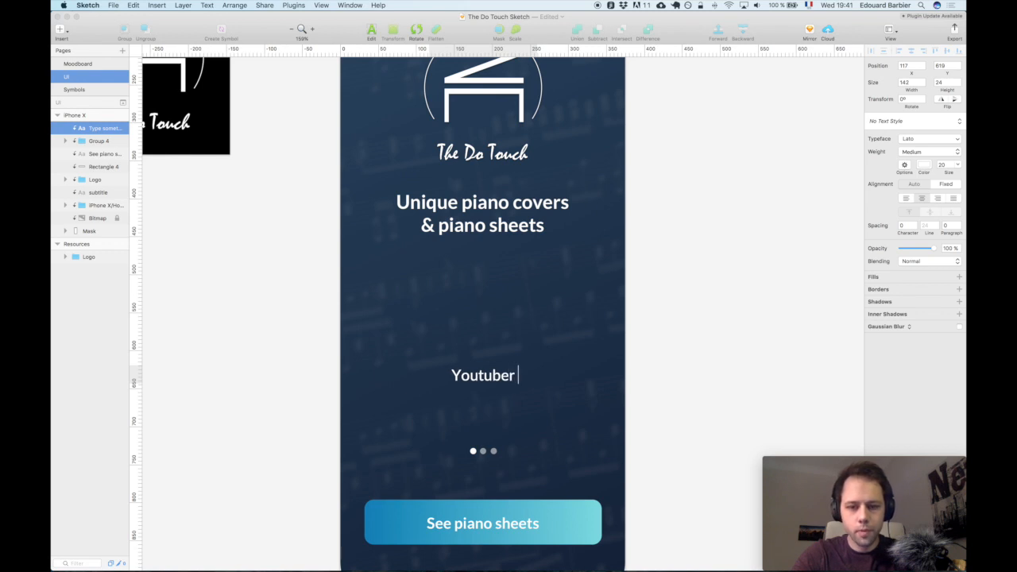
pyautogui.write('& pianist')
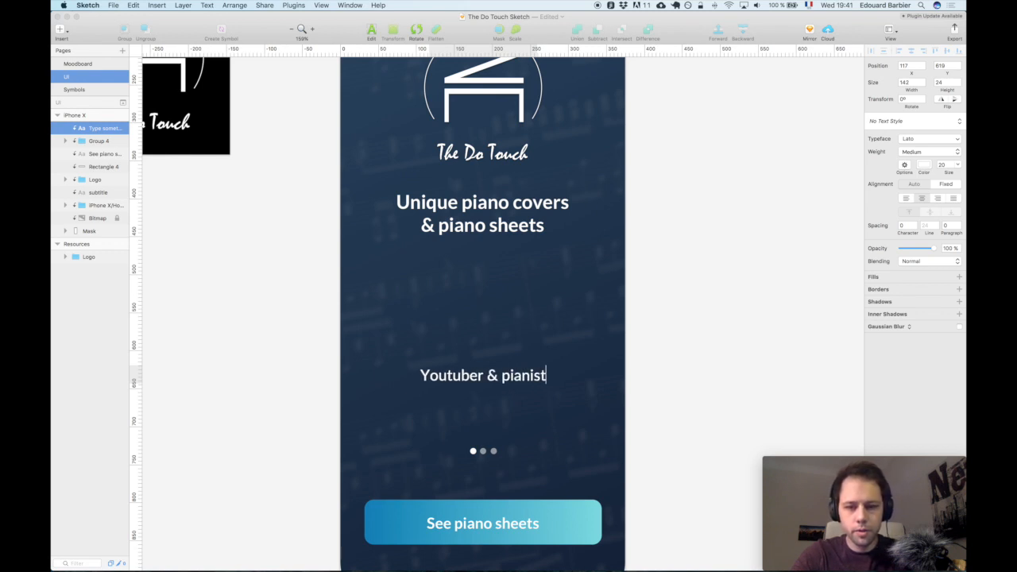
pyautogui.write('cover')
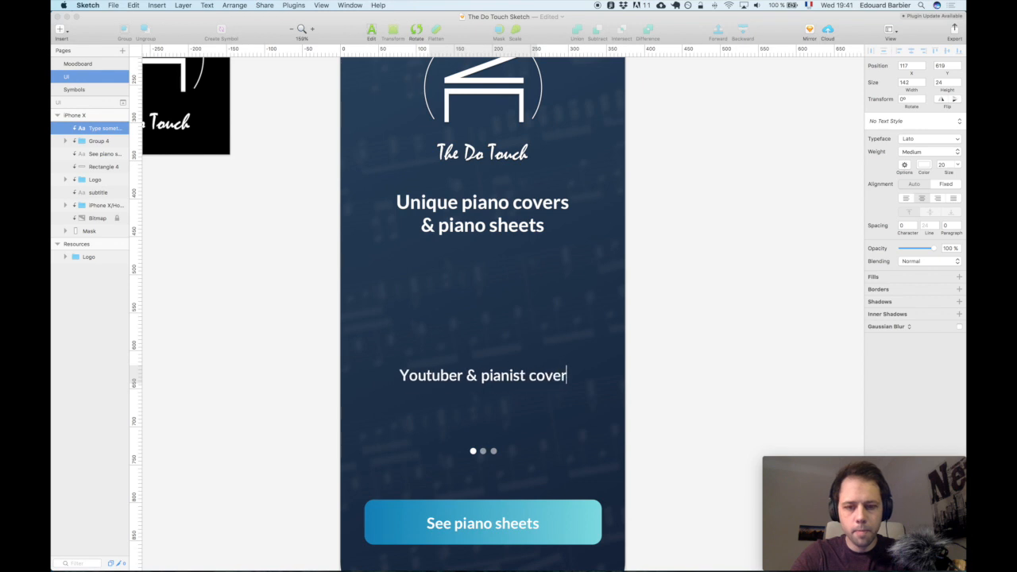
pyautogui.write('ing inspiring t')
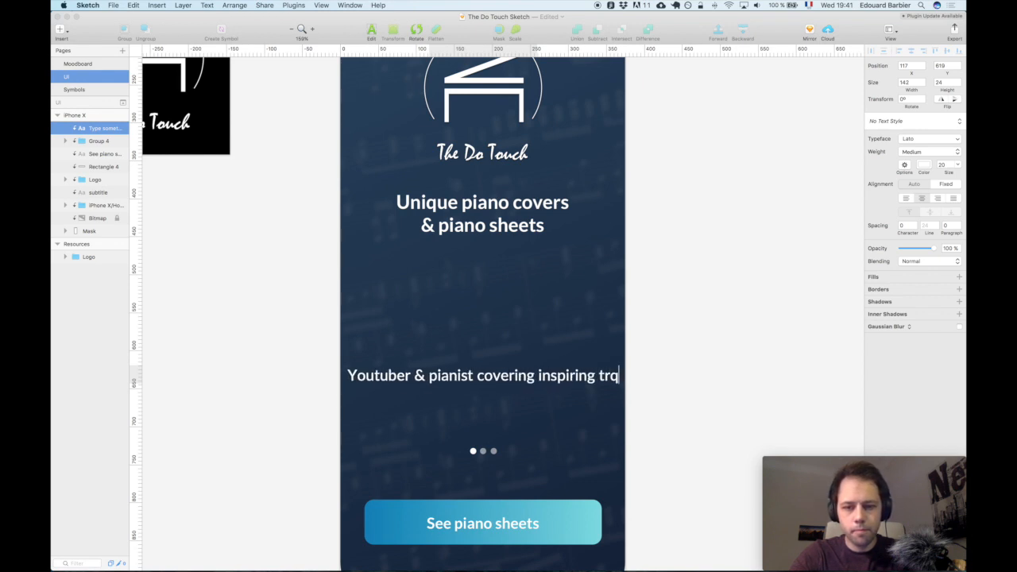
pyautogui.write('racks and composing piano sheets by ear.')
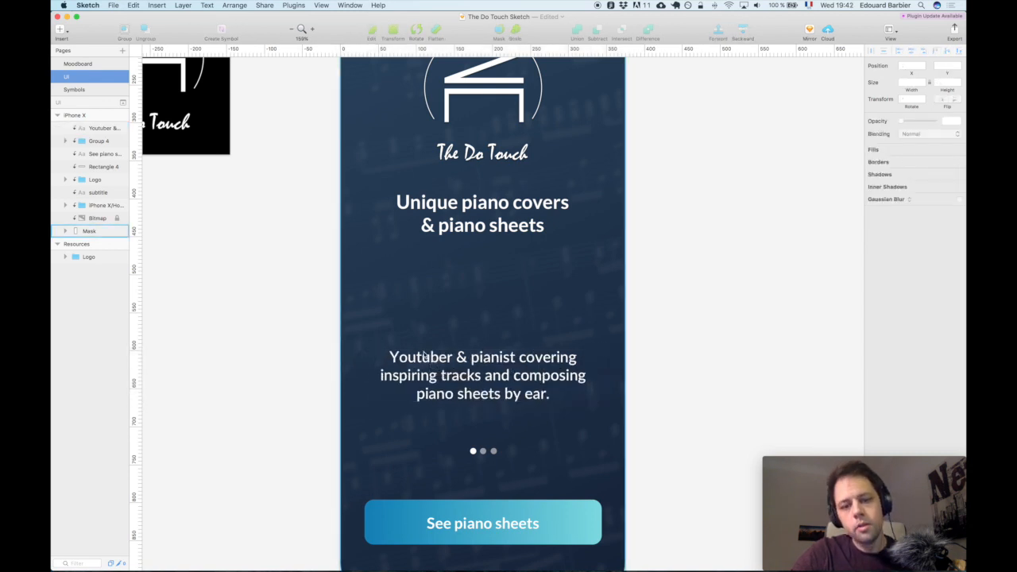
# Step: Increase the description's font size so it wraps into four centred lines, then deselect
pyautogui.click(483, 375)
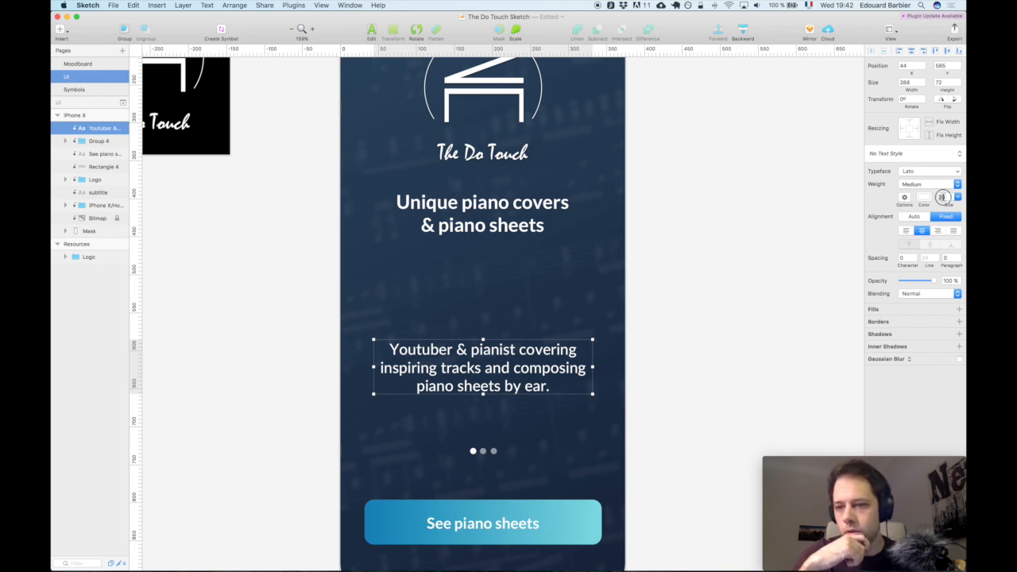
pyautogui.click(943, 197)
pyautogui.write('25')
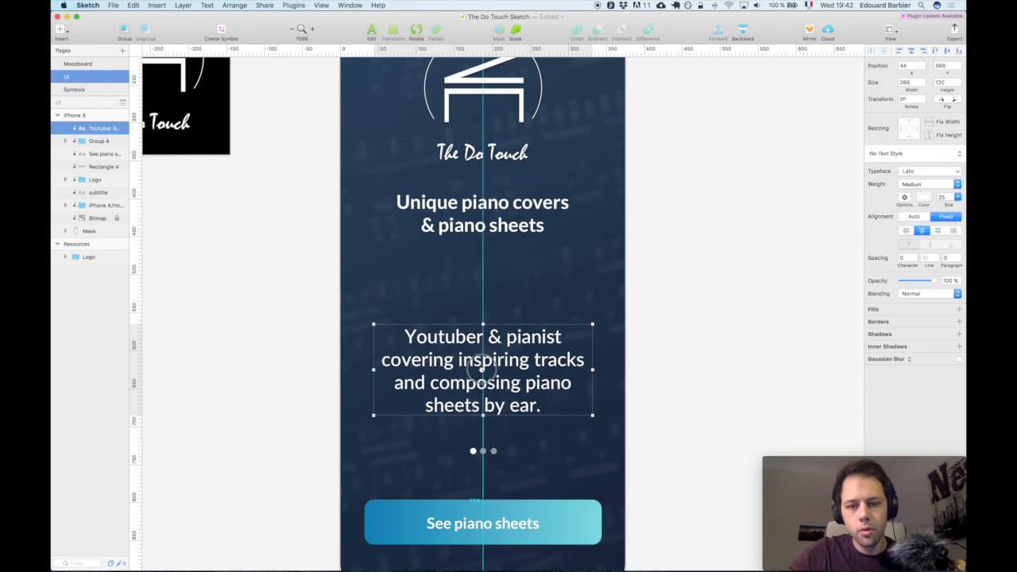
pyautogui.click(99, 139)
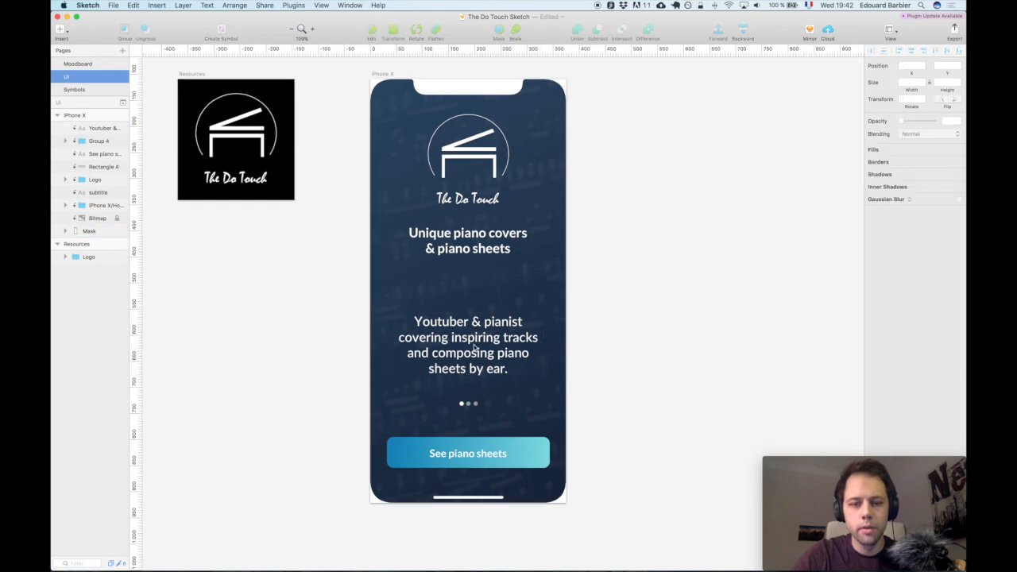
pyautogui.click(467, 341)
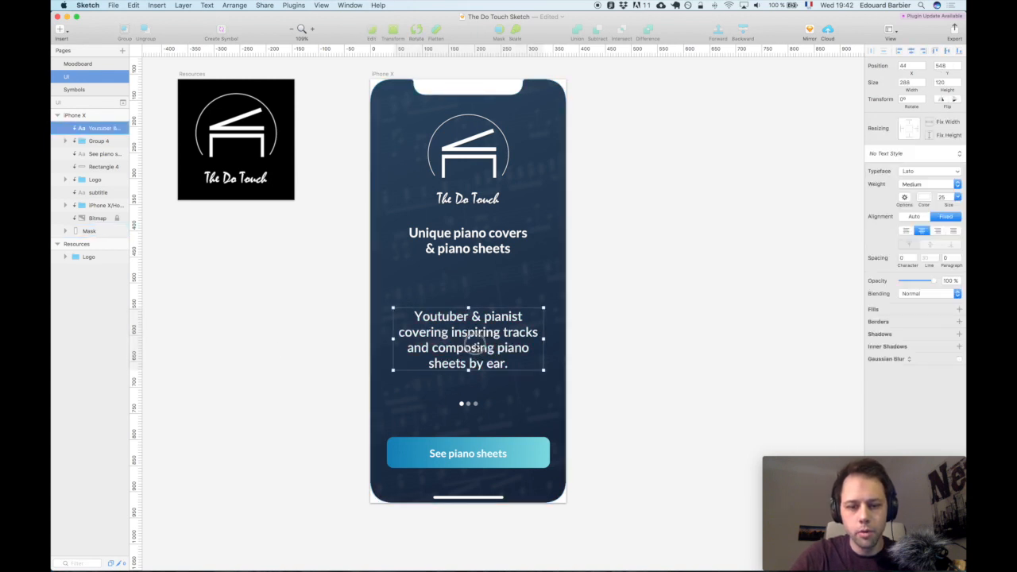
pyautogui.click(273, 366)
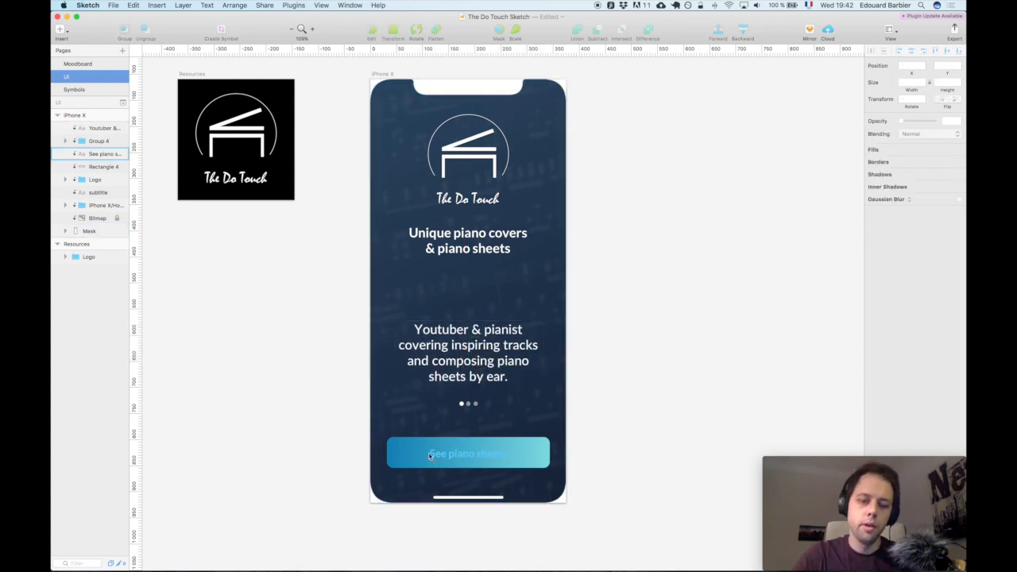
pyautogui.click(467, 453)
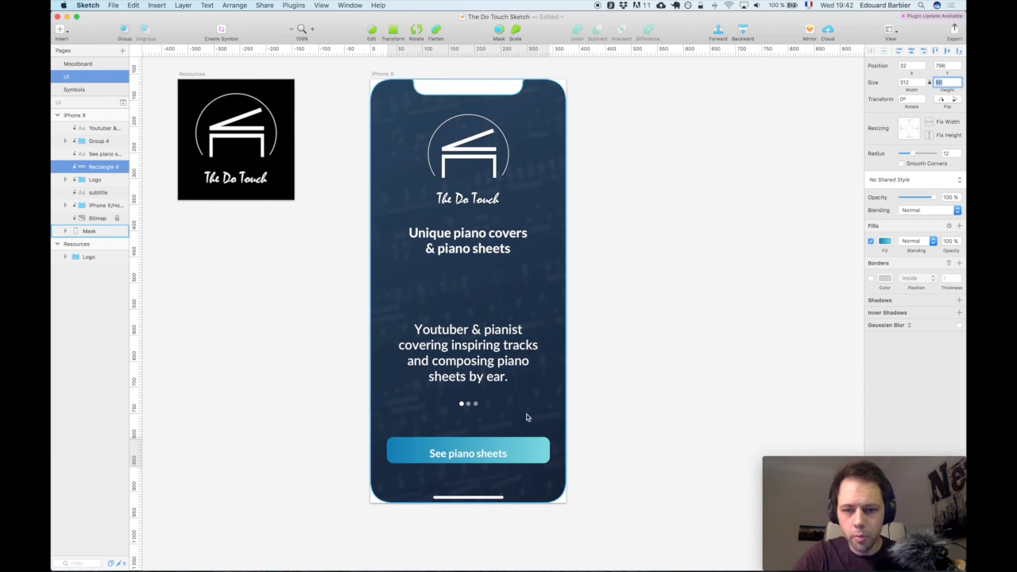
pyautogui.click(467, 453)
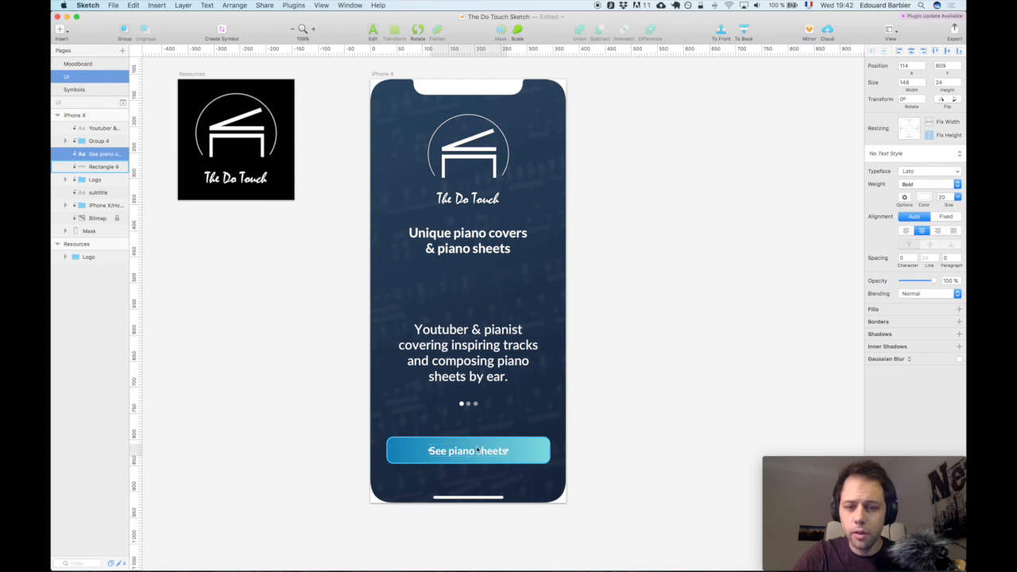
pyautogui.click(680, 315)
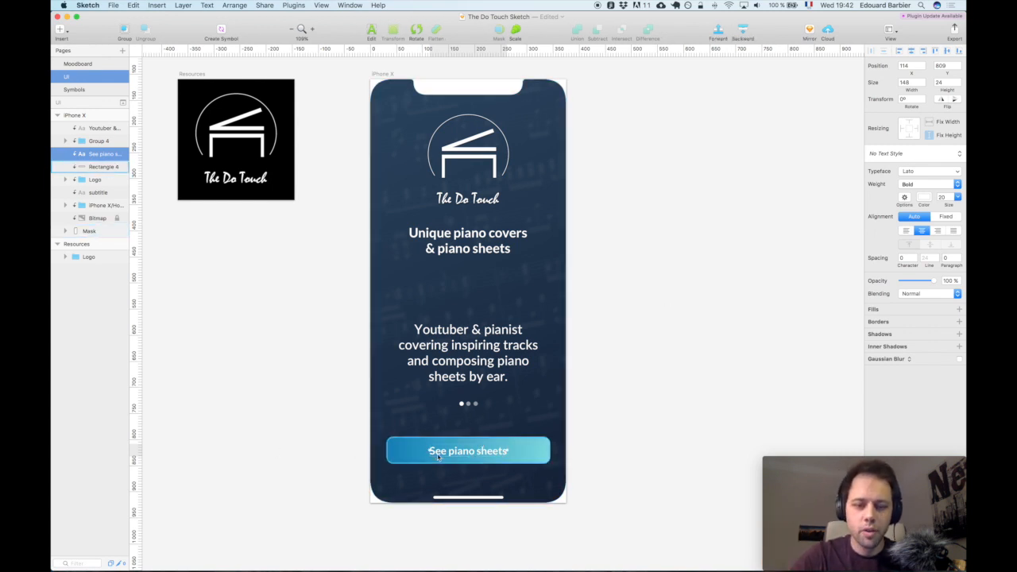
pyautogui.click(468, 451)
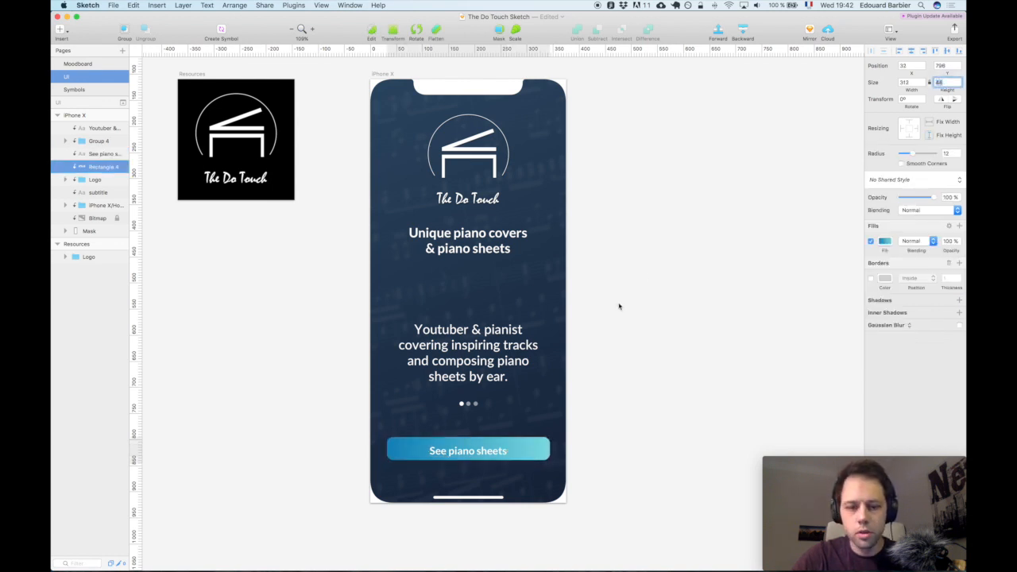
pyautogui.click(467, 448)
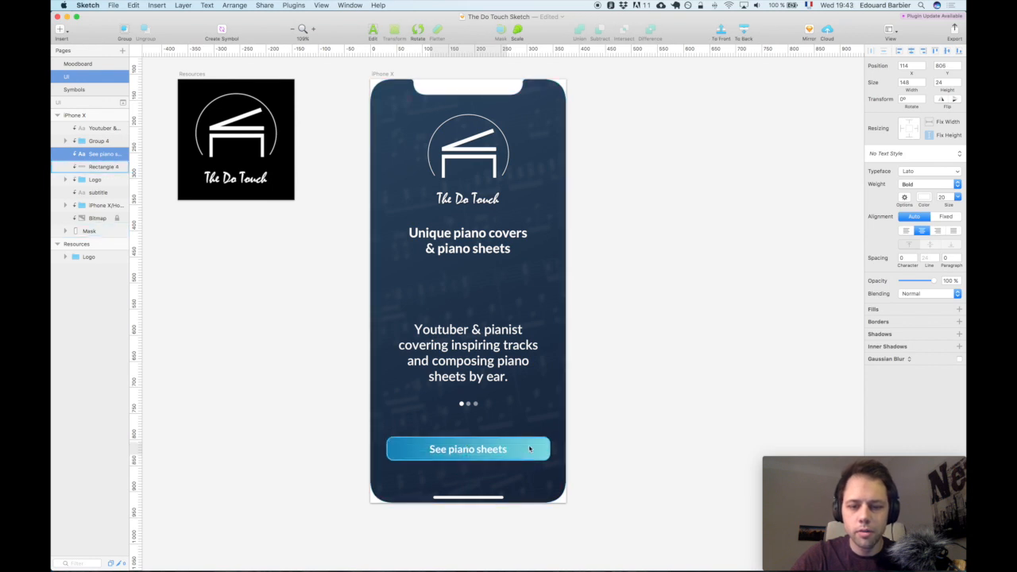
pyautogui.click(467, 448)
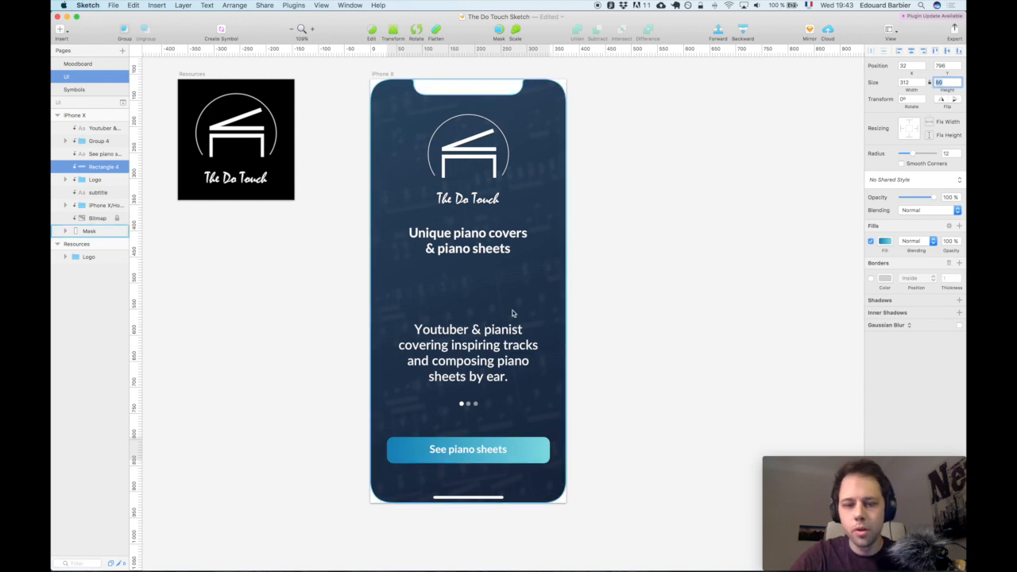
pyautogui.click(467, 448)
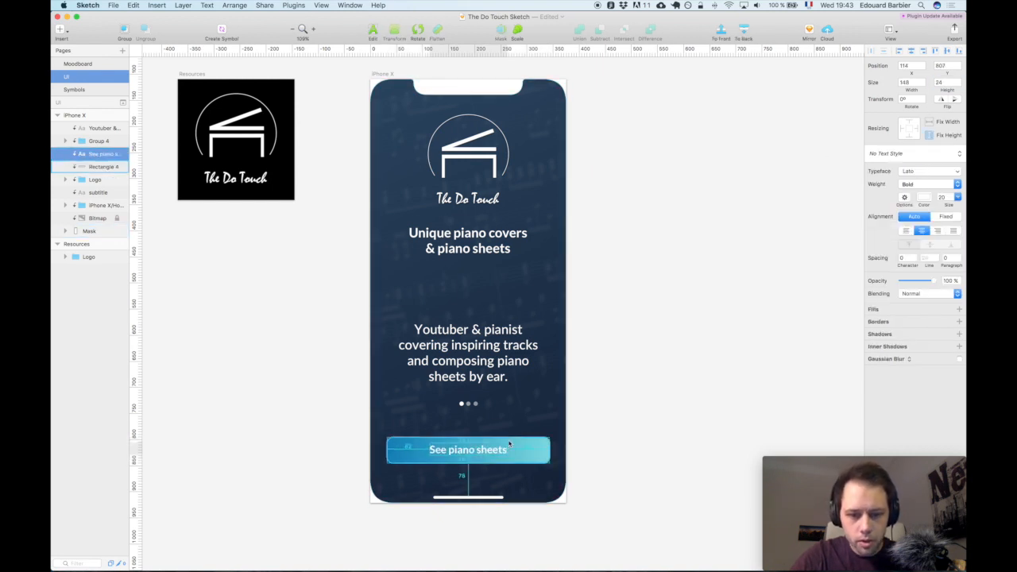
pyautogui.click(257, 390)
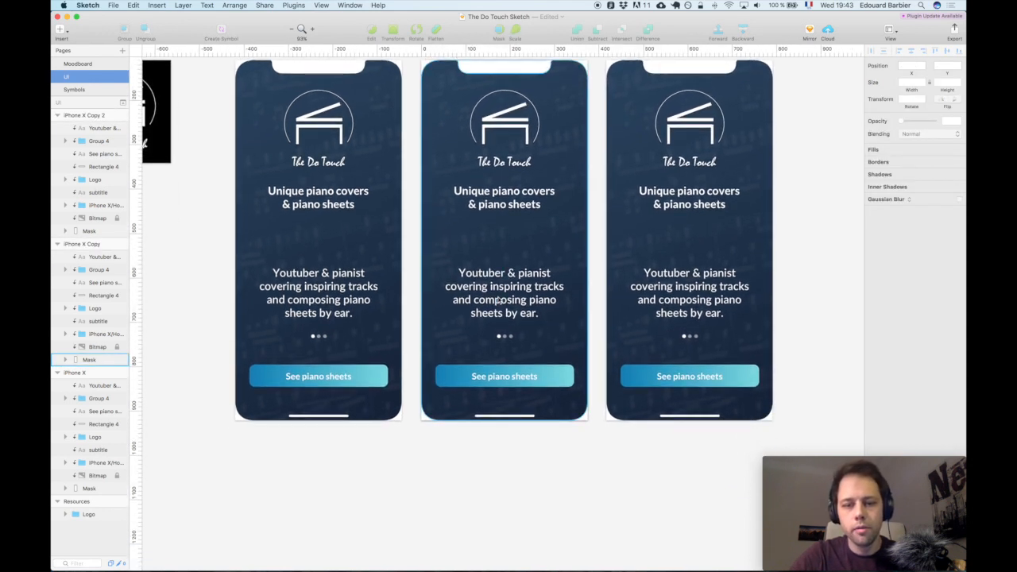
# Step: Cover the middle artboard's description with a red rectangle labelled 'Replace label'
pyautogui.click(504, 292)
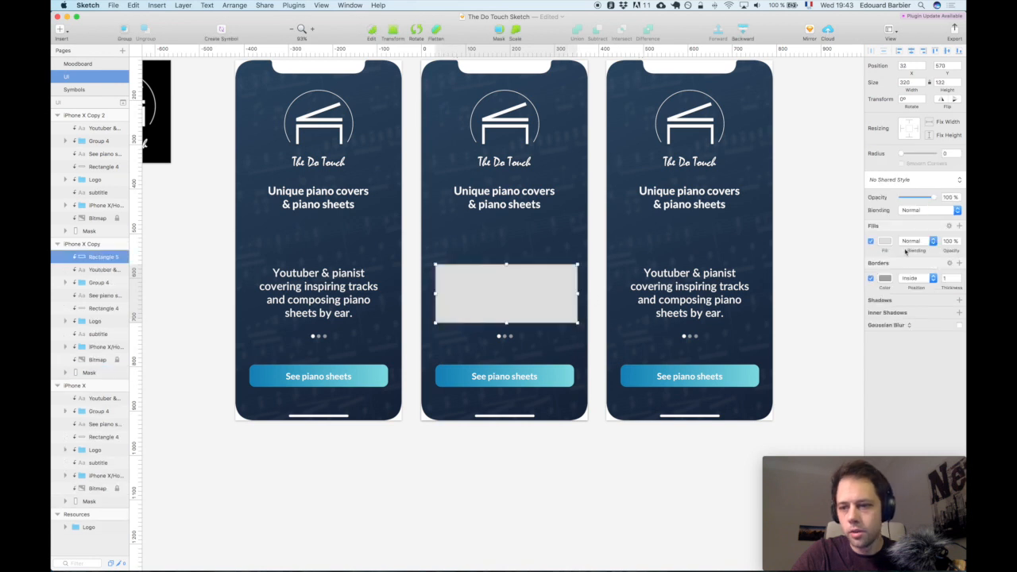
pyautogui.click(885, 242)
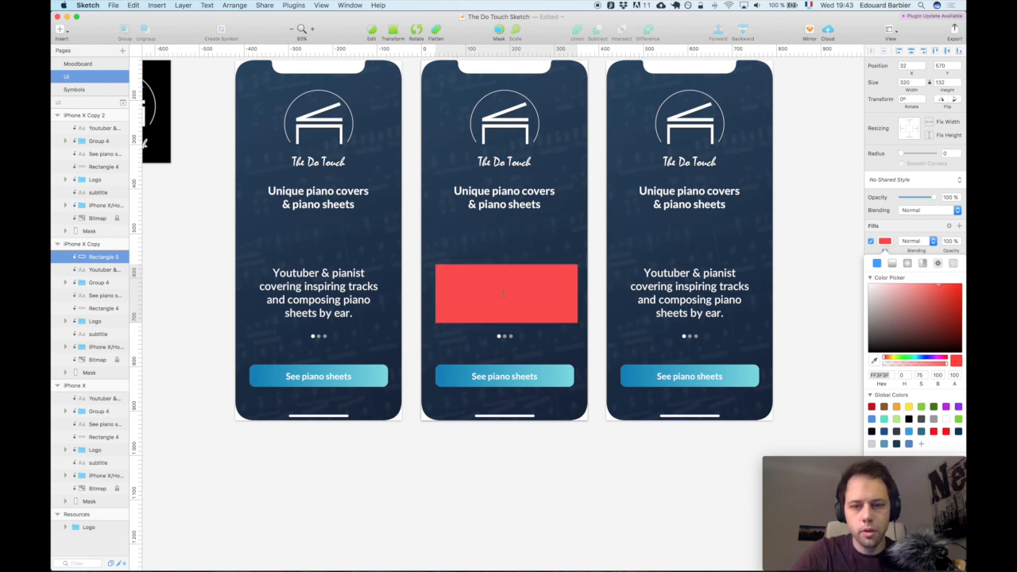
pyautogui.doubleClick(506, 294)
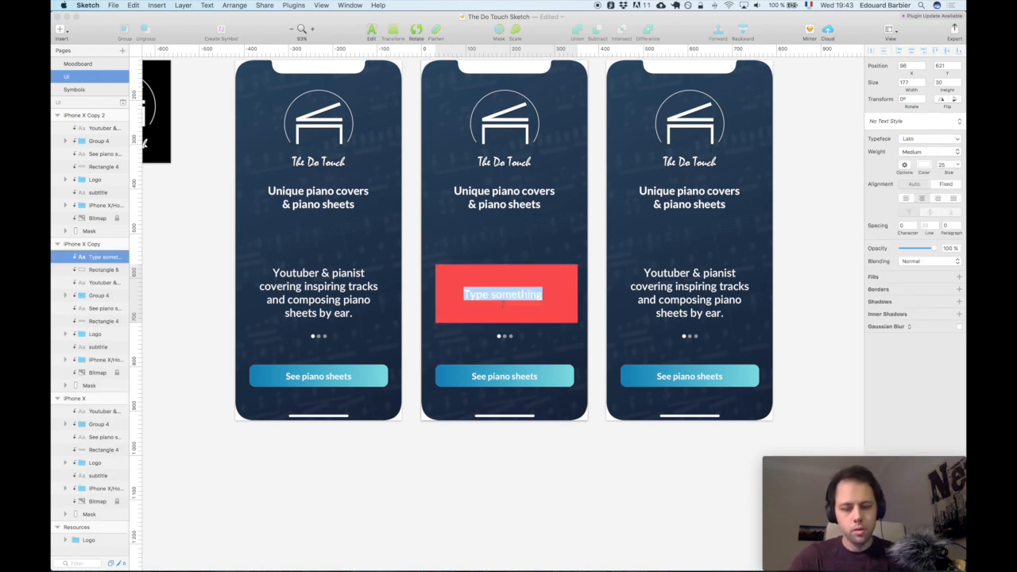
pyautogui.write('Replace label')
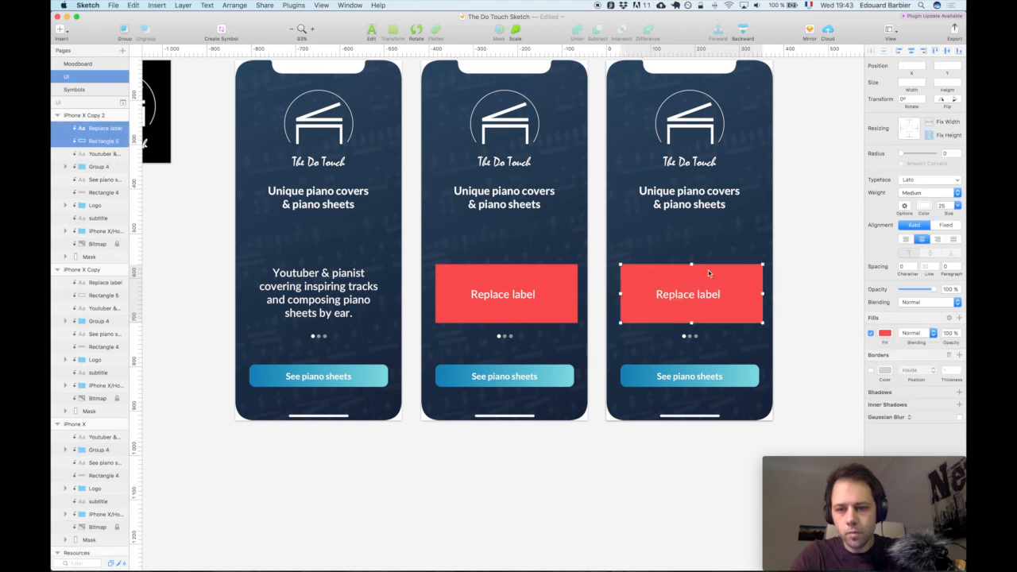
pyautogui.click(814, 261)
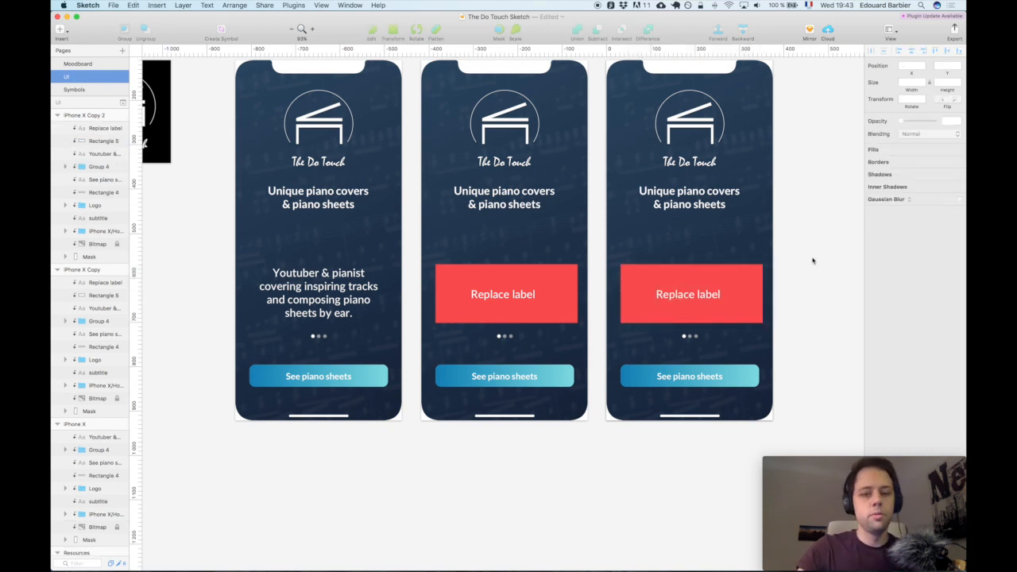